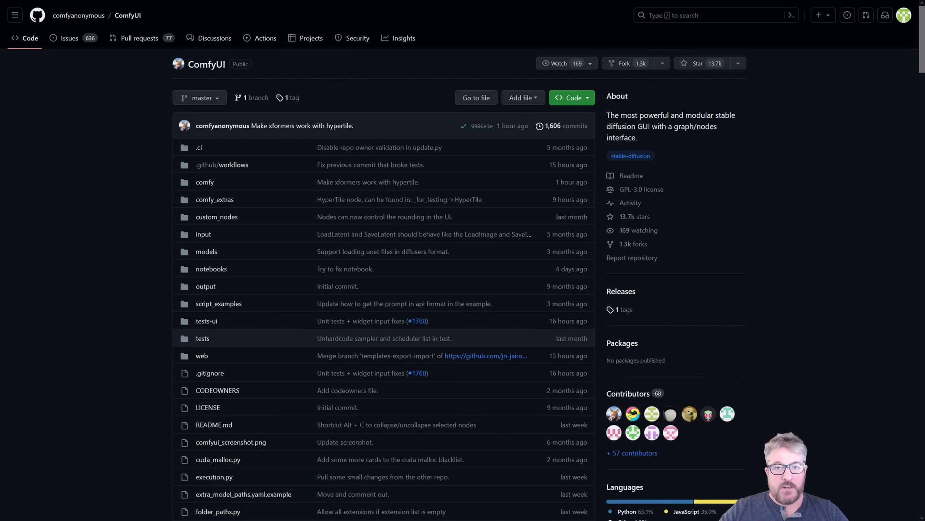
pyautogui.moveTo(505, 93)
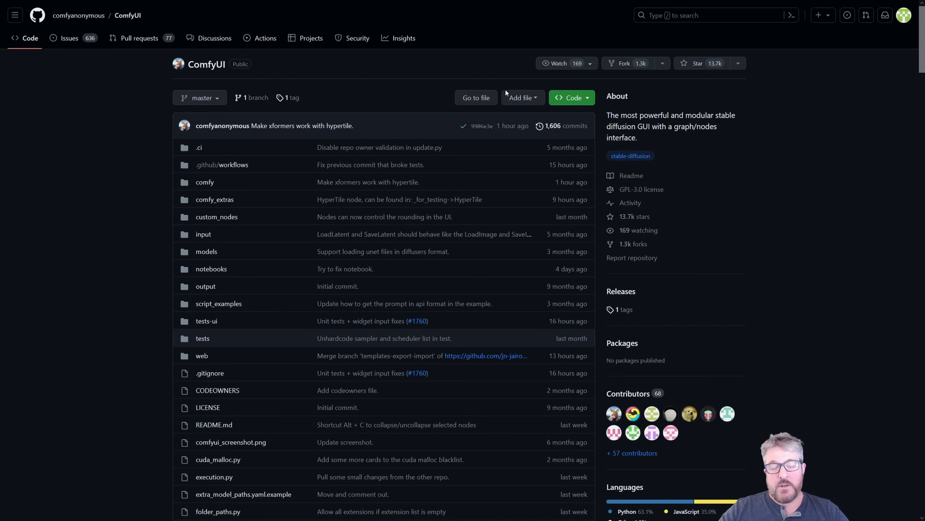
pyautogui.moveTo(503, 92)
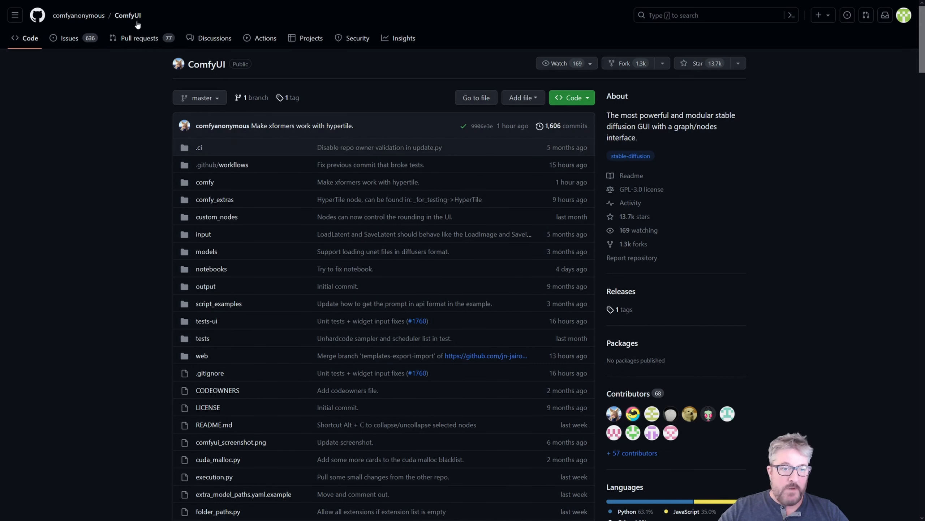
pyautogui.moveTo(79, 14)
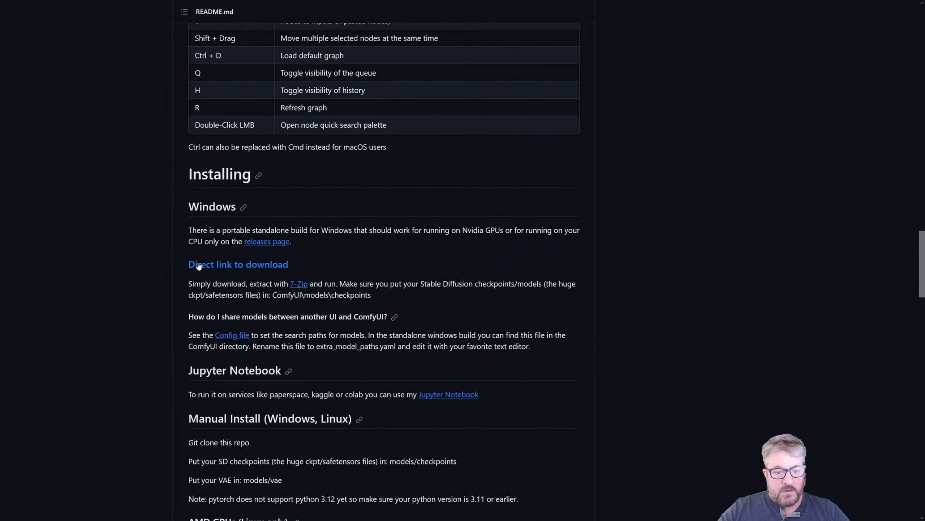
# Scroll the ComfyUI README down to the Installing > Windows section with the direct download link.
pyautogui.scroll(-3)
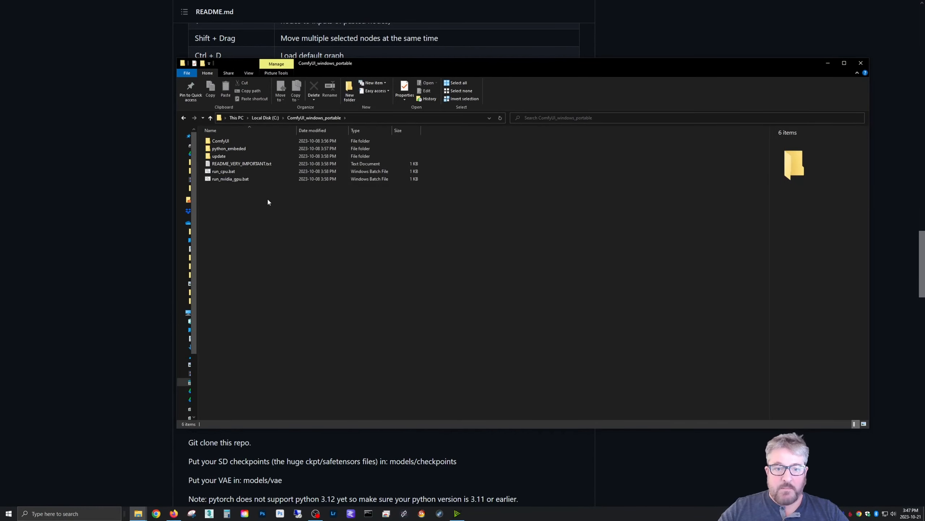
pyautogui.moveTo(234, 209)
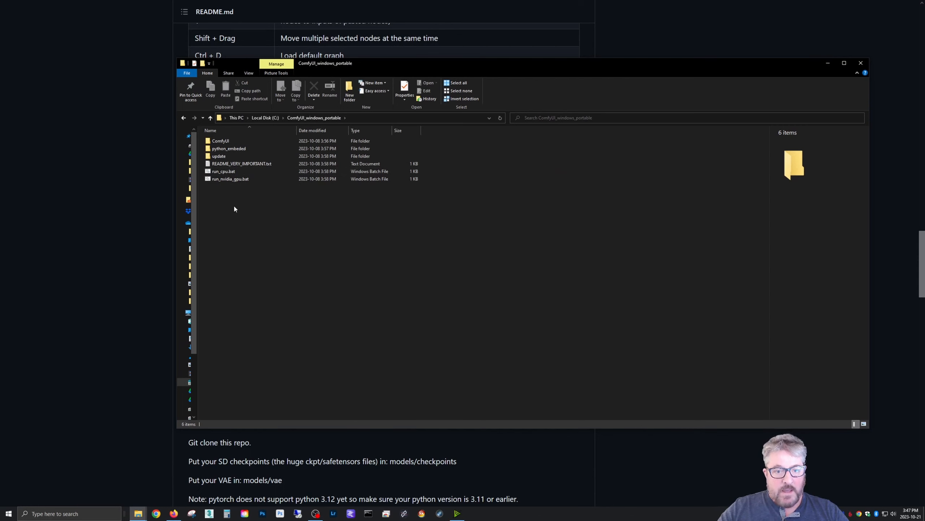
pyautogui.moveTo(233, 140)
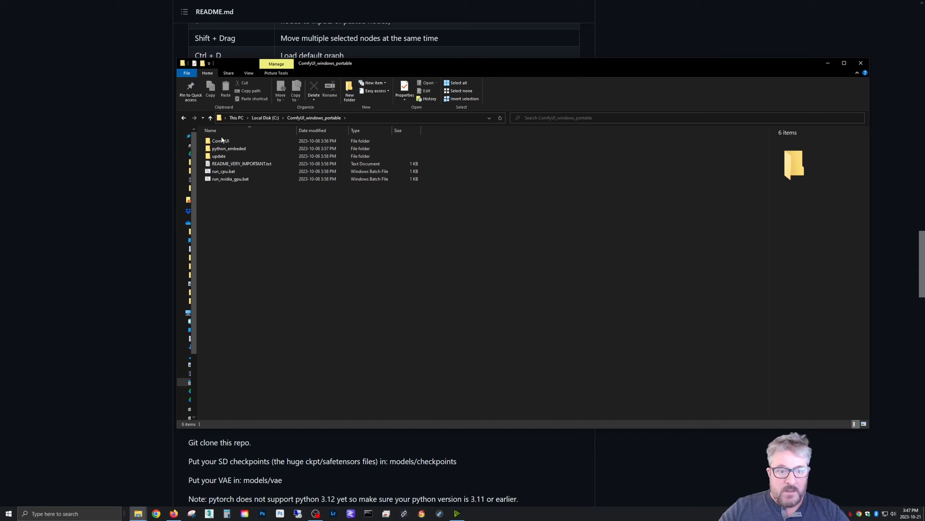
# In the ComfyUI folder, rename extra_model_paths.yaml.example to extra_model_paths.yaml, accepting the extension warning.
pyautogui.doubleClick(220, 140)
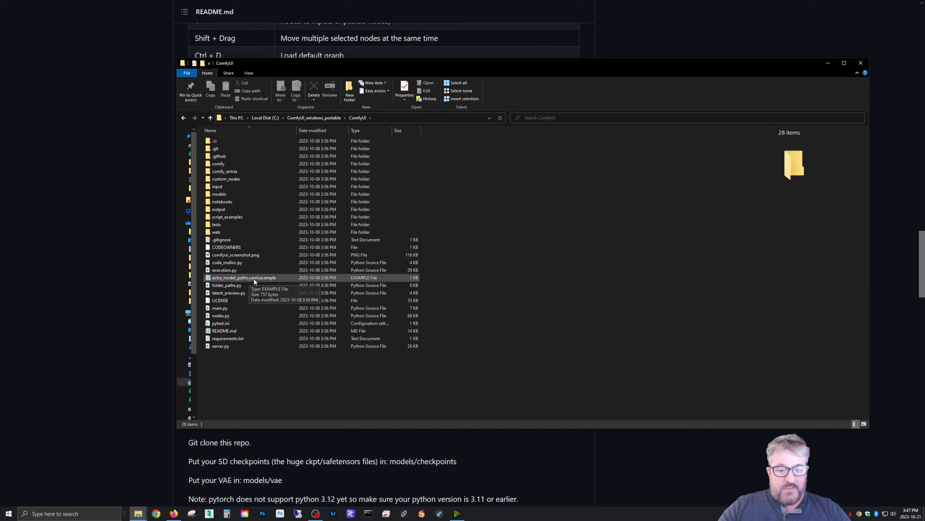
pyautogui.click(243, 278)
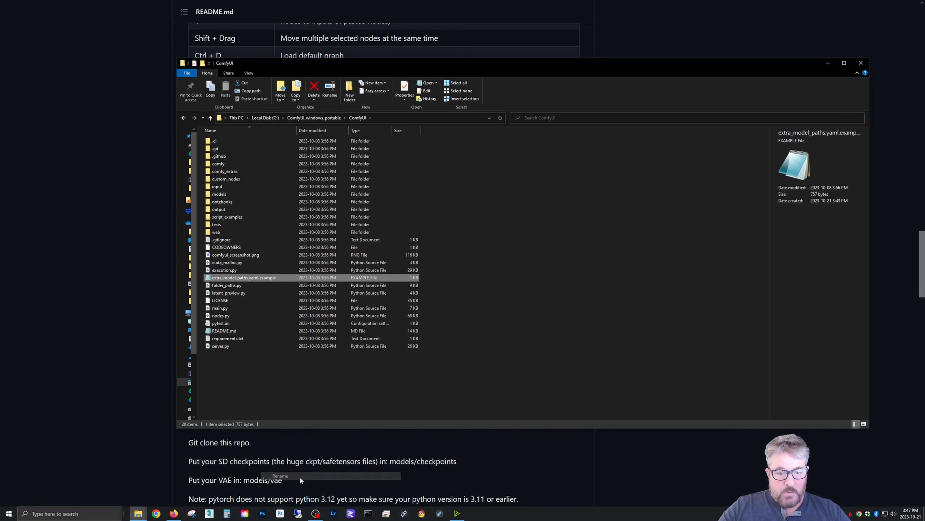
pyautogui.click(330, 85)
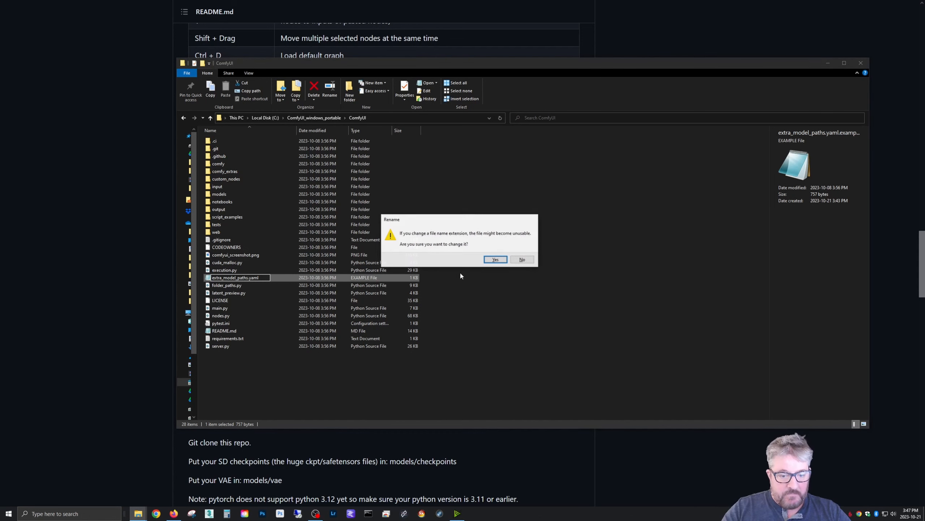
pyautogui.click(495, 259)
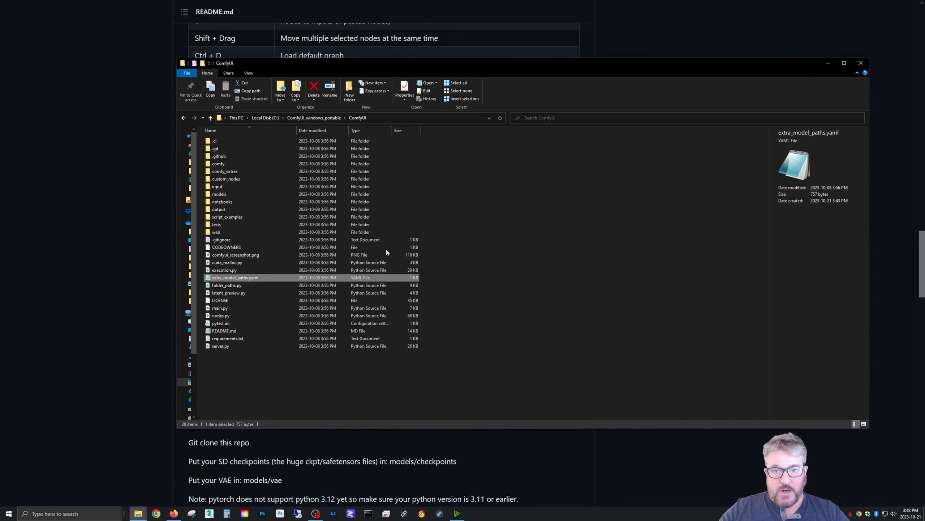
# Edit extra_model_paths.yaml in Notepad so base_path reads C:\SDS, save and close it.
pyautogui.doubleClick(235, 278)
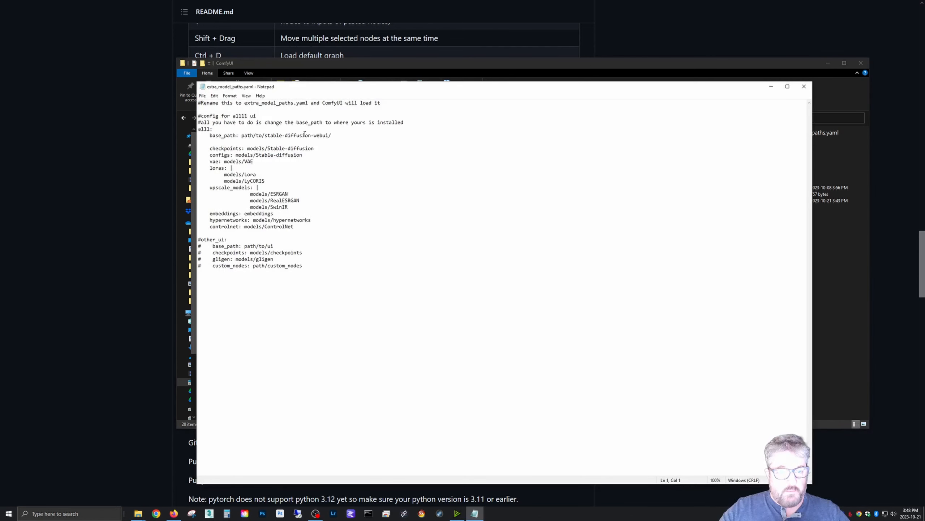
pyautogui.moveTo(241, 135); pyautogui.dragTo(332, 136)
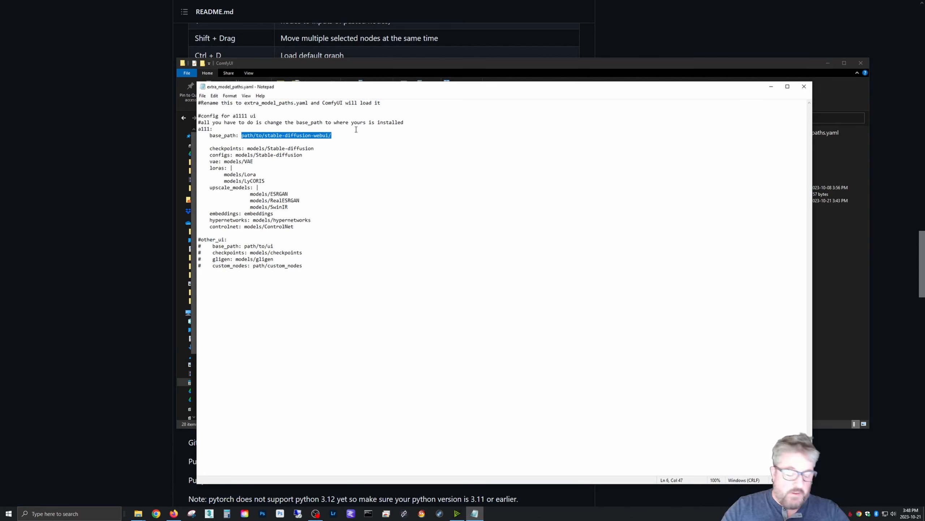
pyautogui.write('C:\\SD')
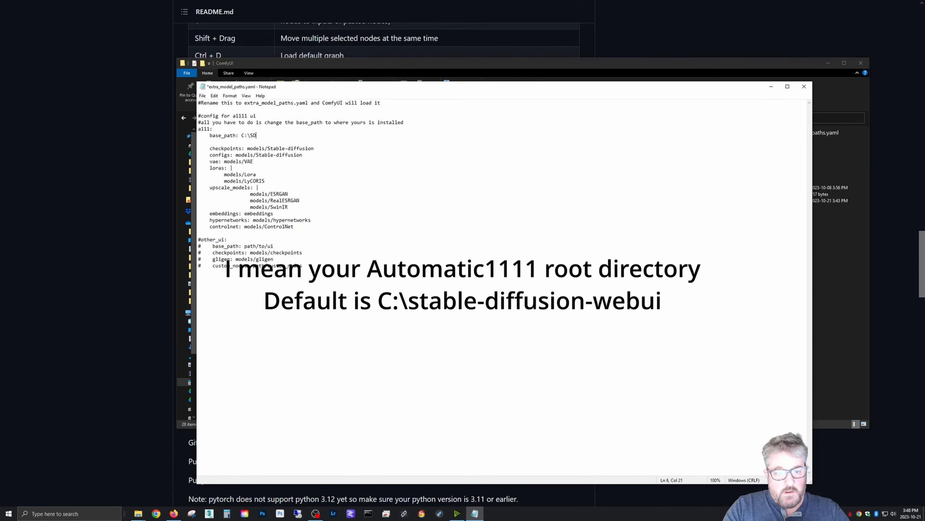
pyautogui.write('5')
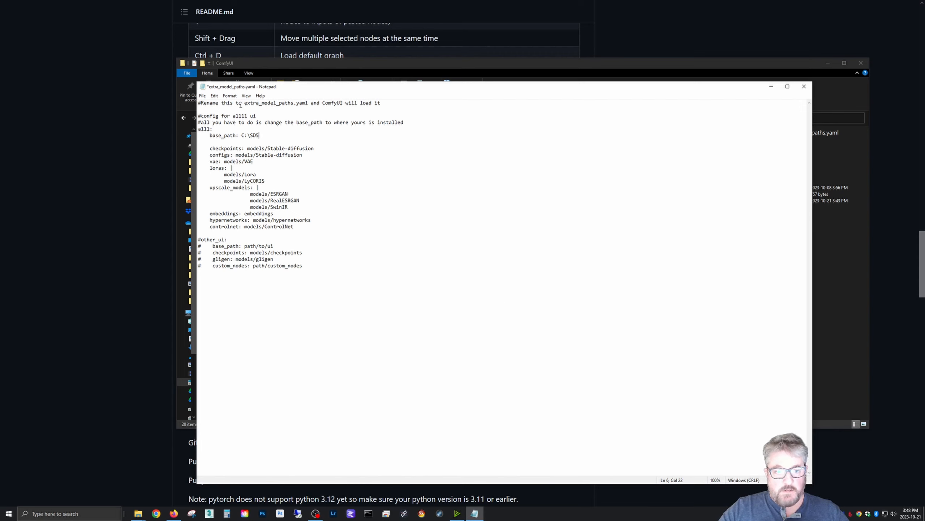
pyautogui.click(202, 95)
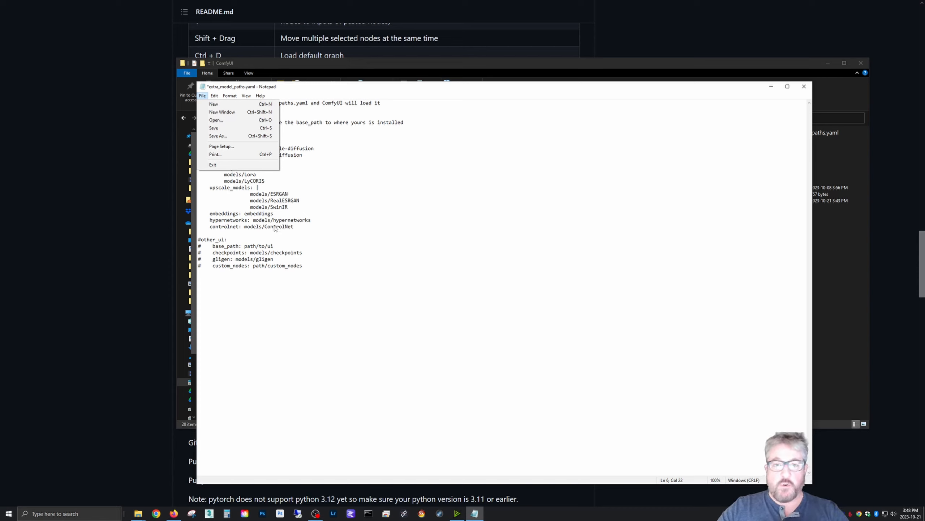
pyautogui.moveTo(275, 229)
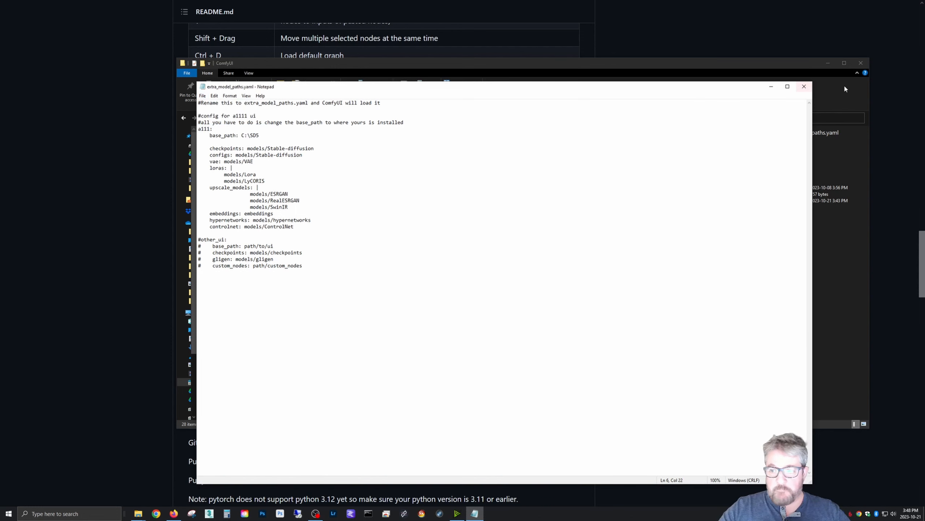
pyautogui.click(803, 86)
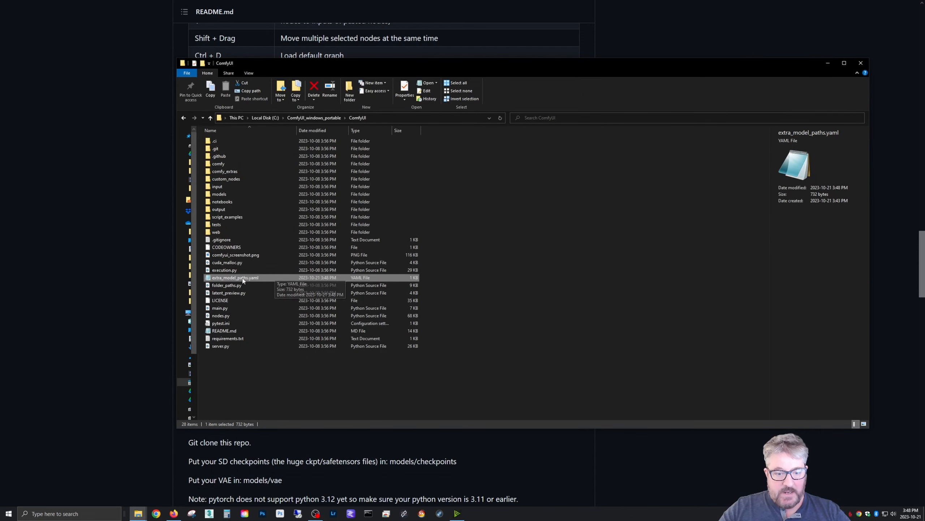
# Back in the portable folder, launch ComfyUI with run_nvidia_gpu.bat.
pyautogui.click(210, 117)
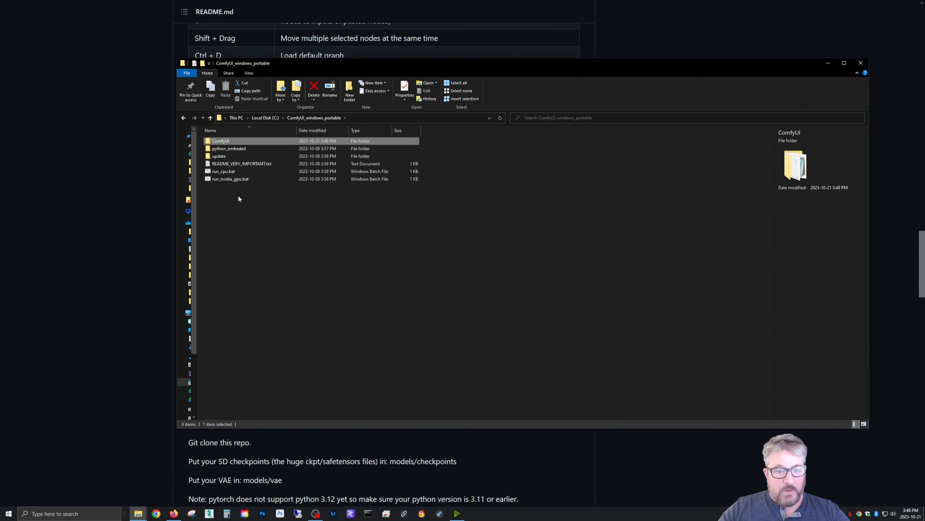
pyautogui.click(230, 179)
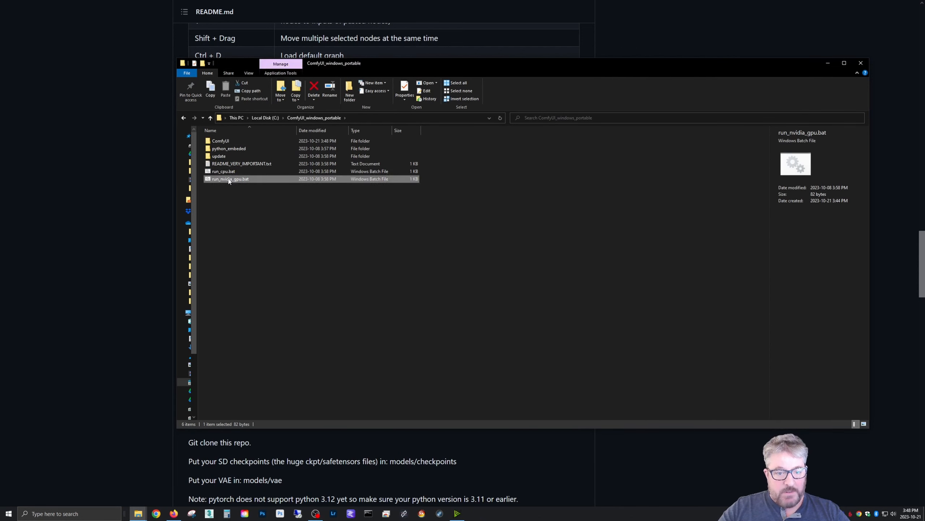
pyautogui.doubleClick(230, 179)
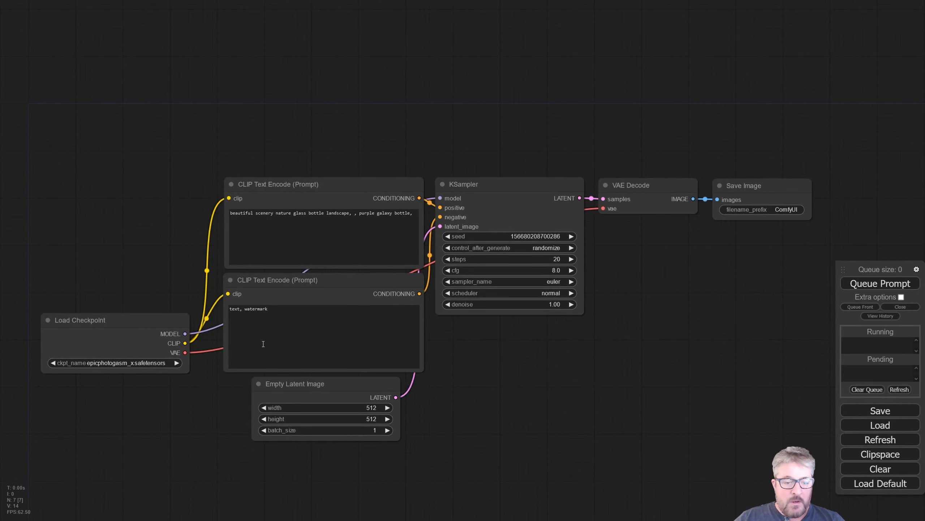
pyautogui.moveTo(559, 363)
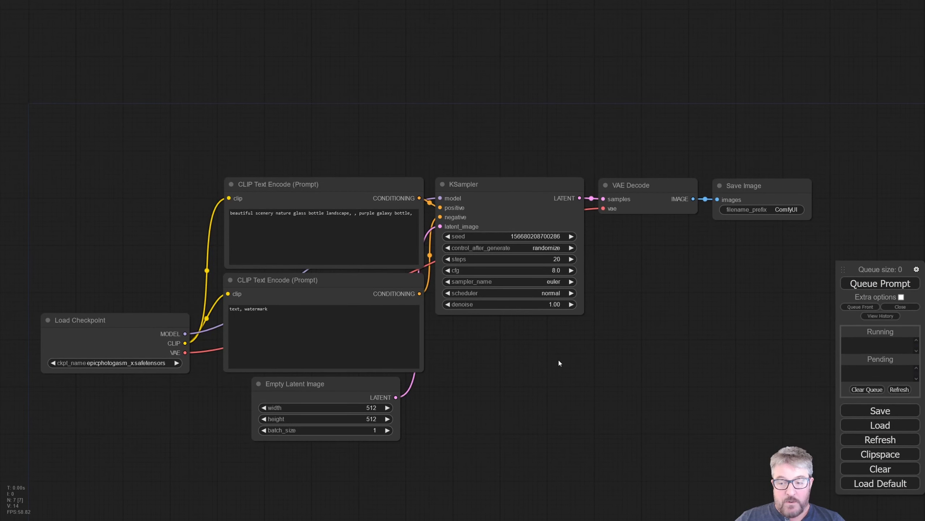
pyautogui.moveTo(555, 349)
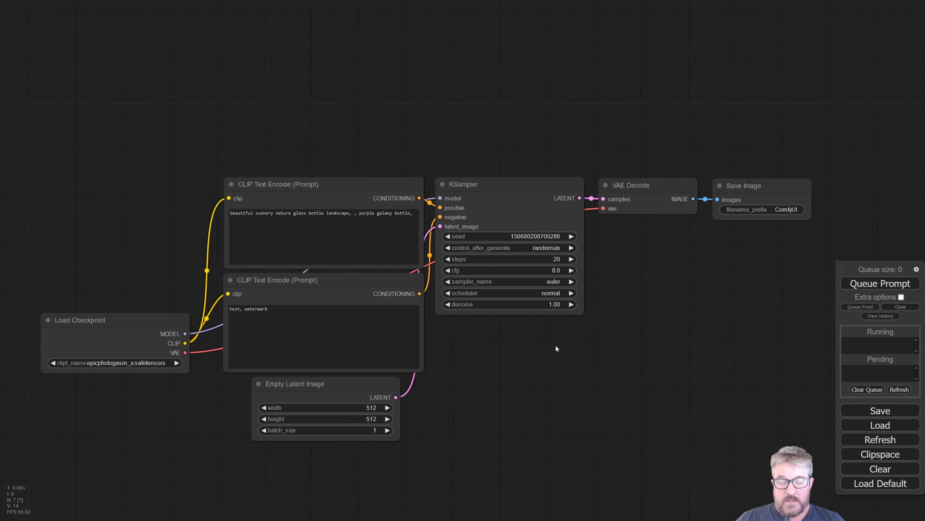
pyautogui.moveTo(493, 363)
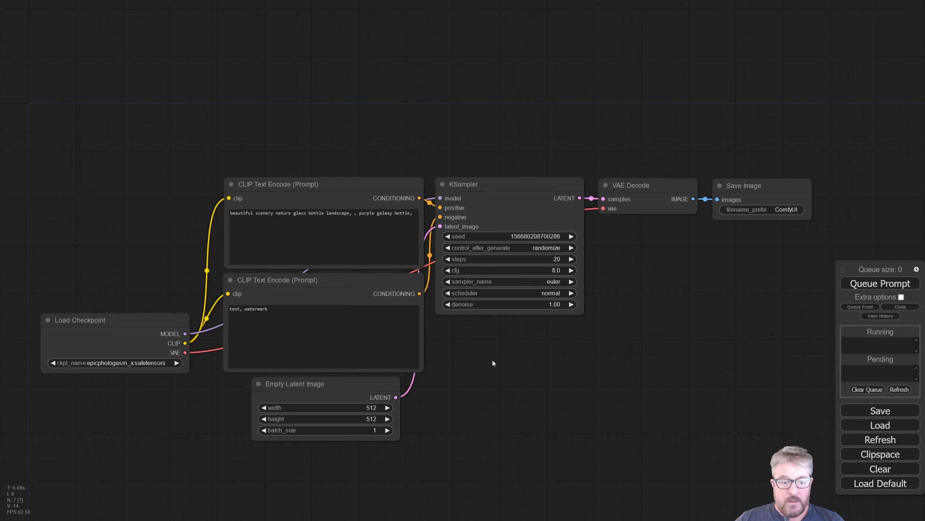
# Move the Load Checkpoint node up-left and choose epicrealism_naturalSin.safetensors as the checkpoint.
pyautogui.moveTo(115, 320); pyautogui.dragTo(90, 221)
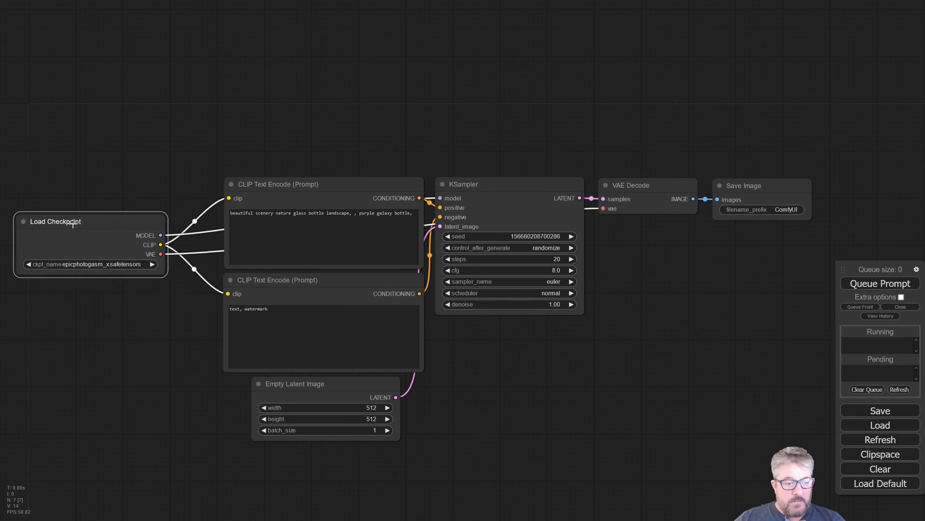
pyautogui.click(88, 264)
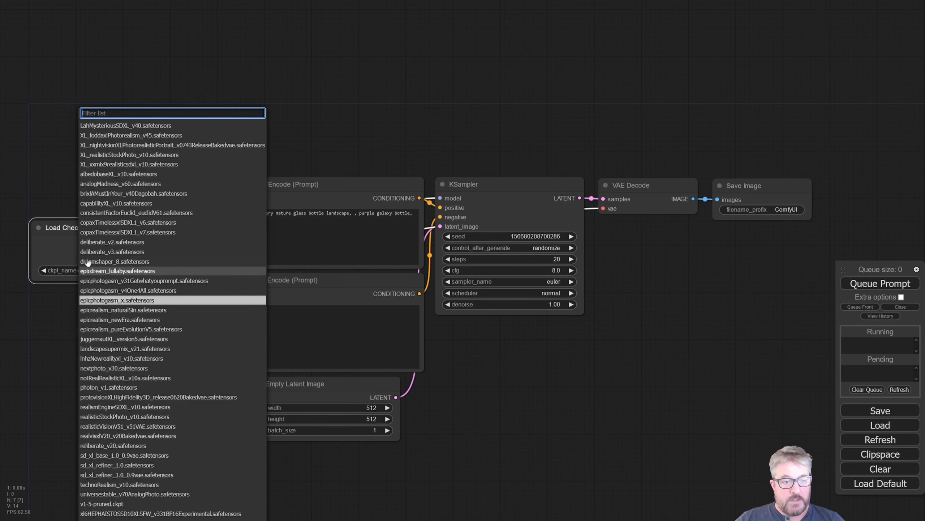
pyautogui.moveTo(124, 359)
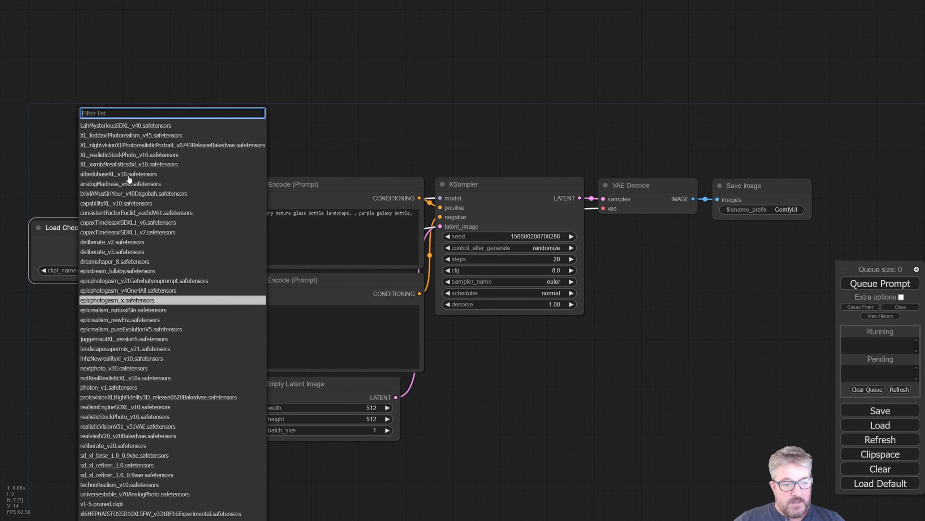
pyautogui.moveTo(123, 338)
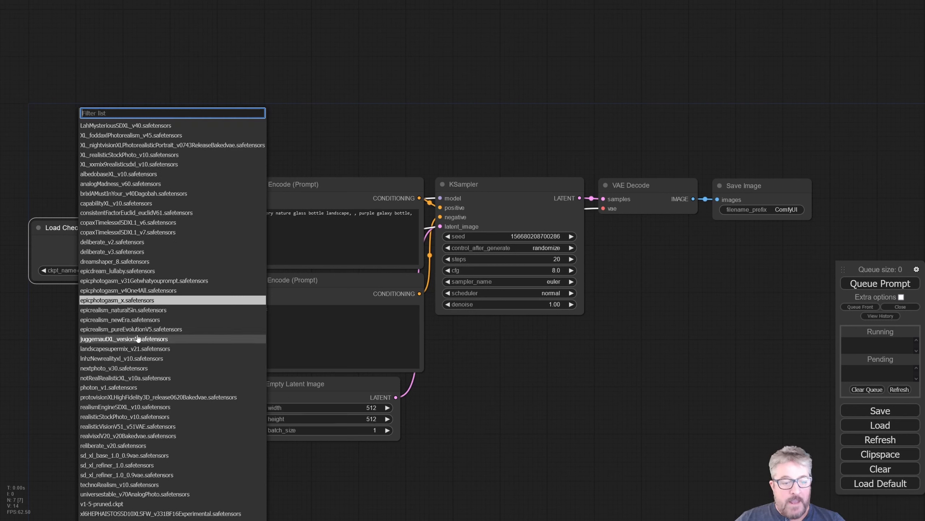
pyautogui.moveTo(120, 320)
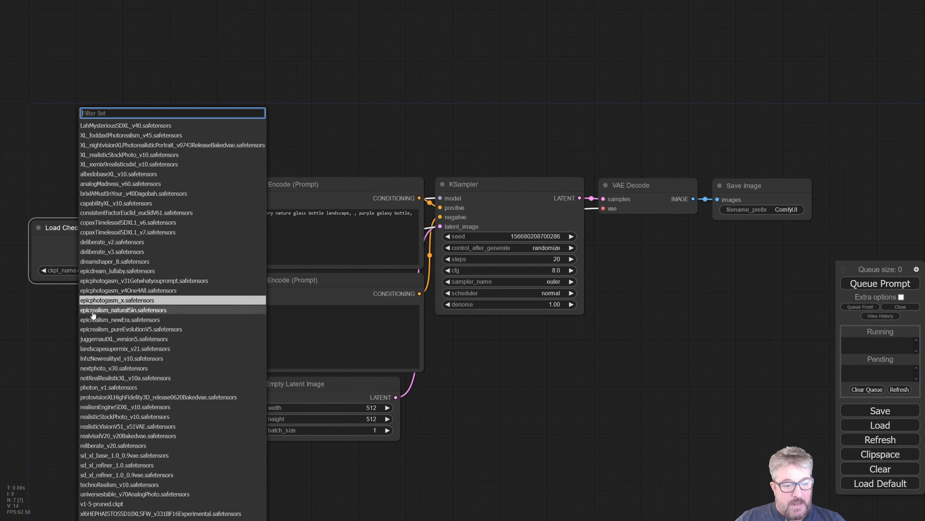
pyautogui.click(124, 310)
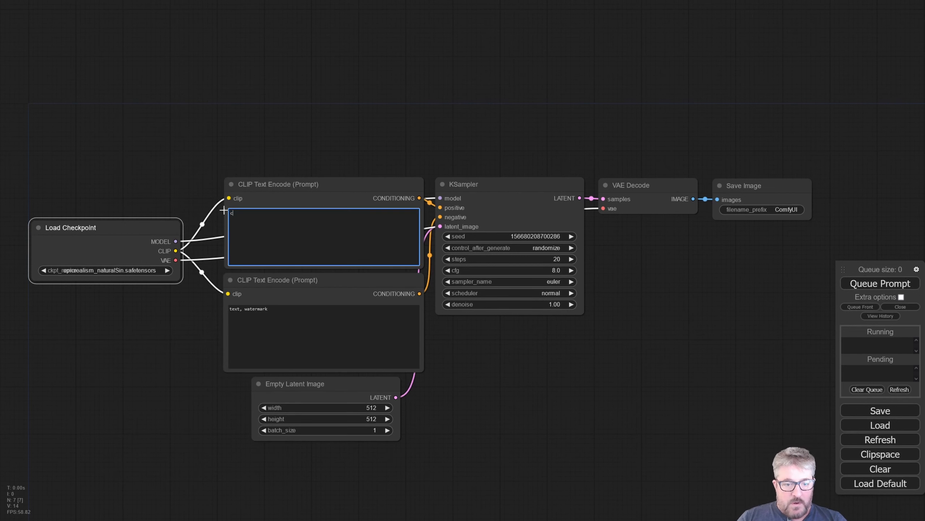
# Write the positive prompt: a modern house in a foggy forest, photo, detail, realistic.
pyautogui.write('a modern house in a forest with')
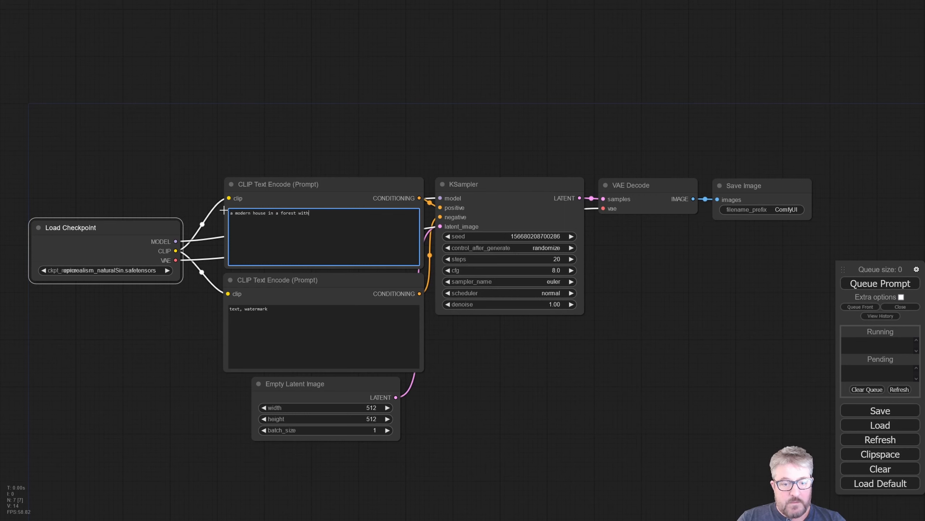
pyautogui.write('fog (')
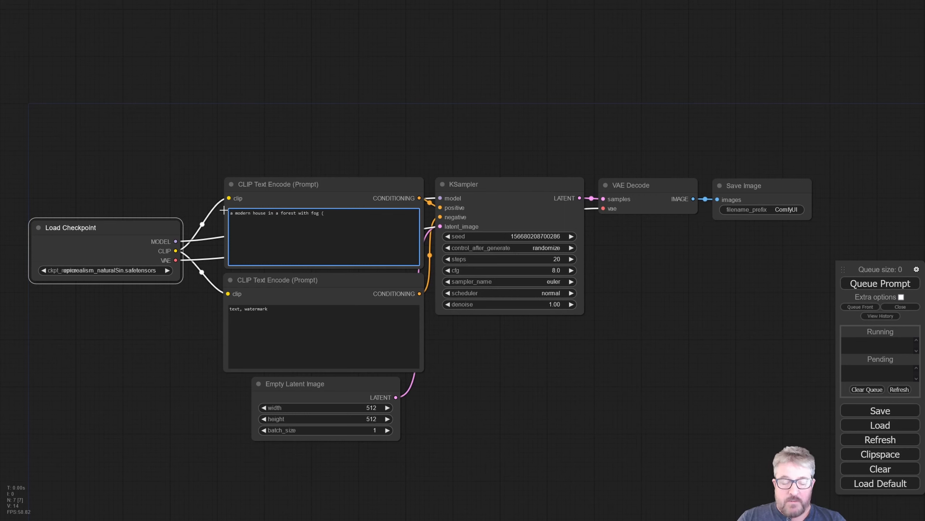
pyautogui.write('((fog')
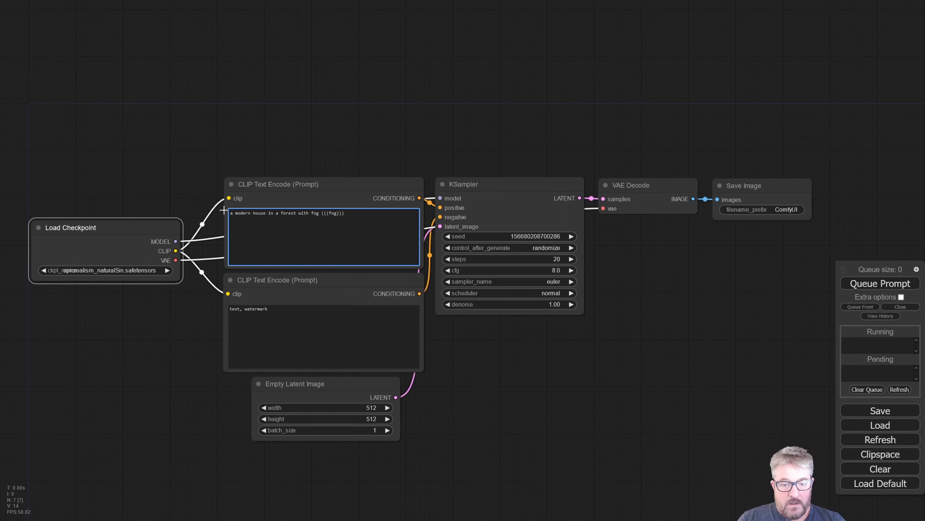
pyautogui.write(', photo')
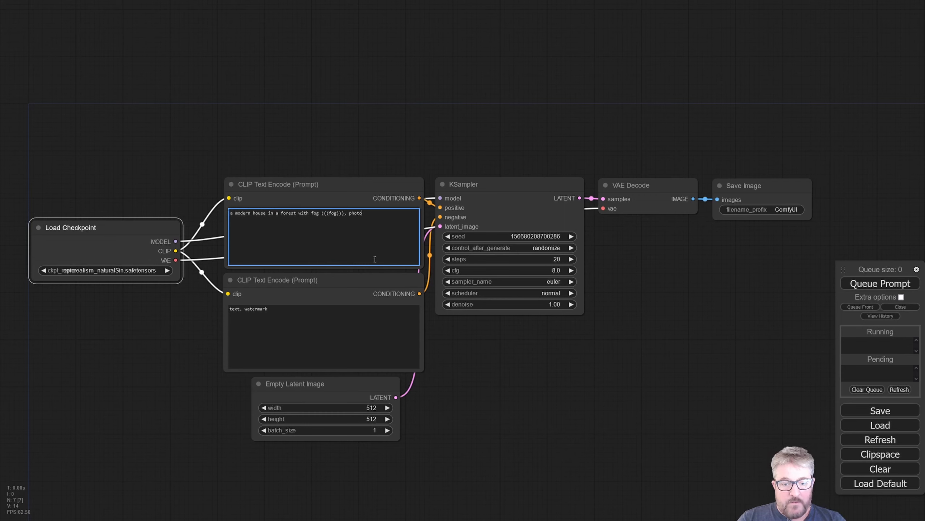
pyautogui.write(', detail, realism,')
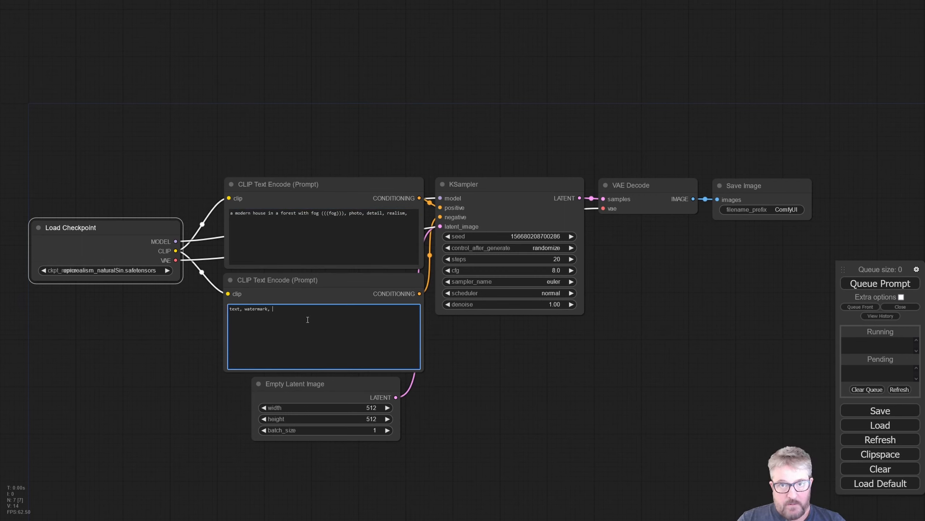
# Write the negative prompt cartoon, fake, rendering, 3d, painting and tint that node red.
pyautogui.write('cartoon')
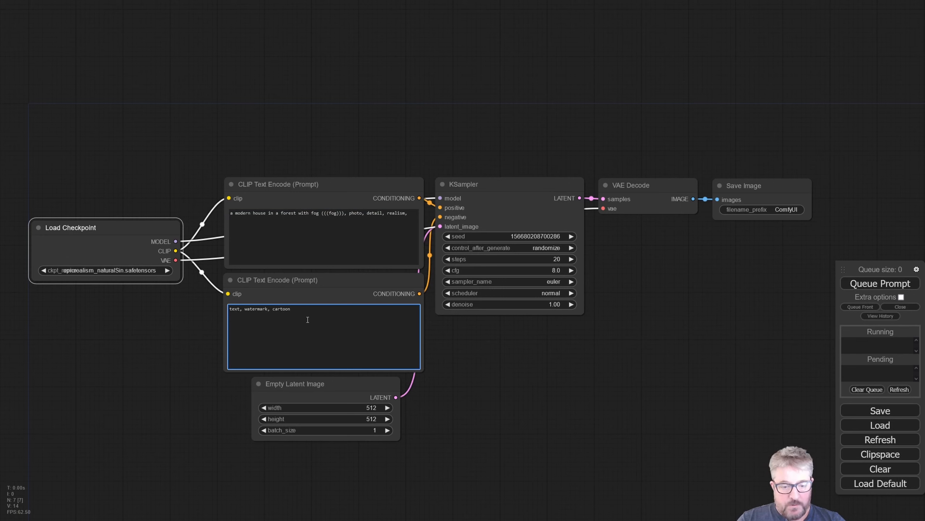
pyautogui.write(', fake, rendering, 3d,')
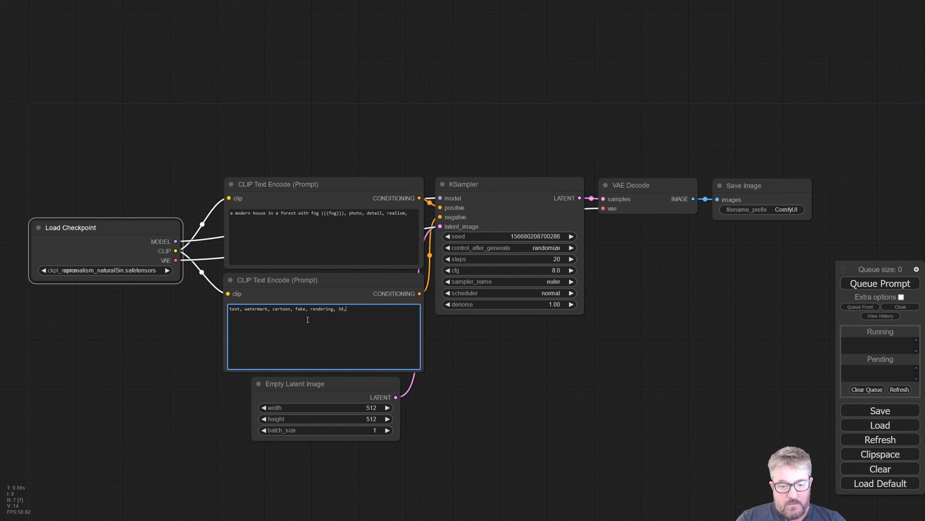
pyautogui.write('painting,')
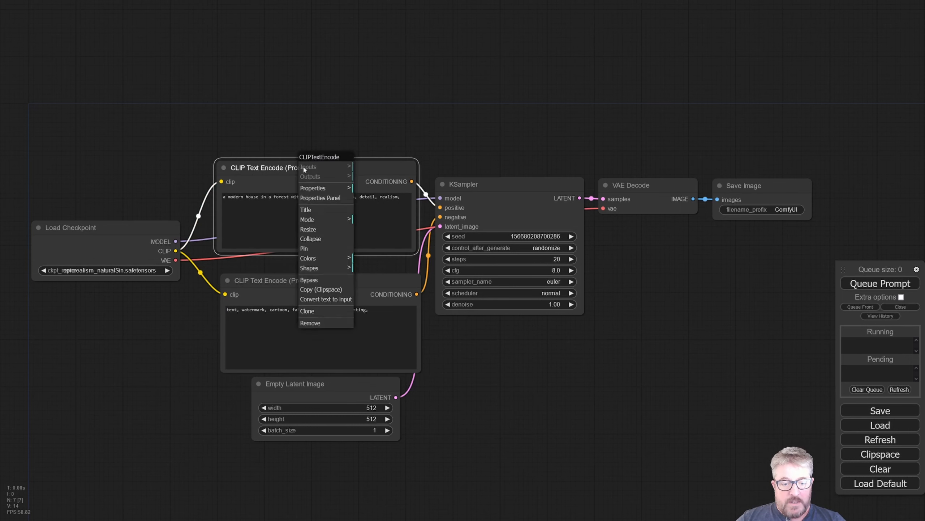
pyautogui.moveTo(308, 258)
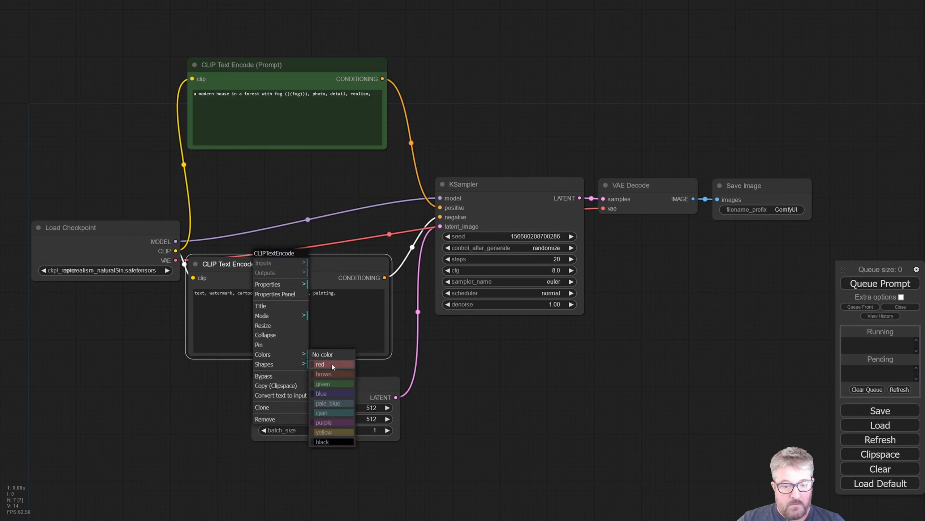
pyautogui.click(320, 363)
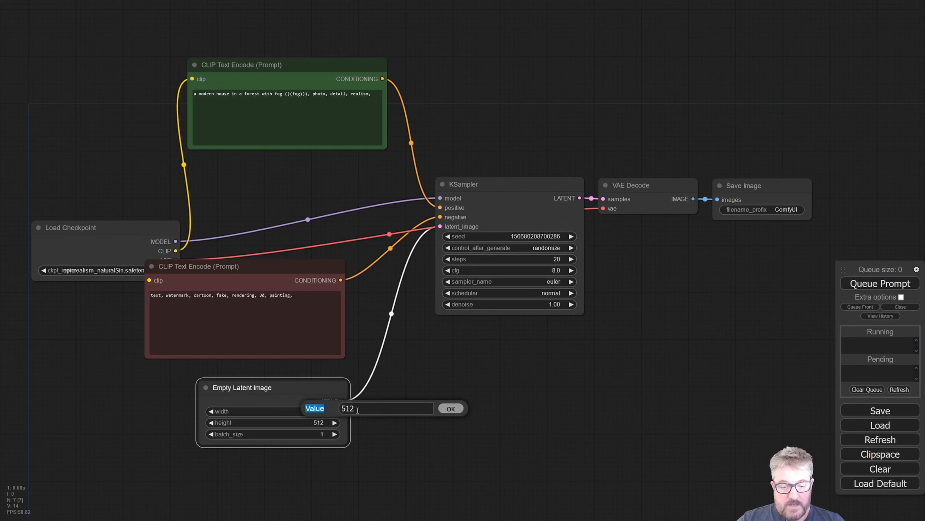
# Set latent width 1024 and KSampler to 30 steps, dpmpp_3m_sde_gpu sampler, karras scheduler.
pyautogui.write('1024')
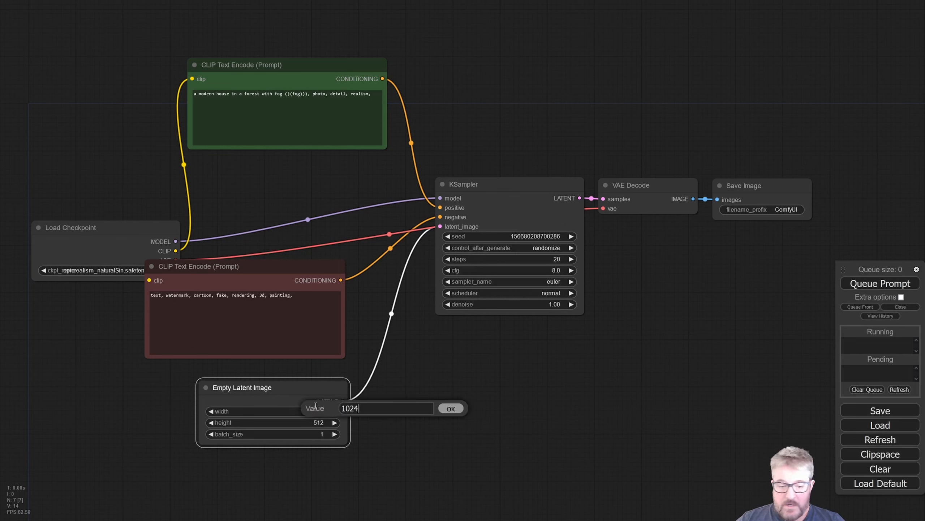
pyautogui.click(451, 408)
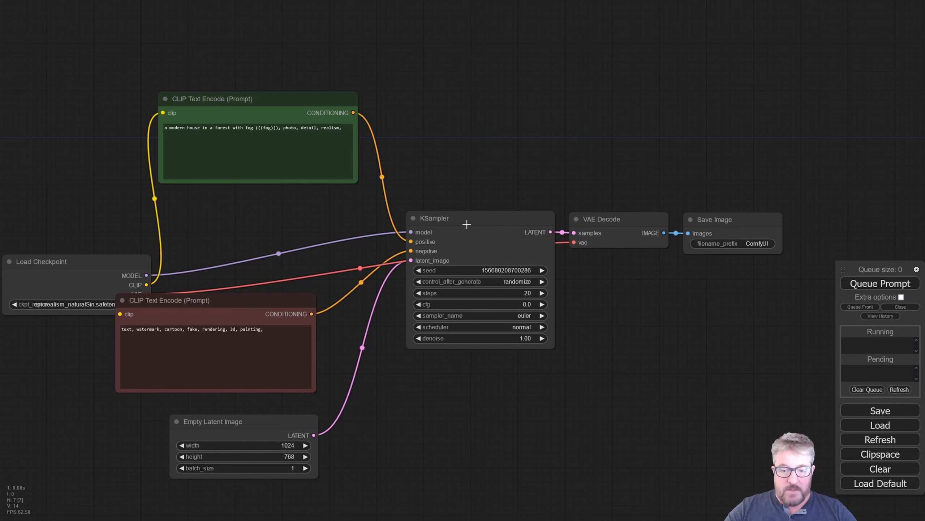
pyautogui.moveTo(466, 217); pyautogui.dragTo(472, 206)
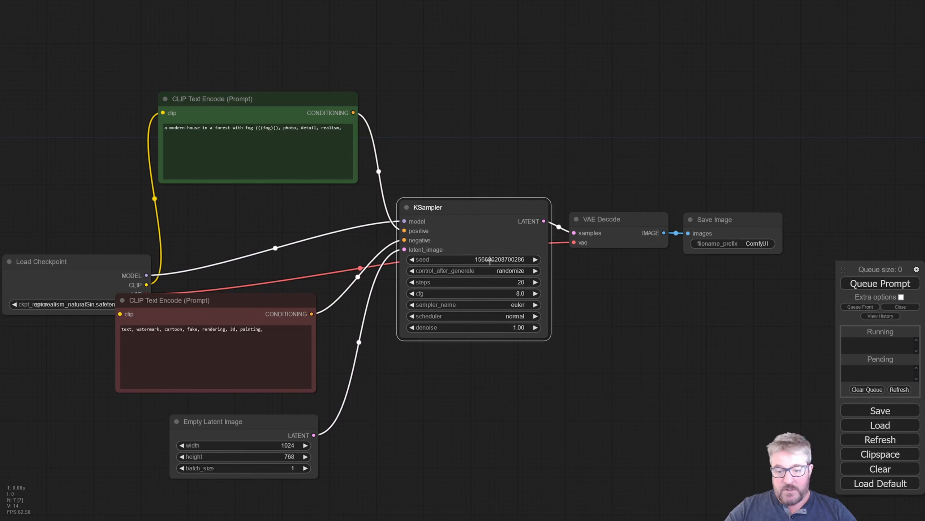
pyautogui.moveTo(508, 281)
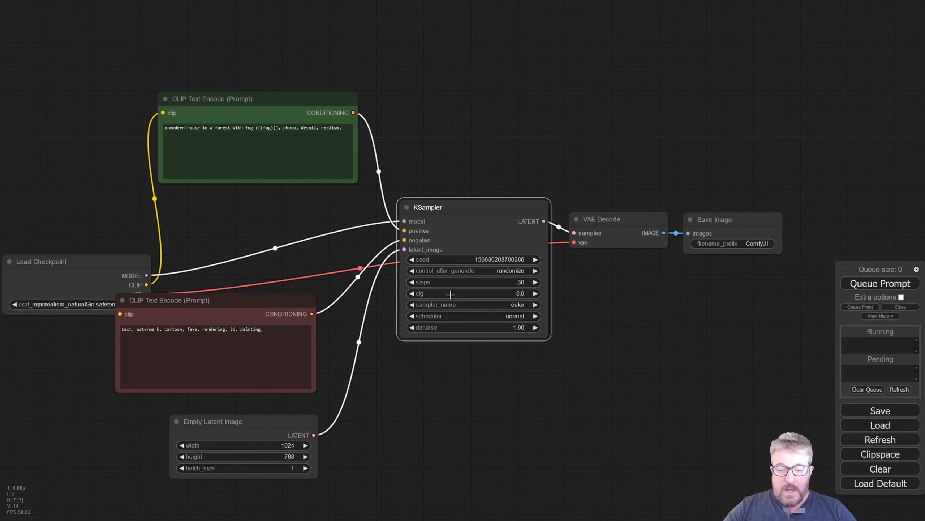
pyautogui.click(471, 304)
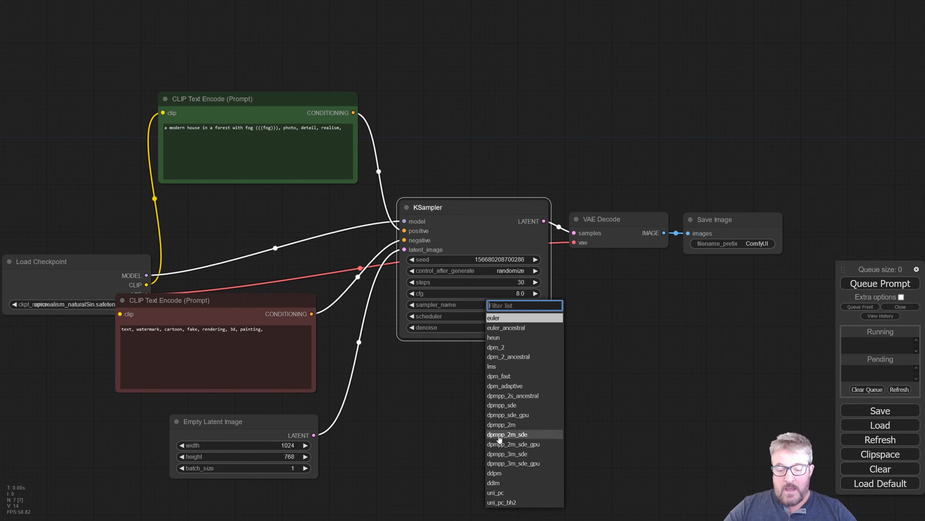
pyautogui.moveTo(506, 453)
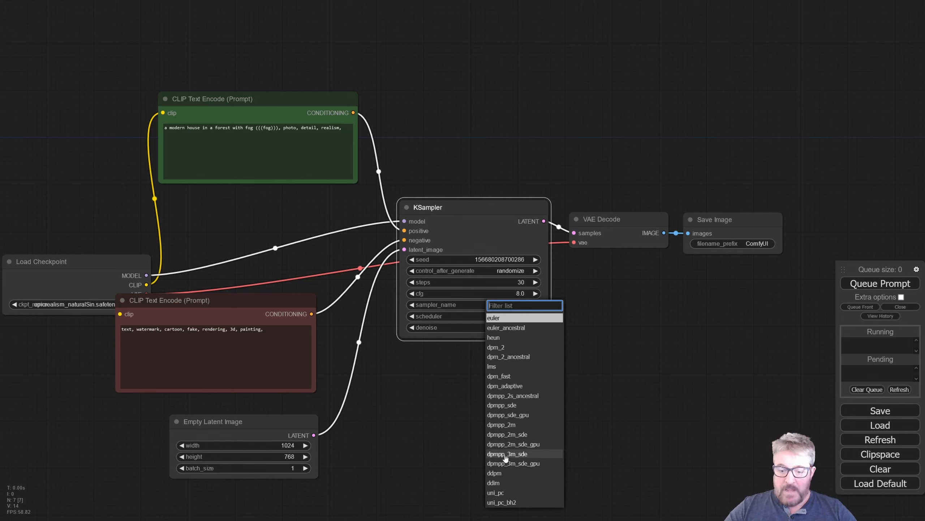
pyautogui.moveTo(505, 424)
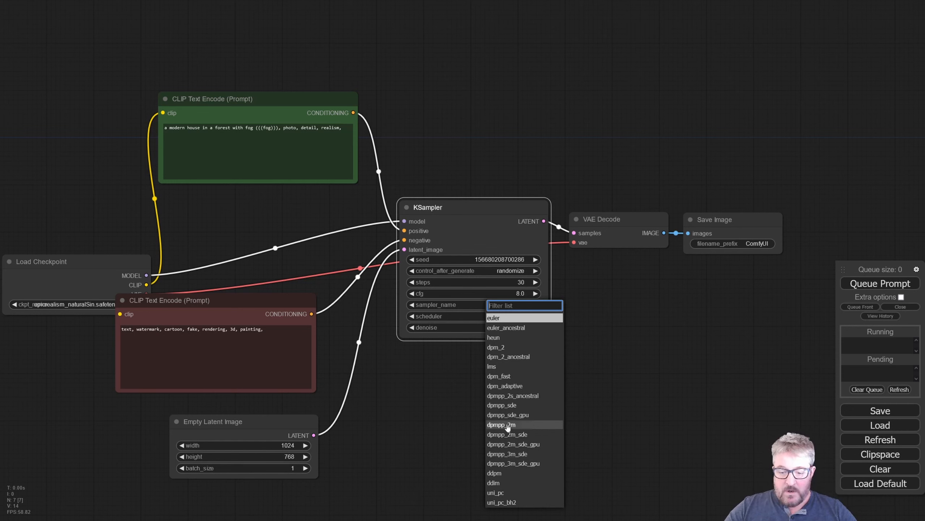
pyautogui.moveTo(518, 463)
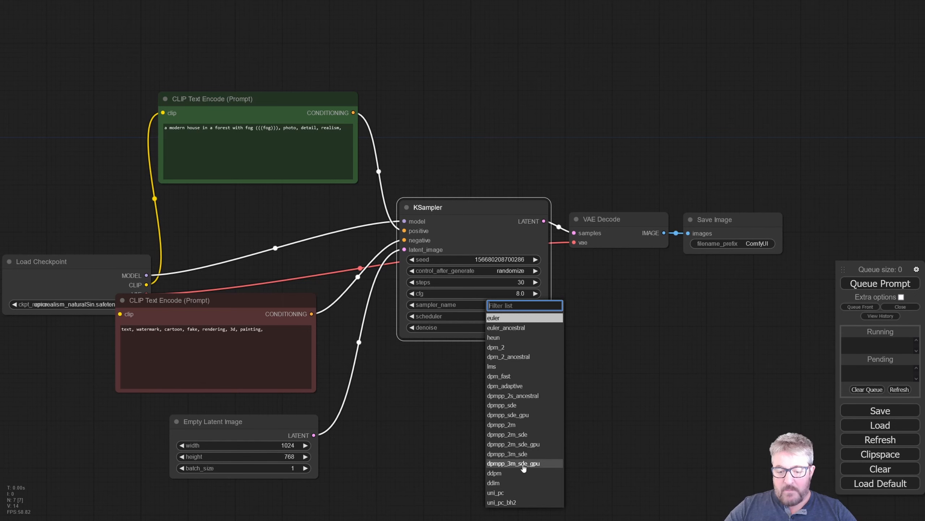
pyautogui.click(513, 462)
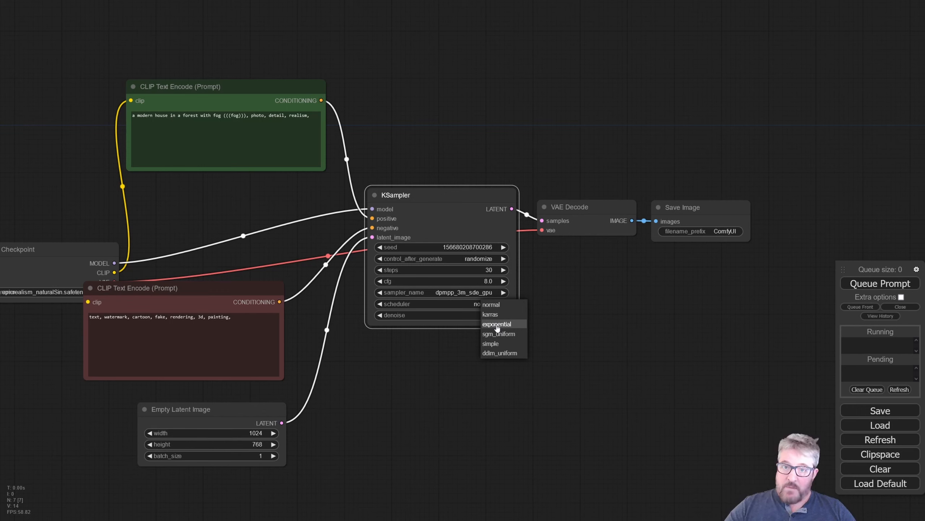
pyautogui.click(491, 314)
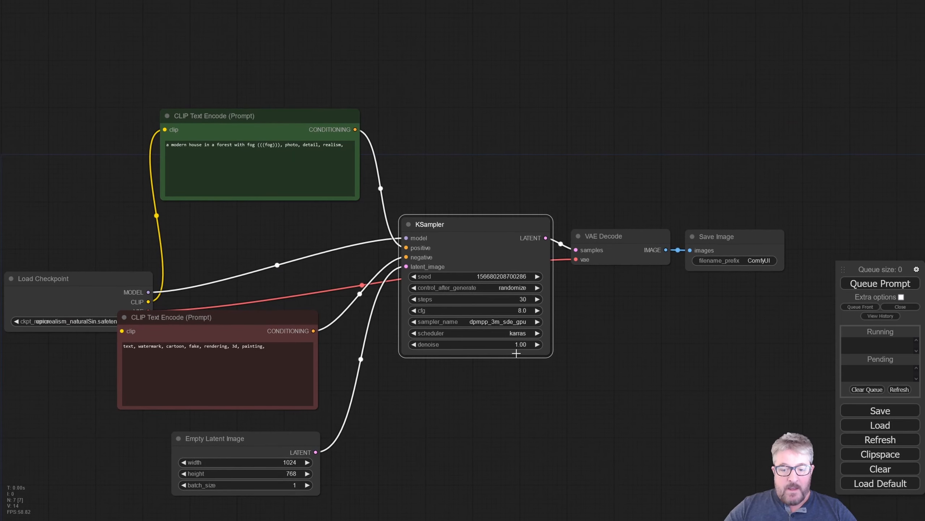
pyautogui.moveTo(206, 445)
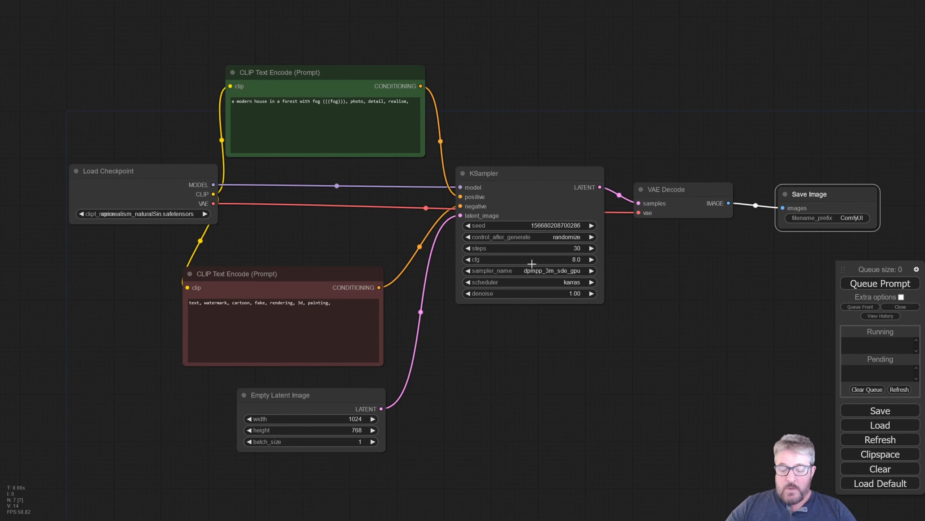
# Queue the prompt to generate the first foggy forest-house image.
pyautogui.click(879, 283)
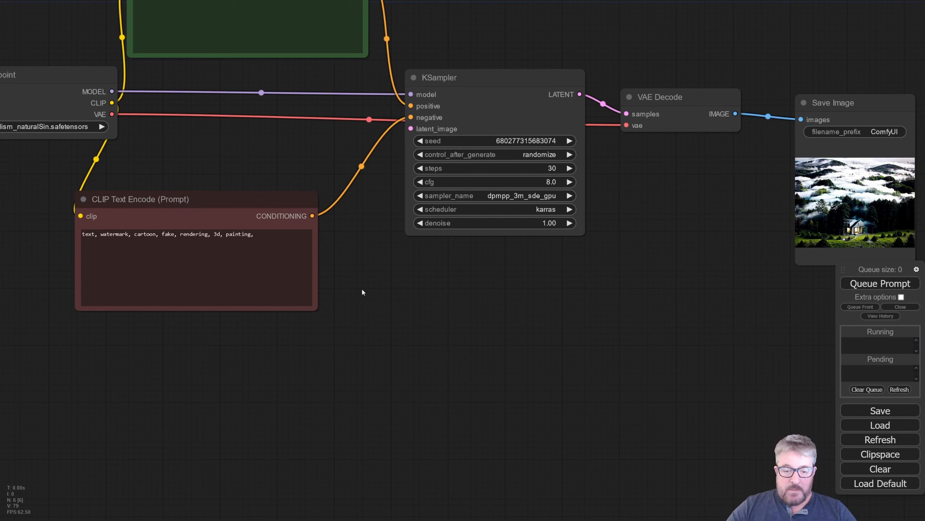
pyautogui.moveTo(256, 360)
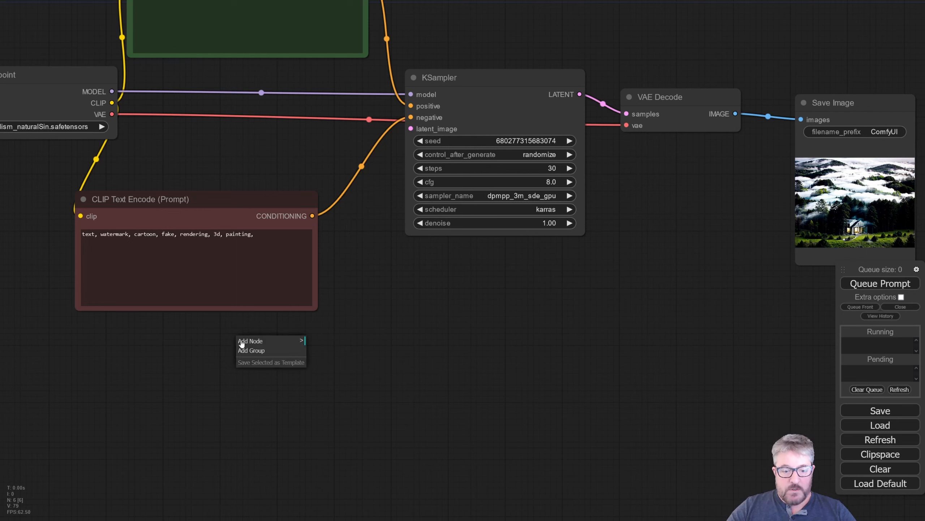
# Add Load Image nodes to the graph from the node menu and search.
pyautogui.click(250, 340)
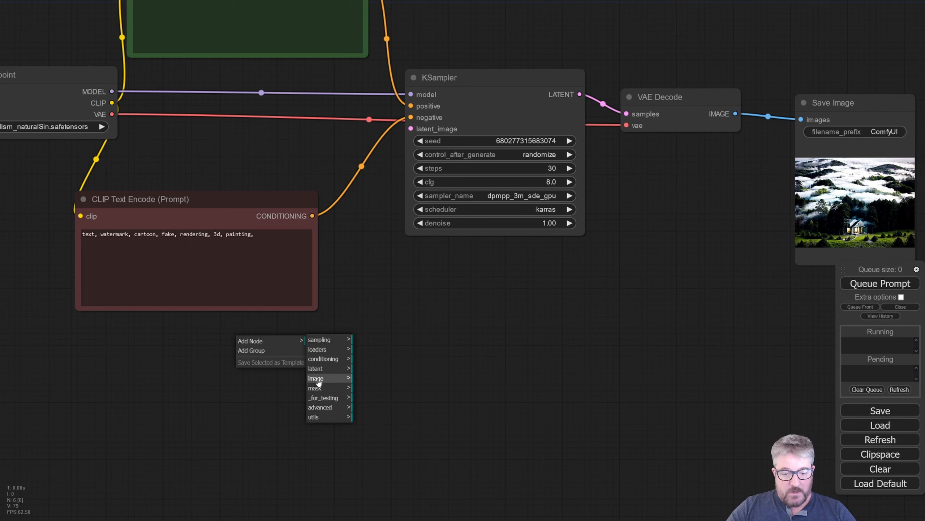
pyautogui.click(316, 378)
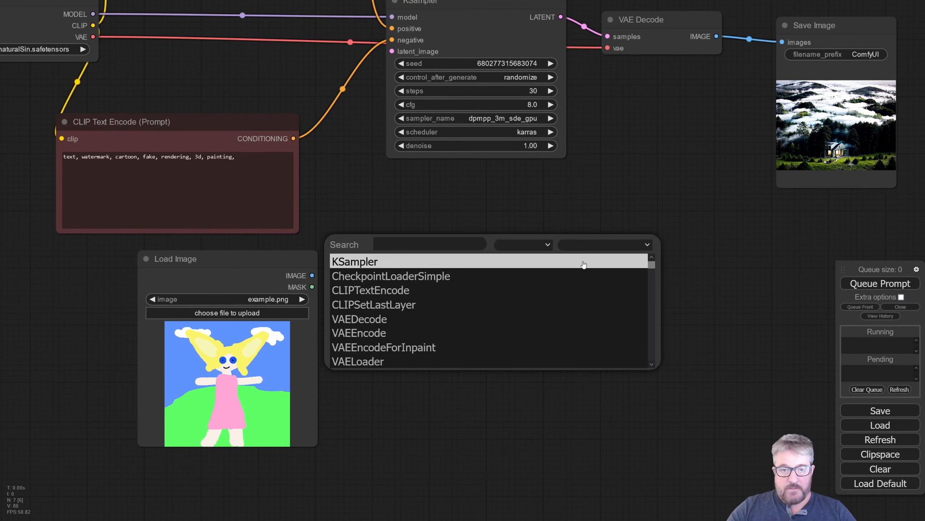
pyautogui.write('load')
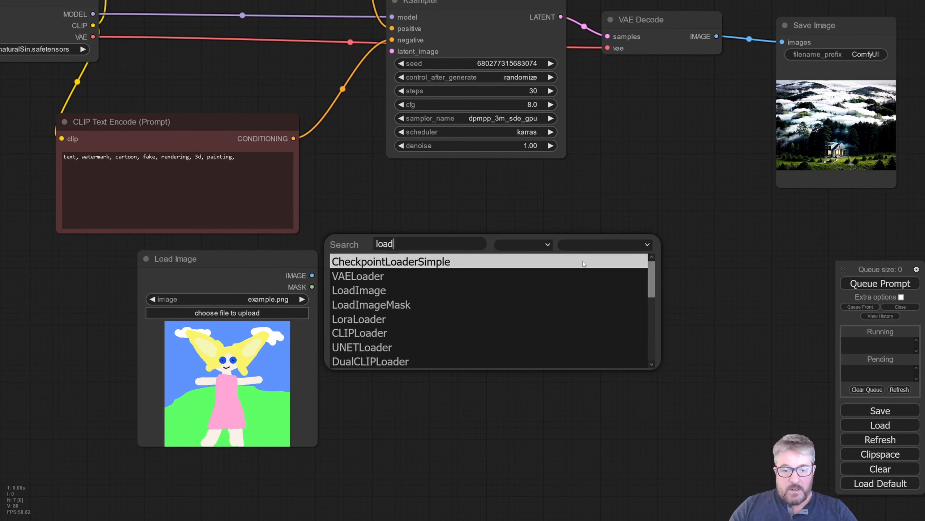
pyautogui.click(359, 290)
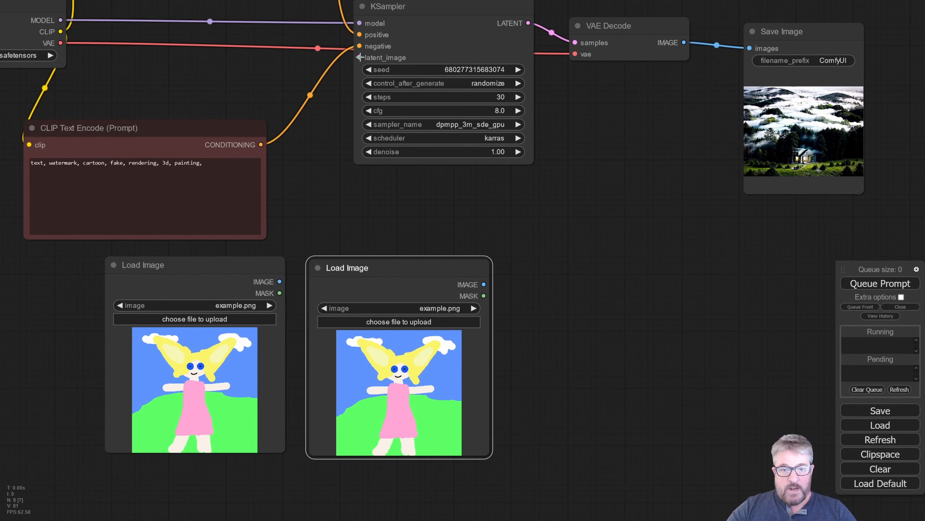
# Feed the KSampler latent input from a new VAE Encode node wired to the checkpoint's VAE.
pyautogui.moveTo(359, 57); pyautogui.dragTo(573, 234)
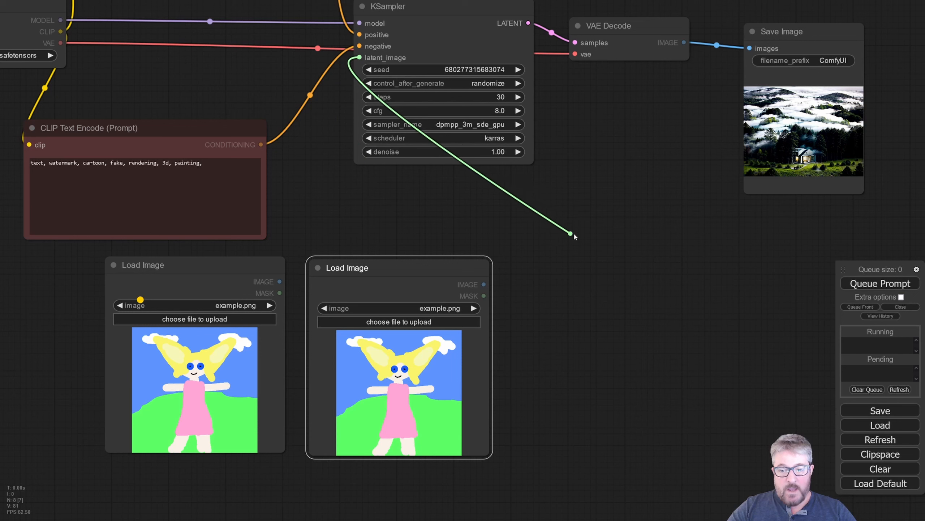
pyautogui.click(573, 235)
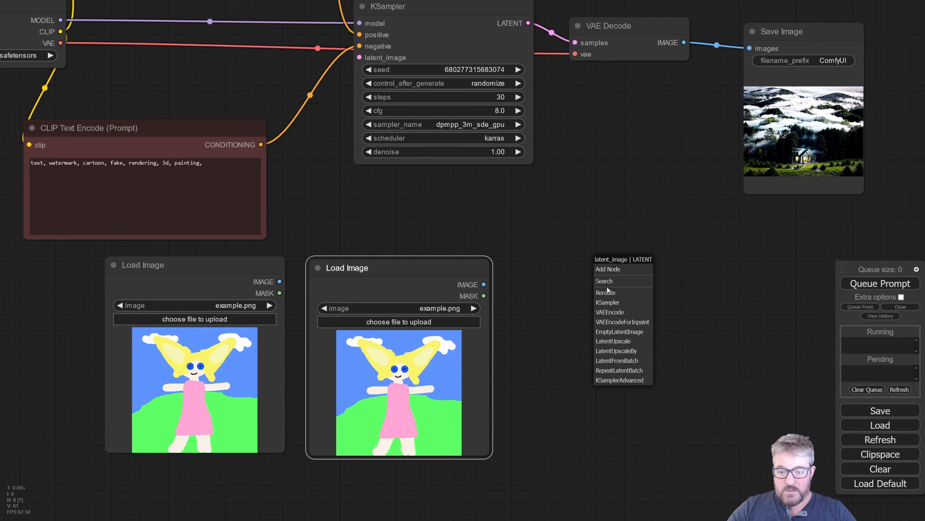
pyautogui.moveTo(623, 360)
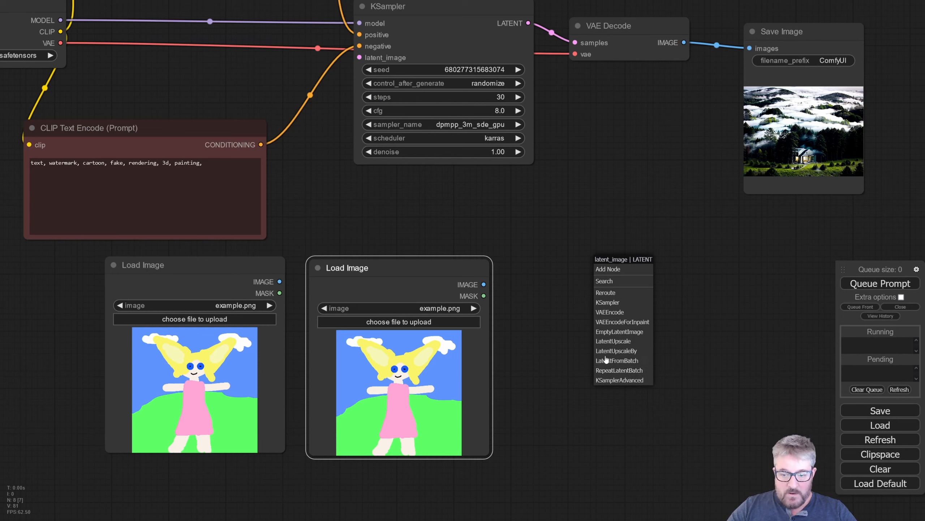
pyautogui.click(609, 312)
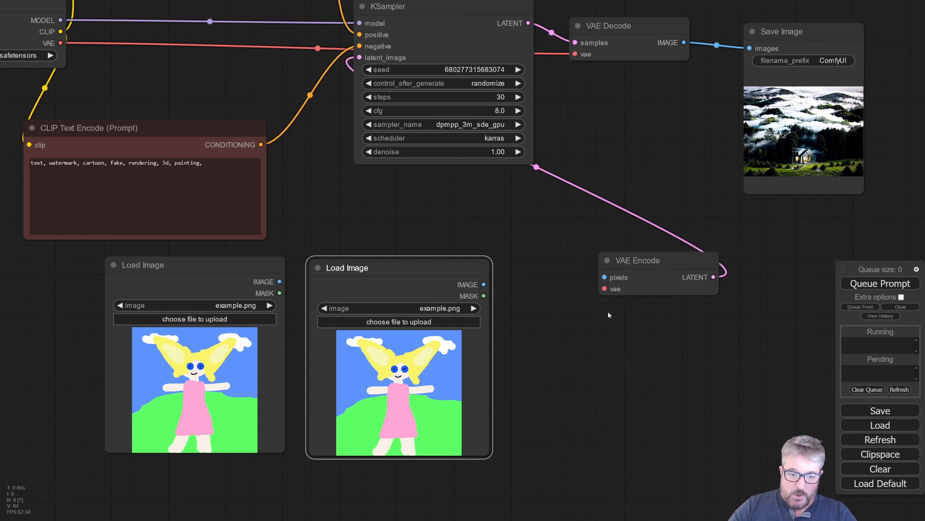
pyautogui.moveTo(635, 260); pyautogui.dragTo(442, 226)
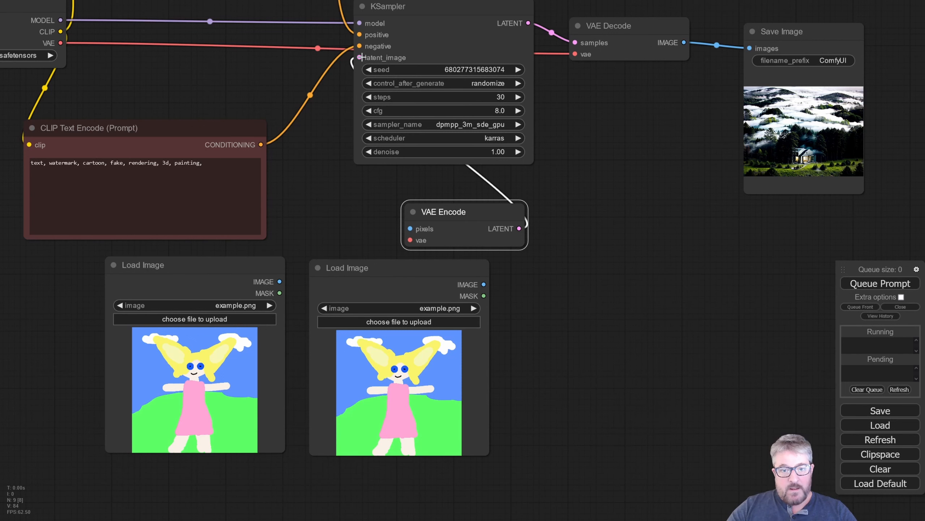
pyautogui.moveTo(464, 212); pyautogui.dragTo(423, 205)
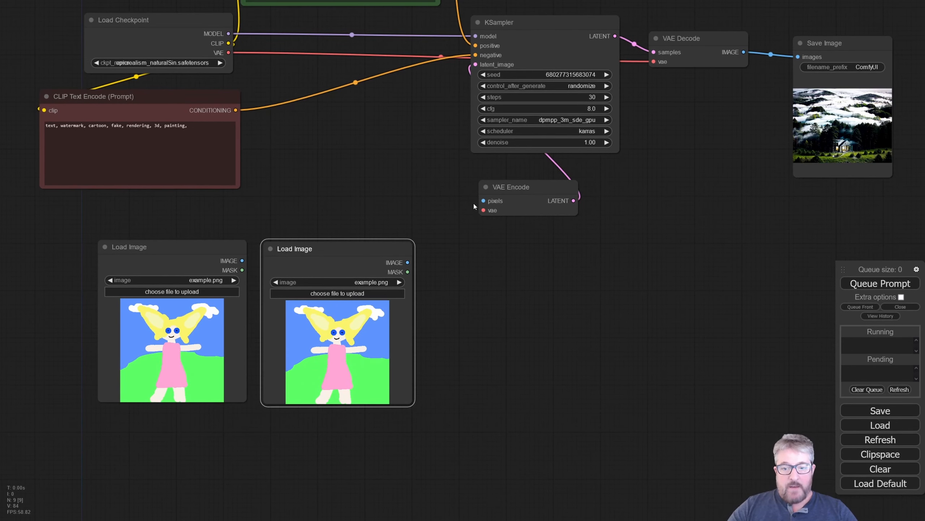
pyautogui.moveTo(528, 187); pyautogui.dragTo(409, 171)
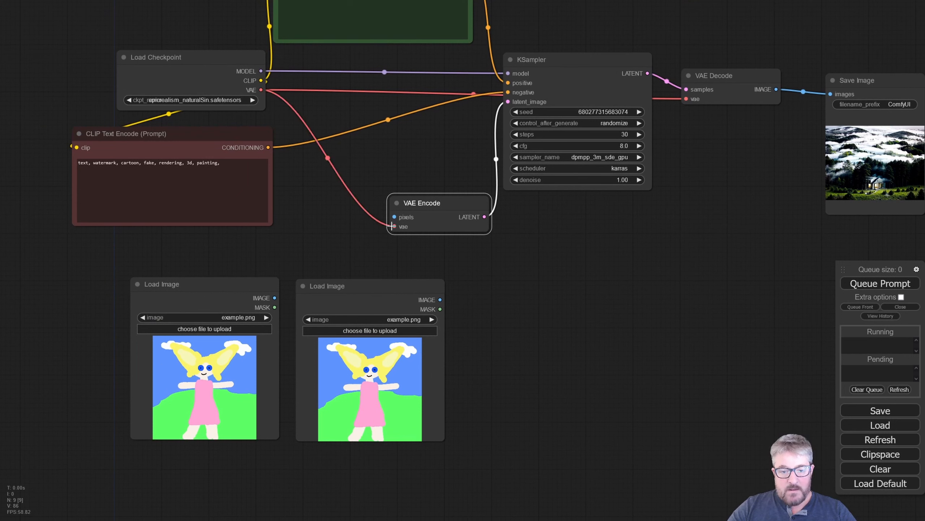
pyautogui.moveTo(578, 205)
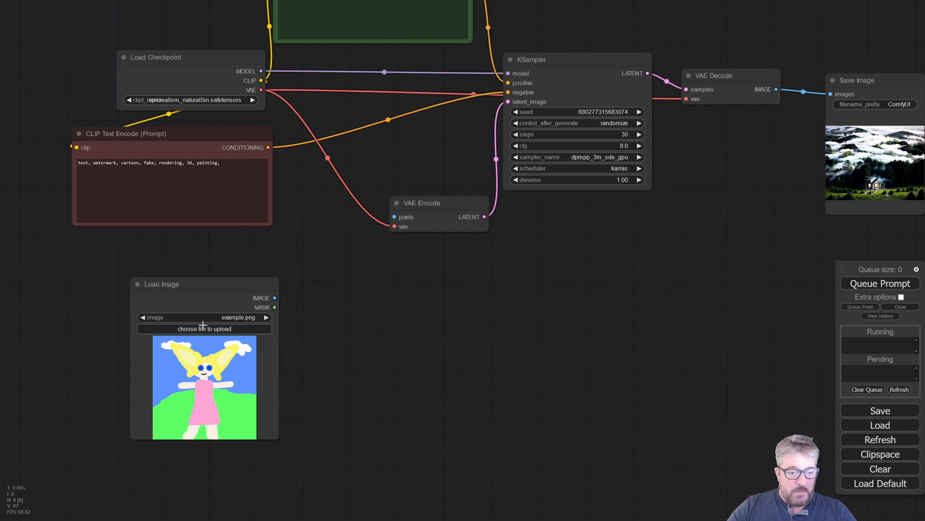
# Load the Lakehouse Side Entrance jpg into the Load Image node.
pyautogui.click(203, 329)
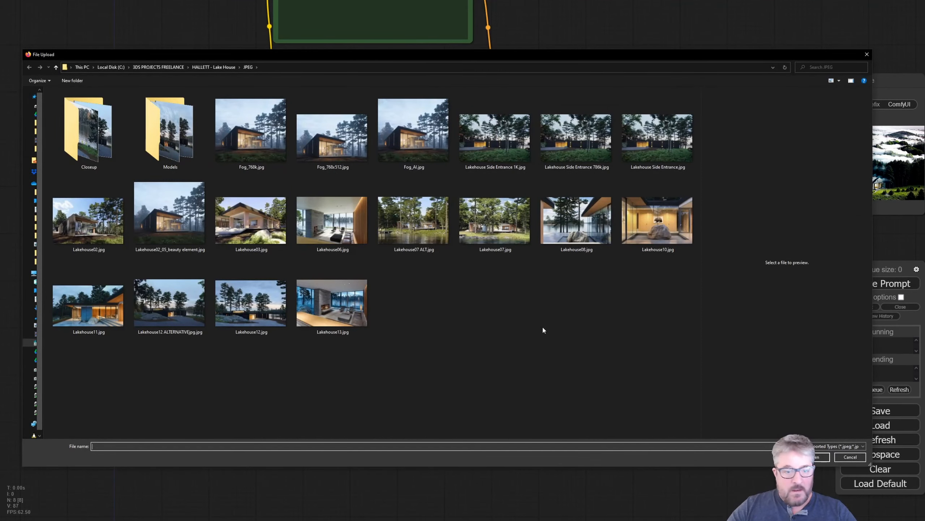
pyautogui.click(494, 136)
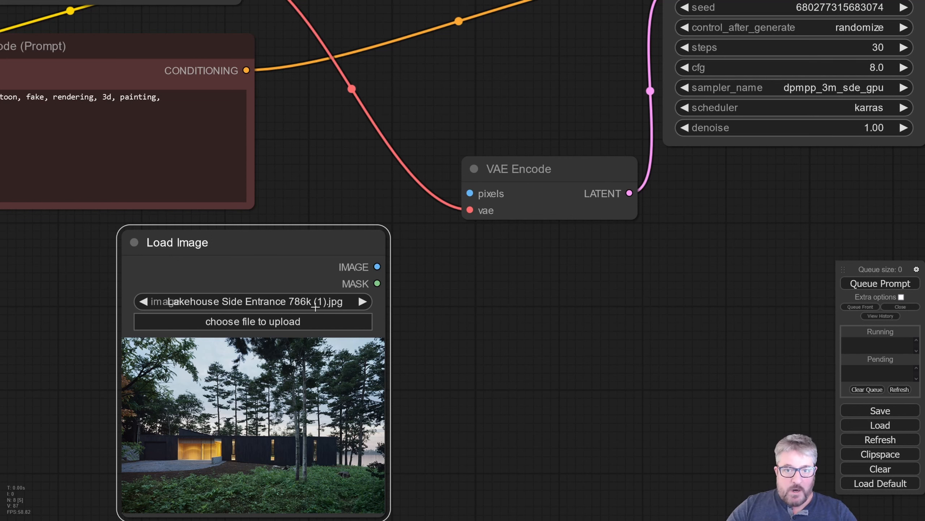
pyautogui.moveTo(515, 323)
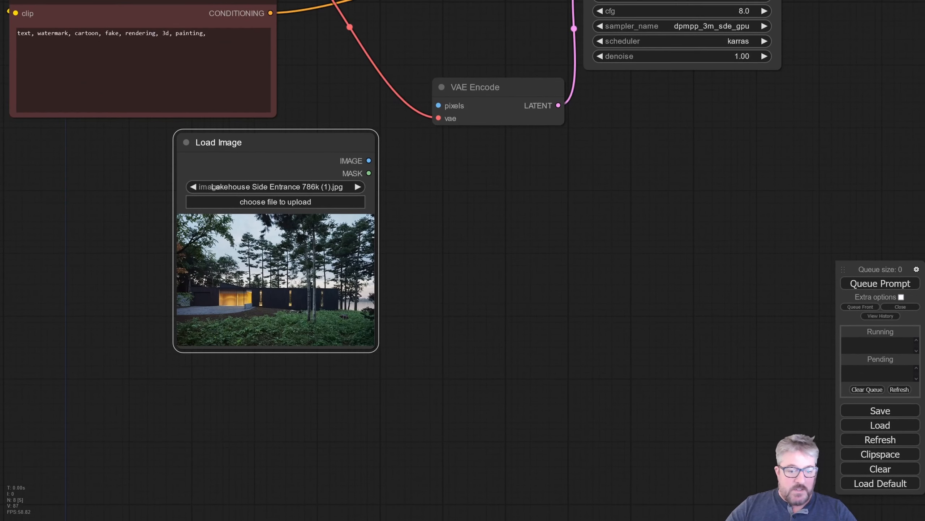
pyautogui.moveTo(317, 261)
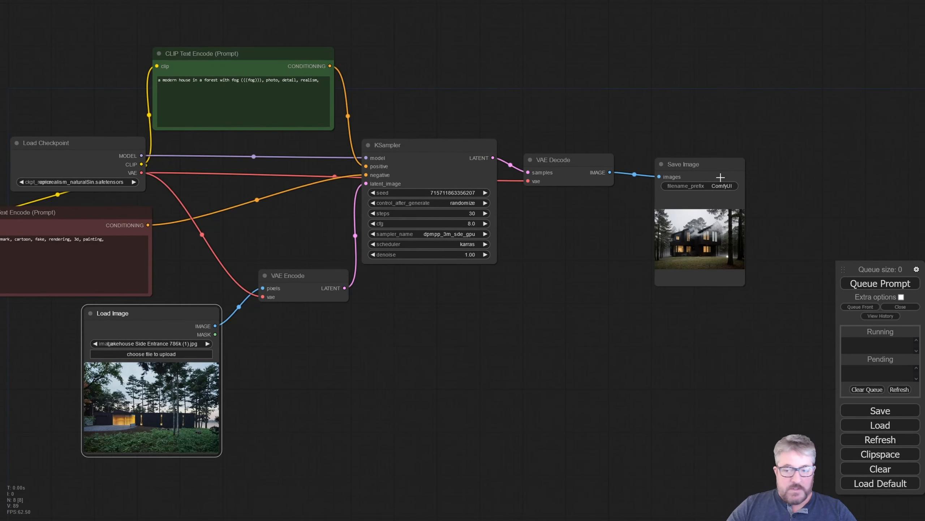
pyautogui.moveTo(697, 243)
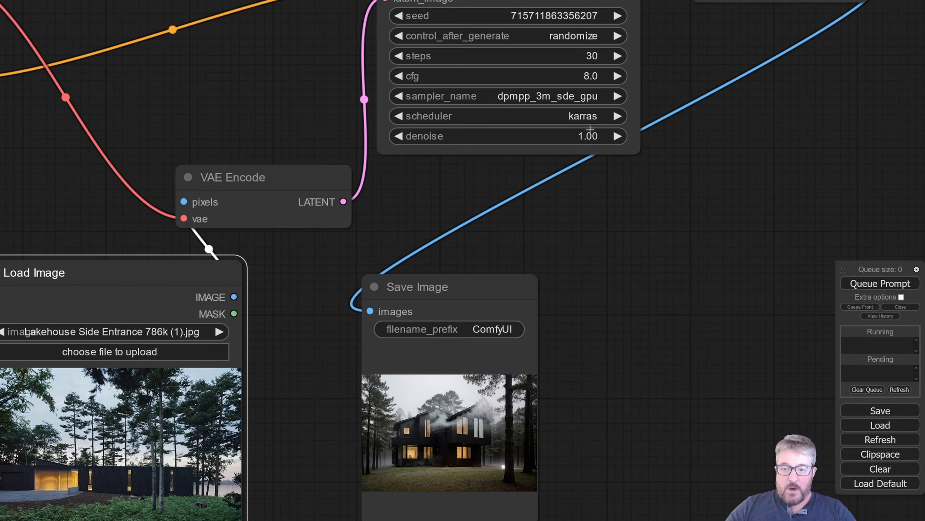
pyautogui.moveTo(537, 184)
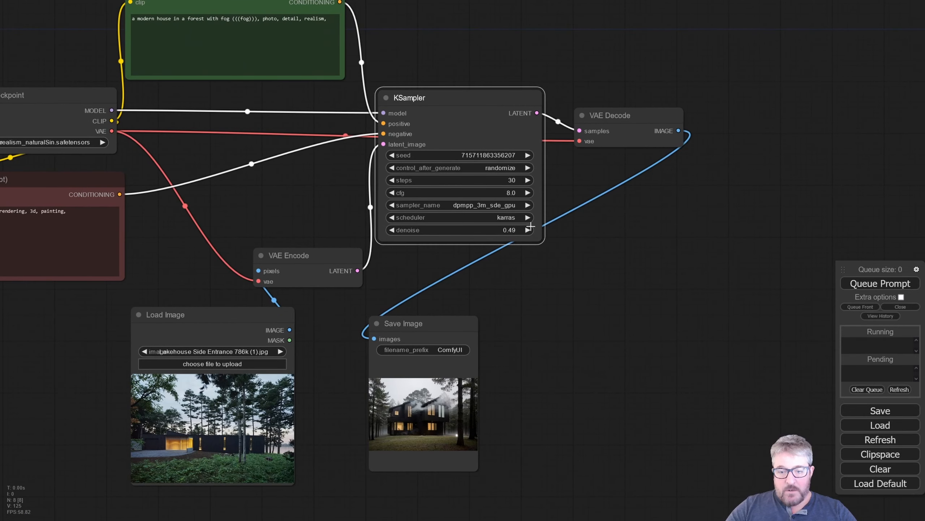
# With denoise at 0.41, queue the prompt so the output follows the lakehouse photo.
pyautogui.click(879, 284)
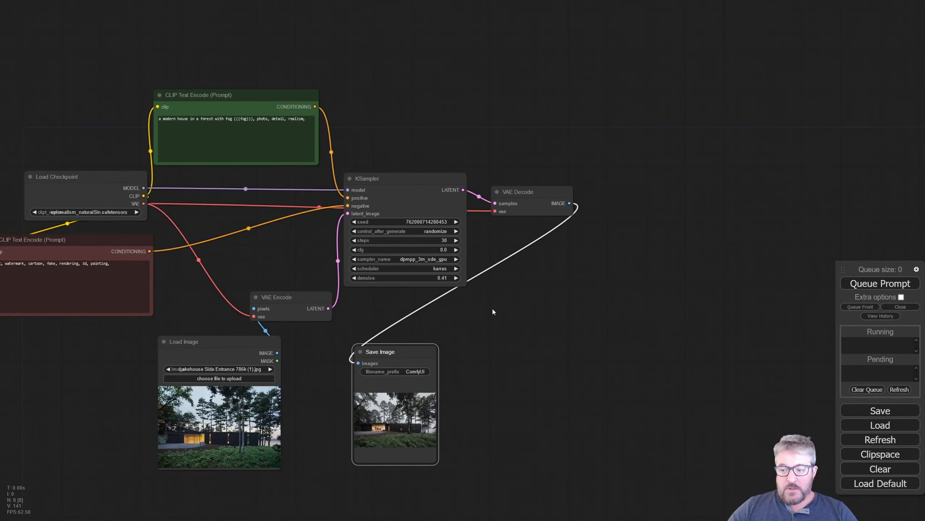
pyautogui.moveTo(513, 302)
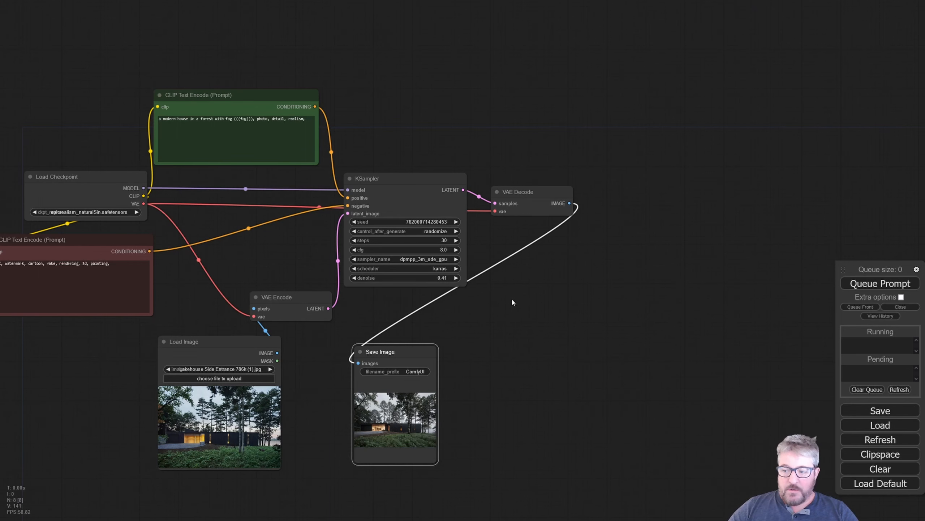
pyautogui.moveTo(515, 295)
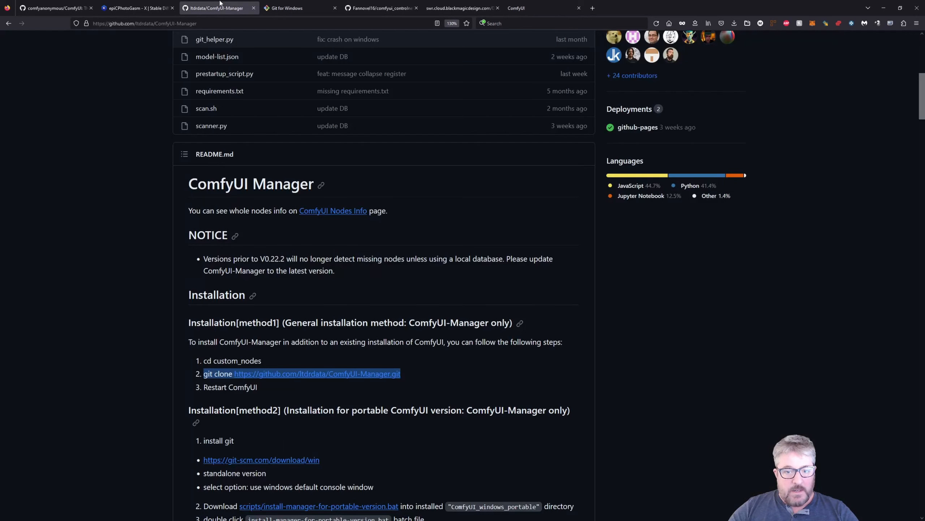
# Scroll the ComfyUI-Manager GitHub page down to the installation steps with the git clone command.
pyautogui.scroll(-3)
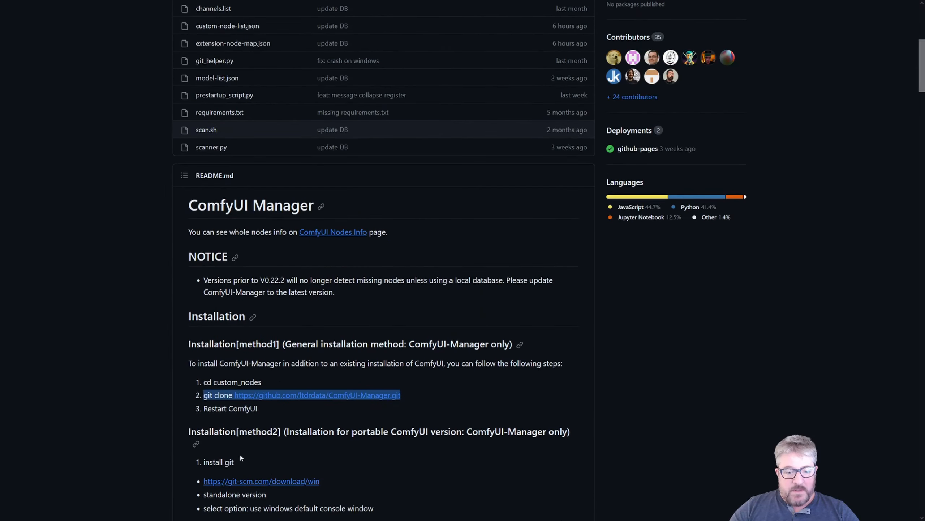
pyautogui.moveTo(296, 402)
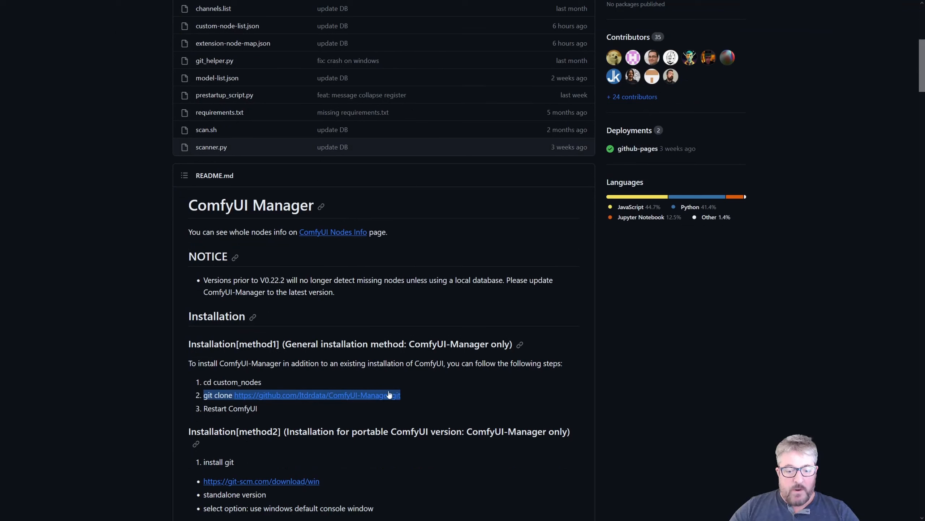
pyautogui.moveTo(191, 399)
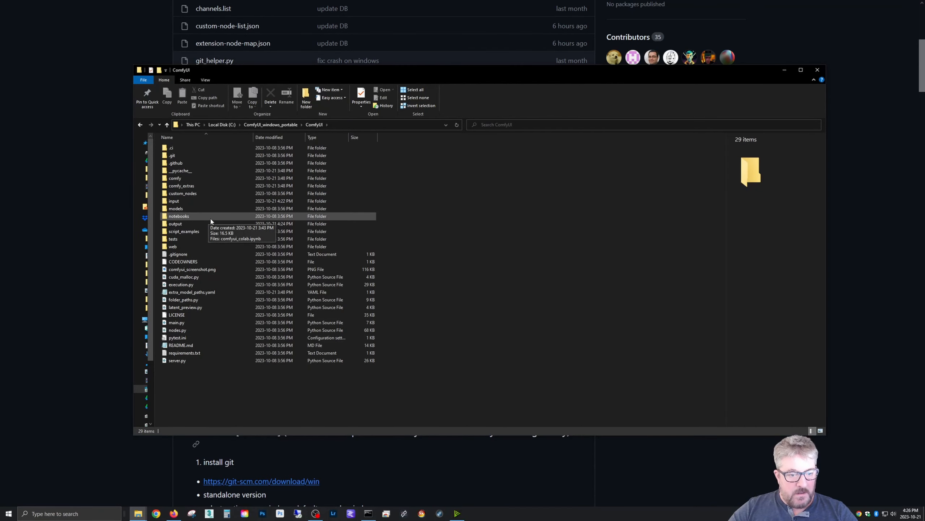
pyautogui.doubleClick(182, 193)
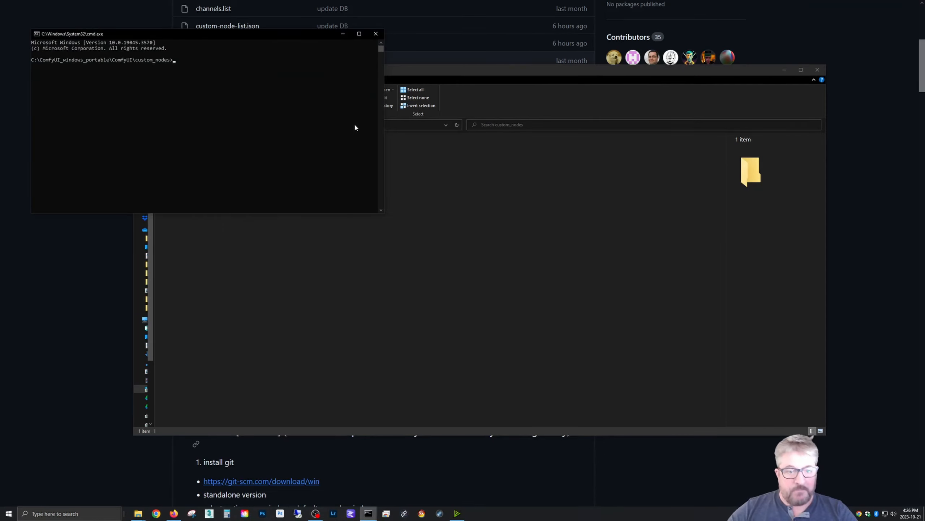
pyautogui.moveTo(200, 41)
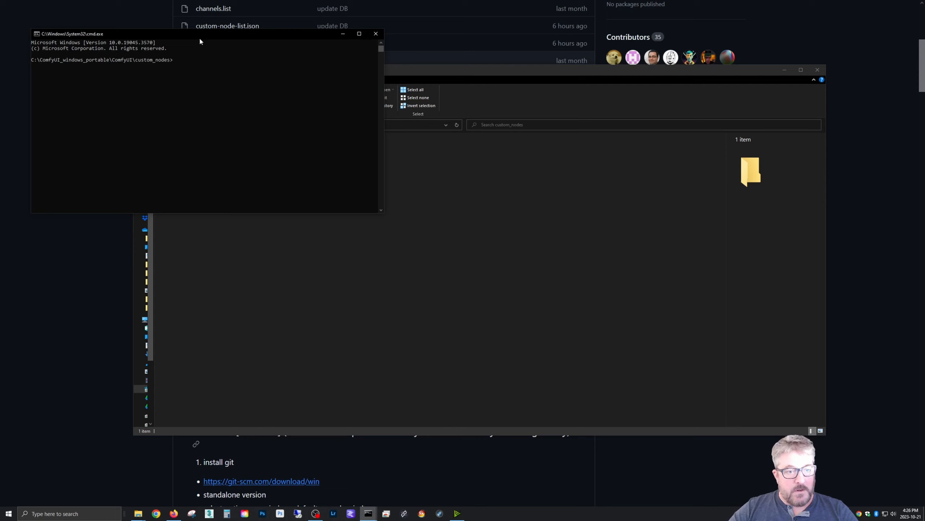
pyautogui.write('git clone https://github.com/ltdrdata/ComfyUI-Manager.git')
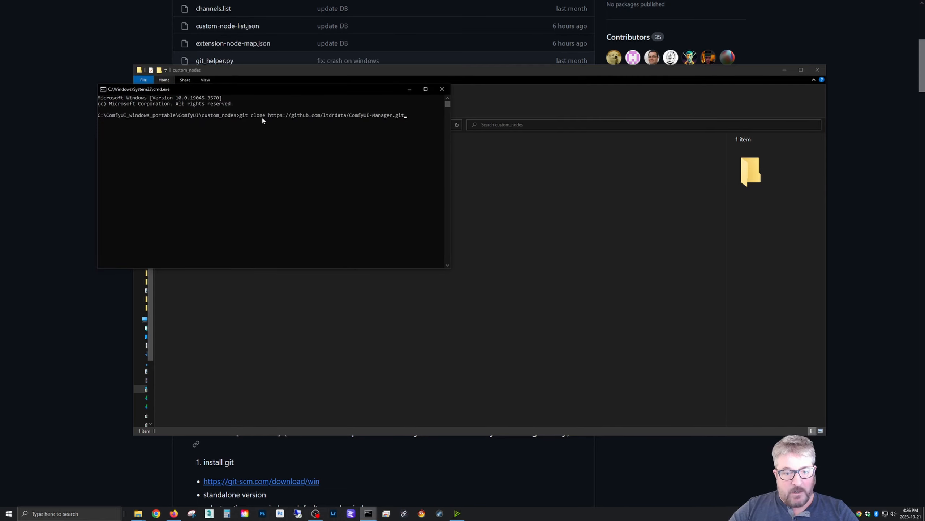
pyautogui.press('enter')
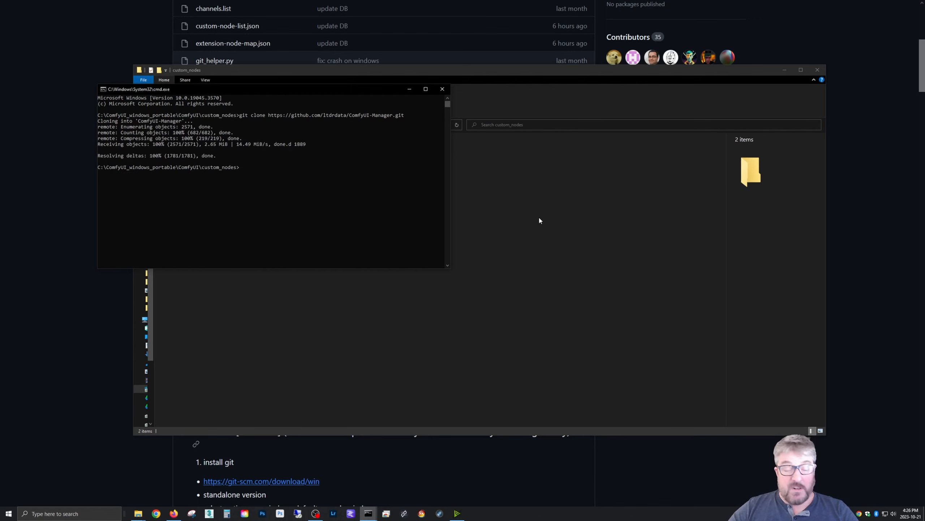
pyautogui.moveTo(442, 88)
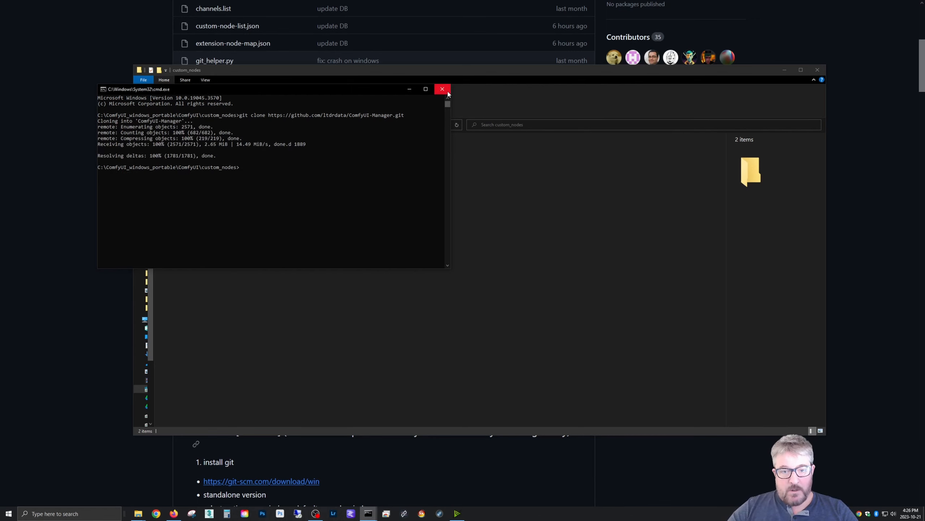
pyautogui.click(442, 89)
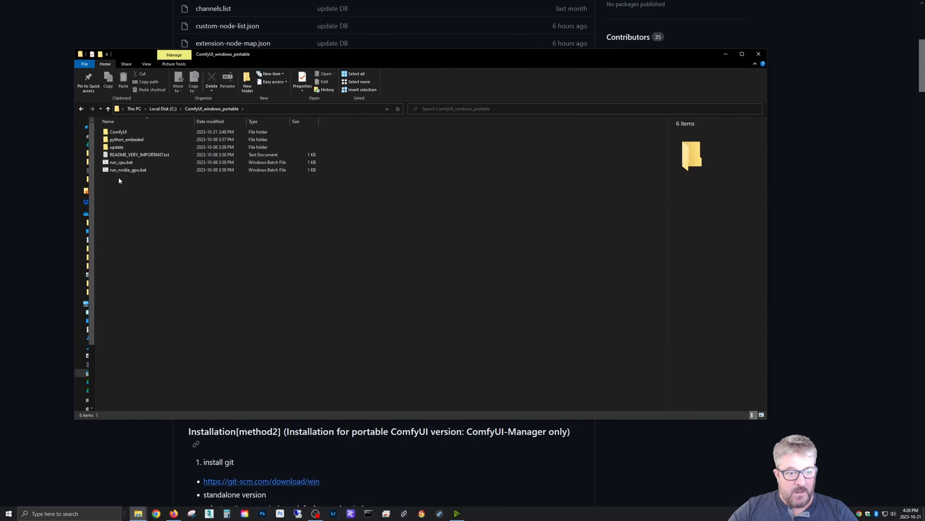
pyautogui.doubleClick(127, 169)
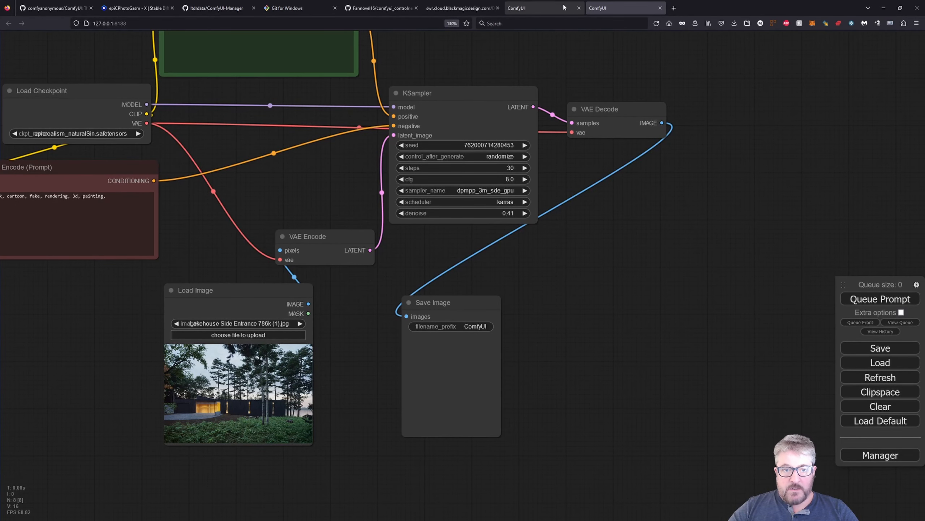
pyautogui.moveTo(580, 8)
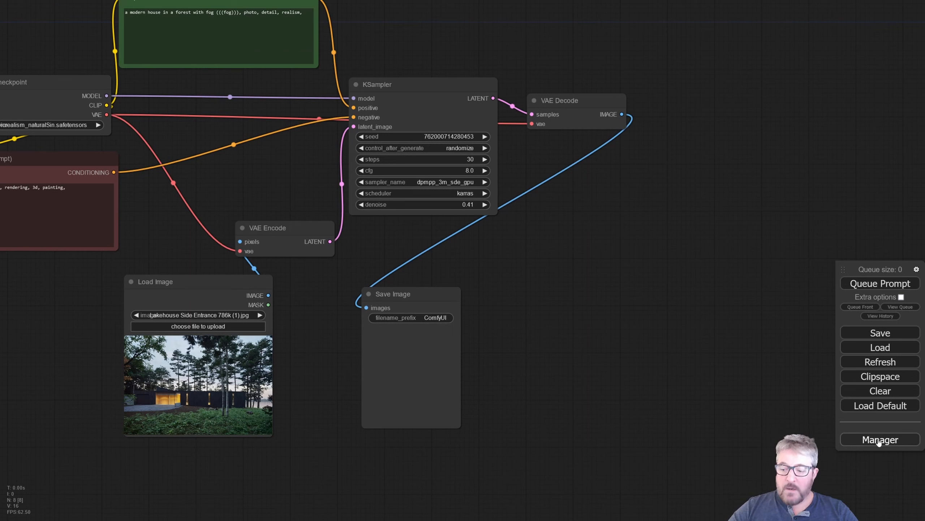
# Bring up the newly installed ComfyUI Manager menu over the img2img graph.
pyautogui.click(879, 438)
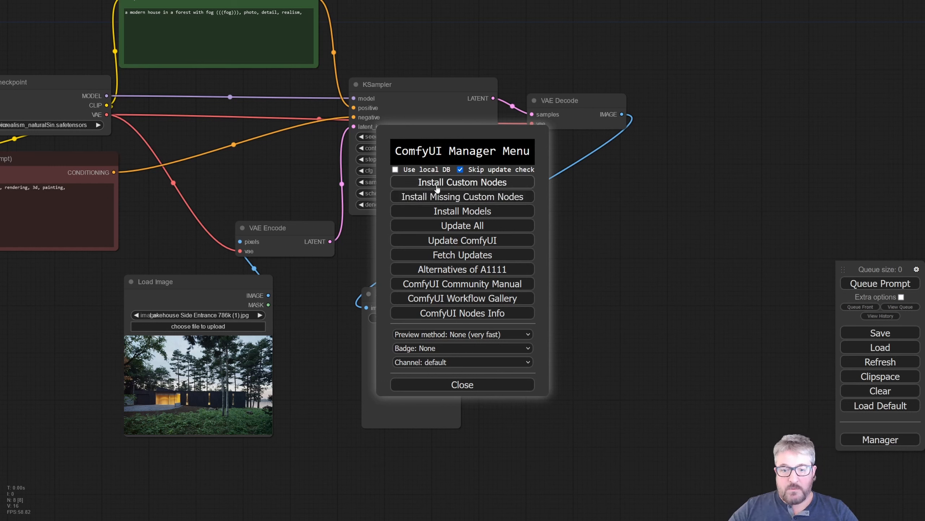
pyautogui.moveTo(454, 302)
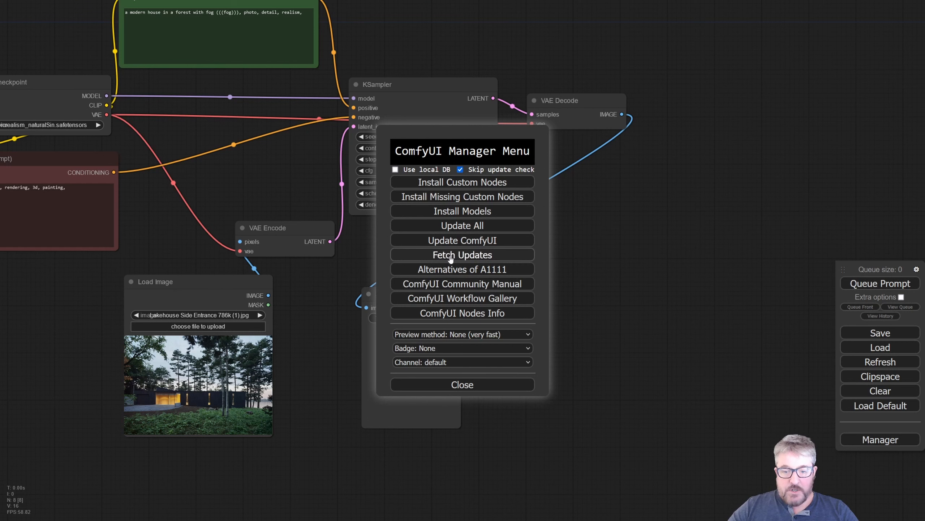
pyautogui.moveTo(462, 182)
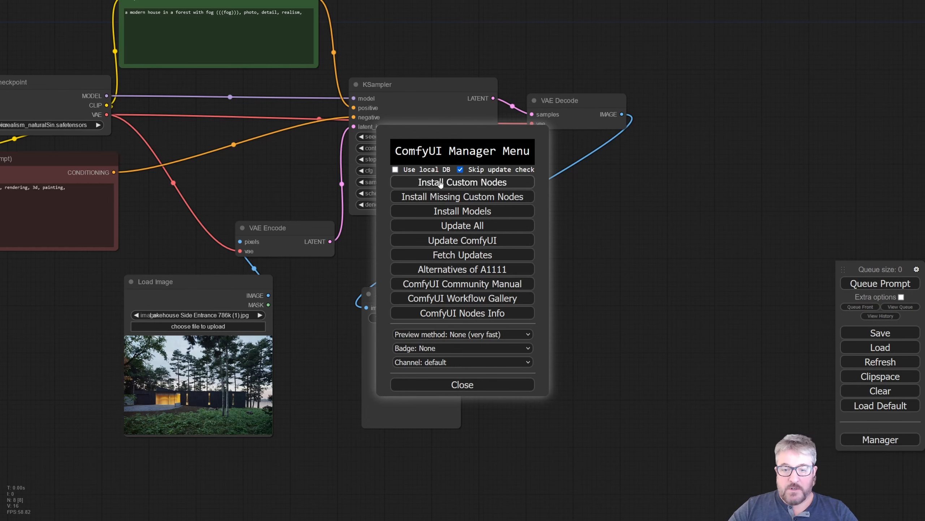
# List installable custom nodes in the Manager and filter them by 'controlnet'.
pyautogui.click(462, 181)
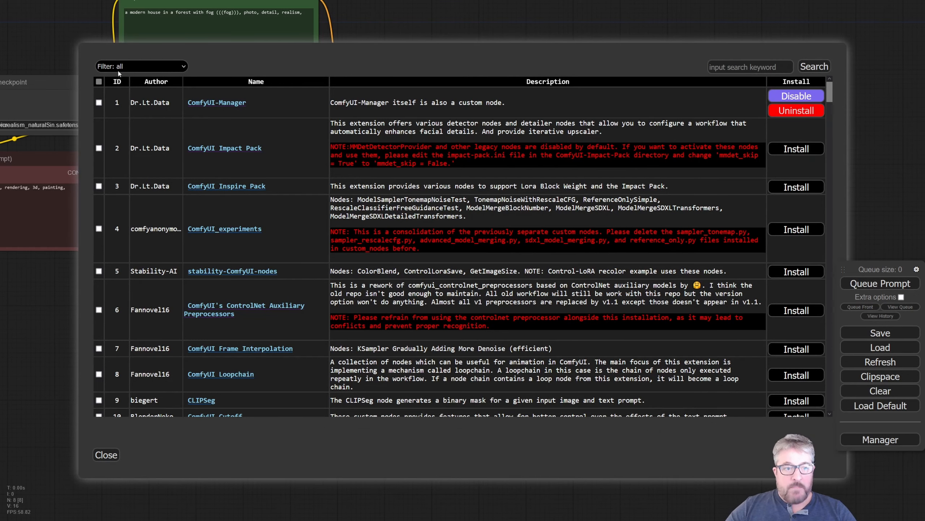
pyautogui.moveTo(796, 149)
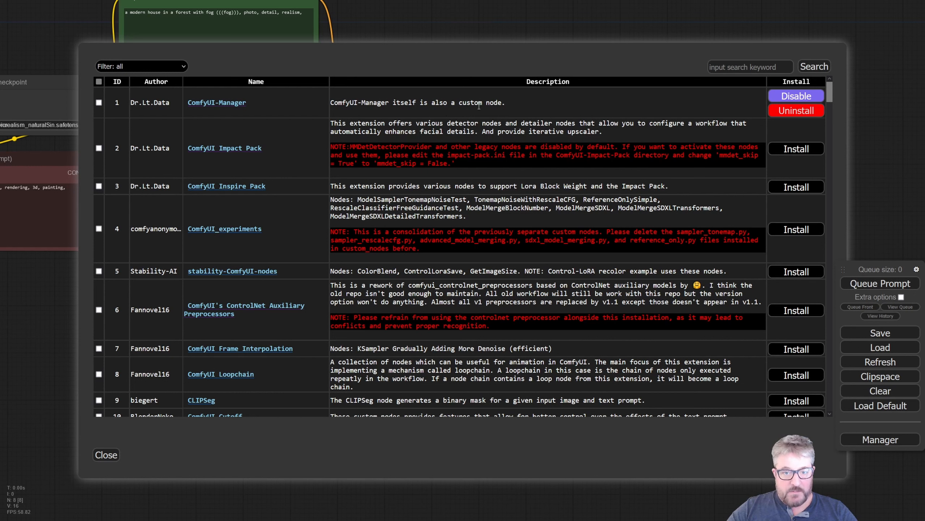
pyautogui.click(750, 66)
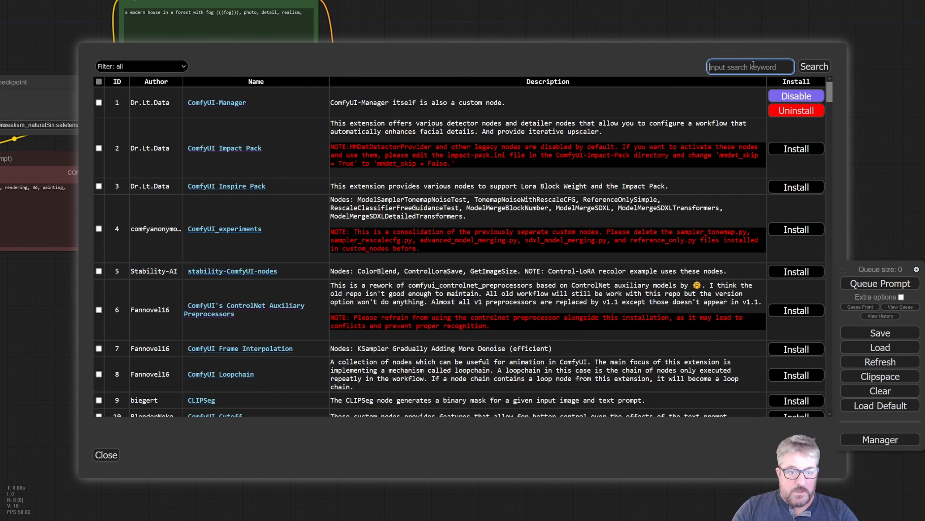
pyautogui.write('co')
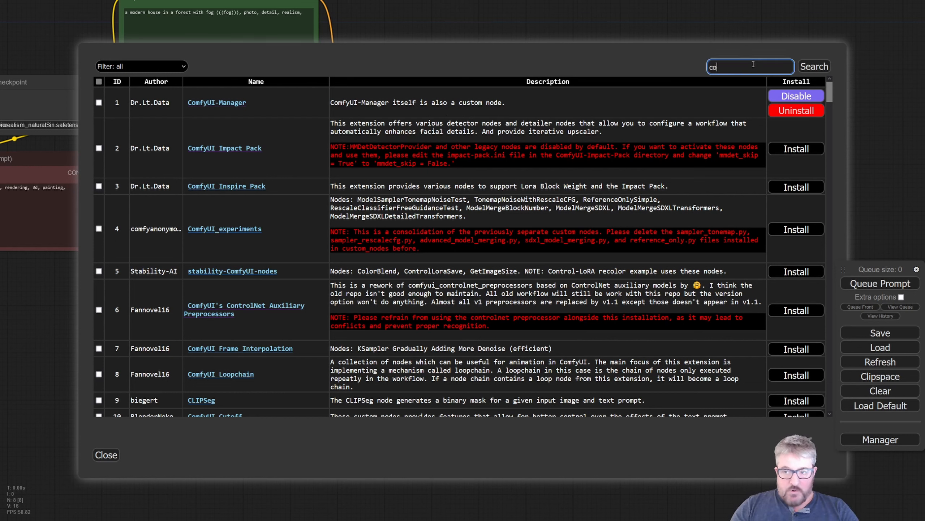
pyautogui.write('controlnet')
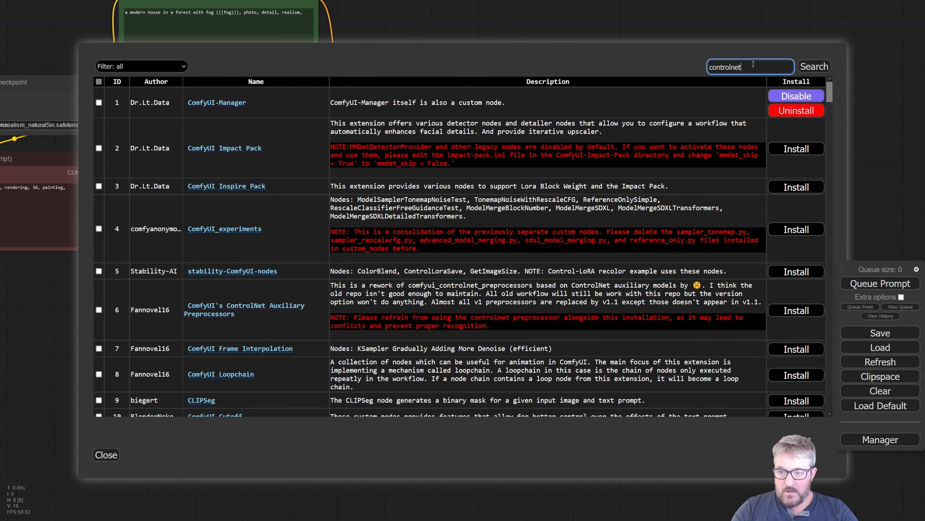
pyautogui.click(814, 66)
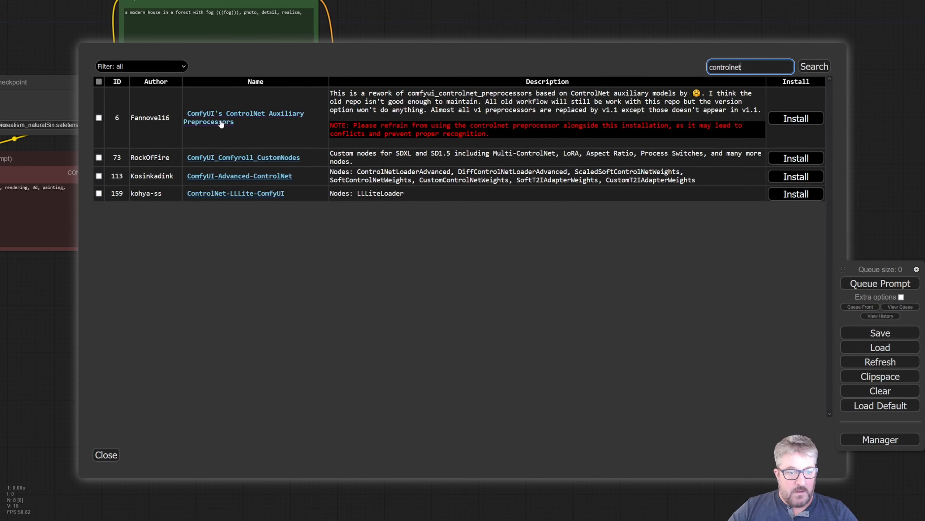
# Install the ControlNet Auxiliary Preprocessors, Comfyroll and Advanced-ControlNet node packs.
pyautogui.click(795, 118)
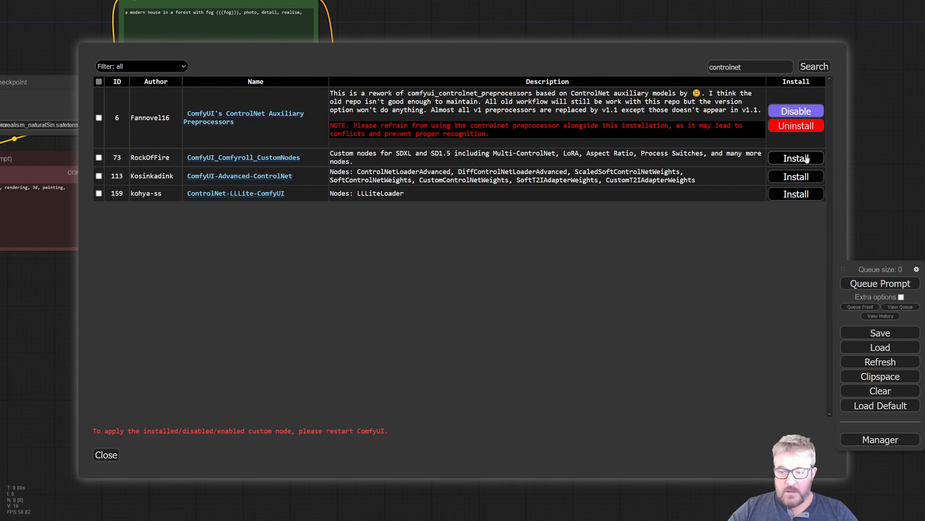
pyautogui.click(795, 158)
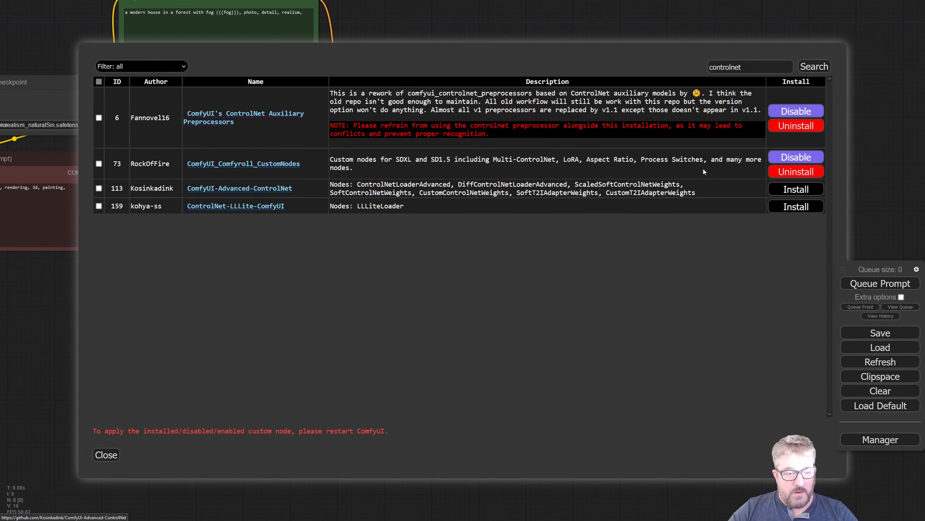
pyautogui.click(795, 189)
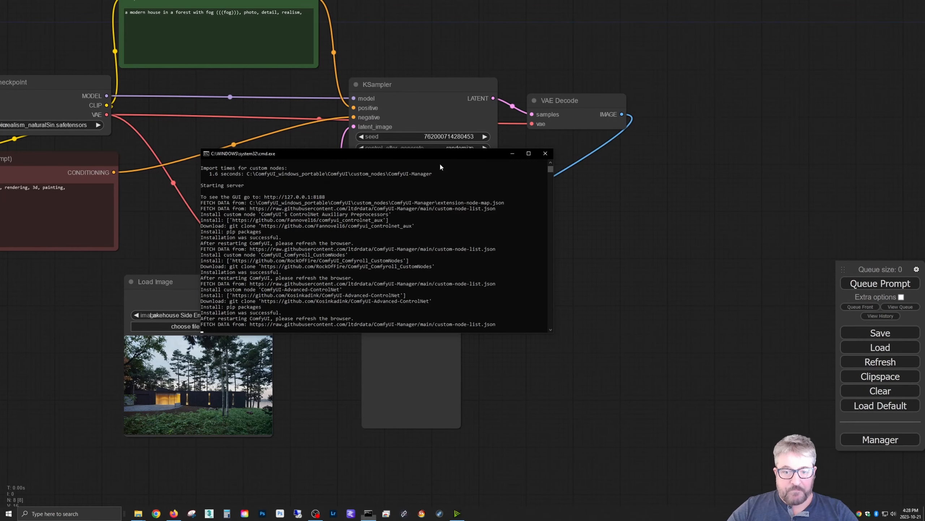
pyautogui.moveTo(544, 154)
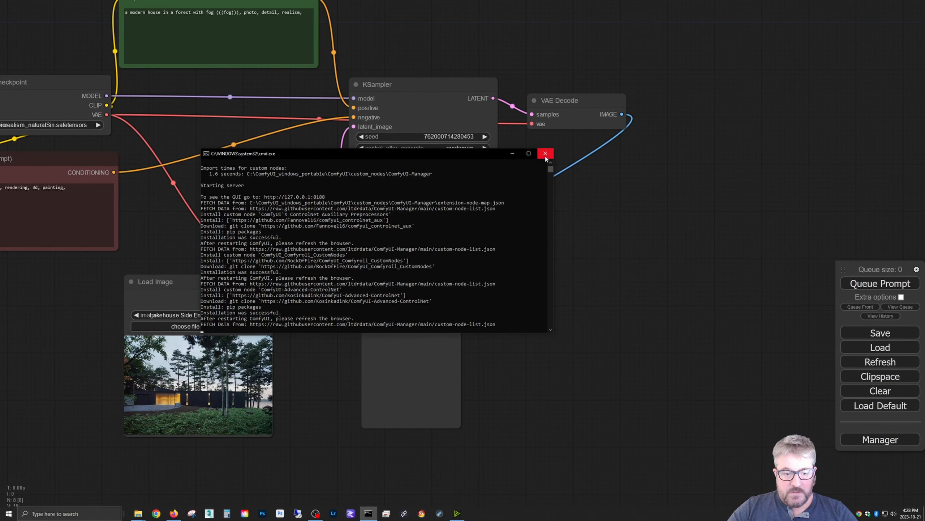
# Shut down the running server console and switch back toward ComfyUI for a restart.
pyautogui.click(544, 153)
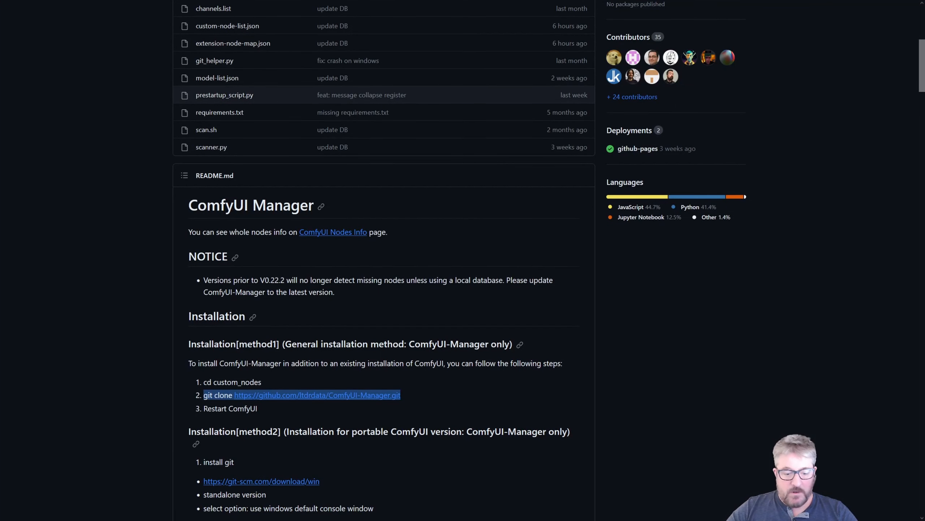
pyautogui.press('alt+tab')
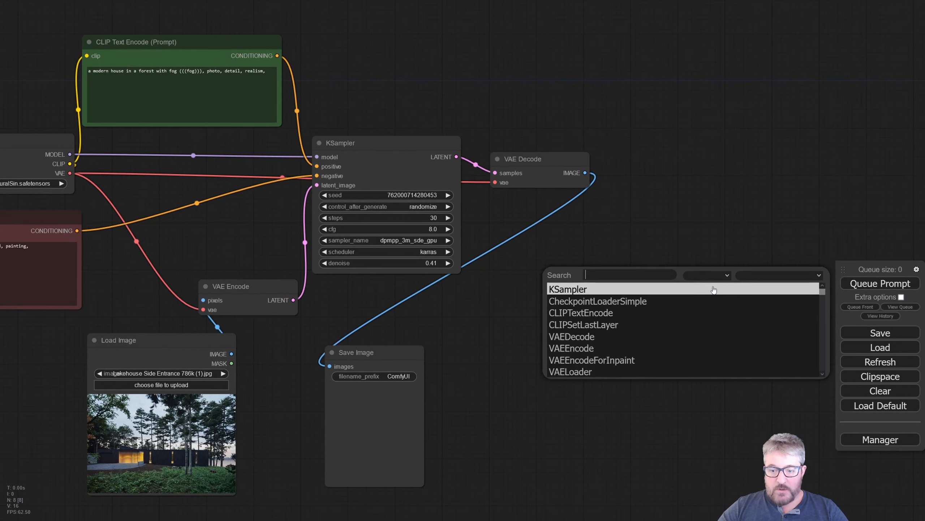
# Add Load ControlNet Model, Apply ControlNet (Advanced) and LeReS Depth Map nodes to the graph.
pyautogui.write('control')
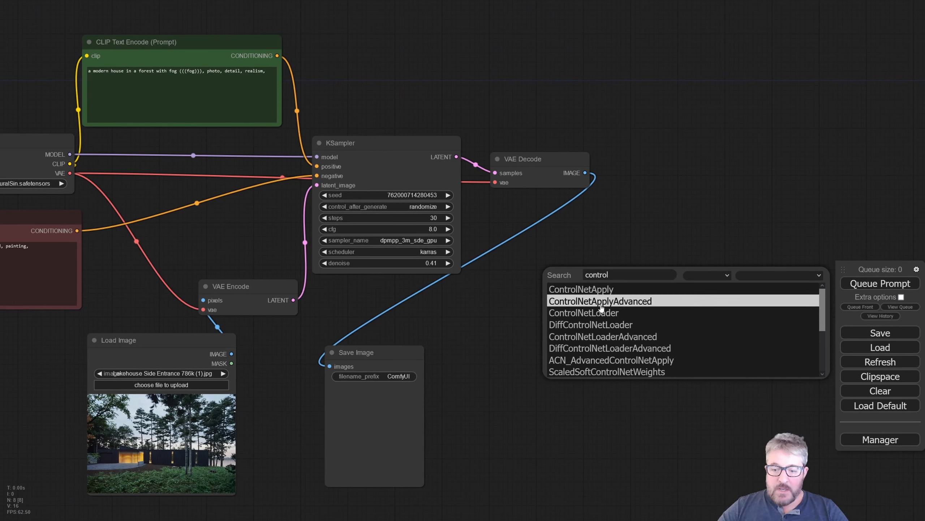
pyautogui.moveTo(584, 312)
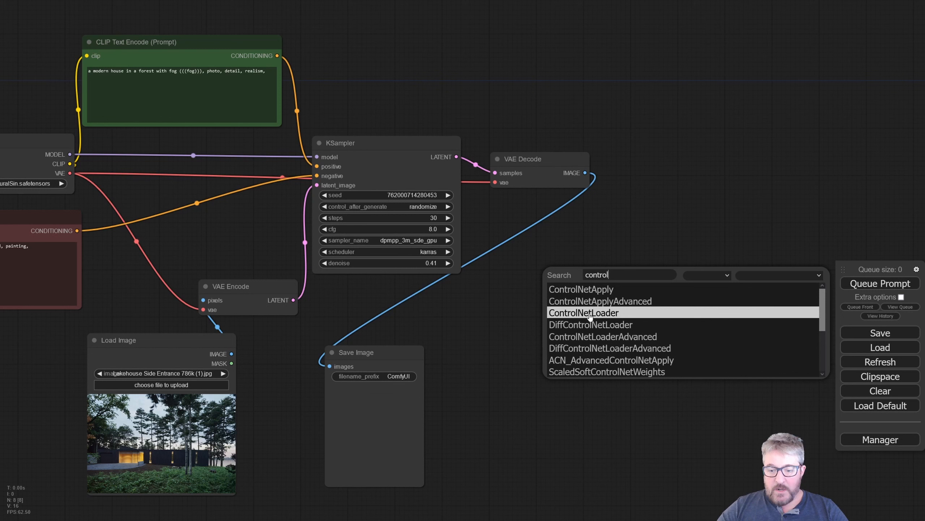
pyautogui.click(583, 312)
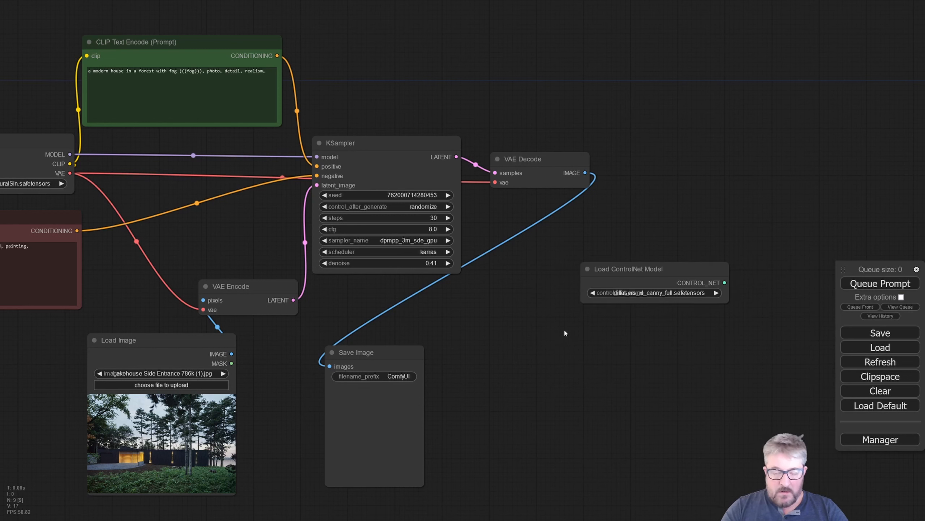
pyautogui.write('control')
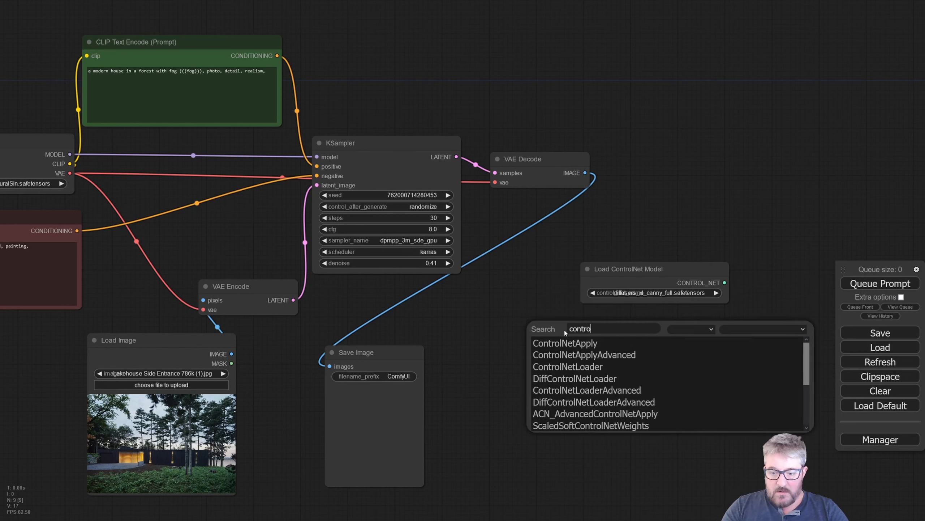
pyautogui.moveTo(583, 355)
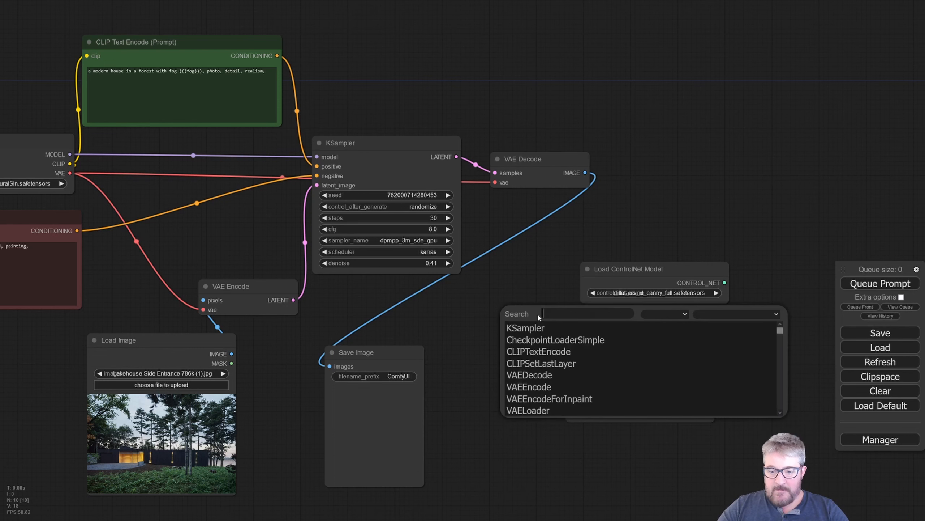
pyautogui.write('prepro')
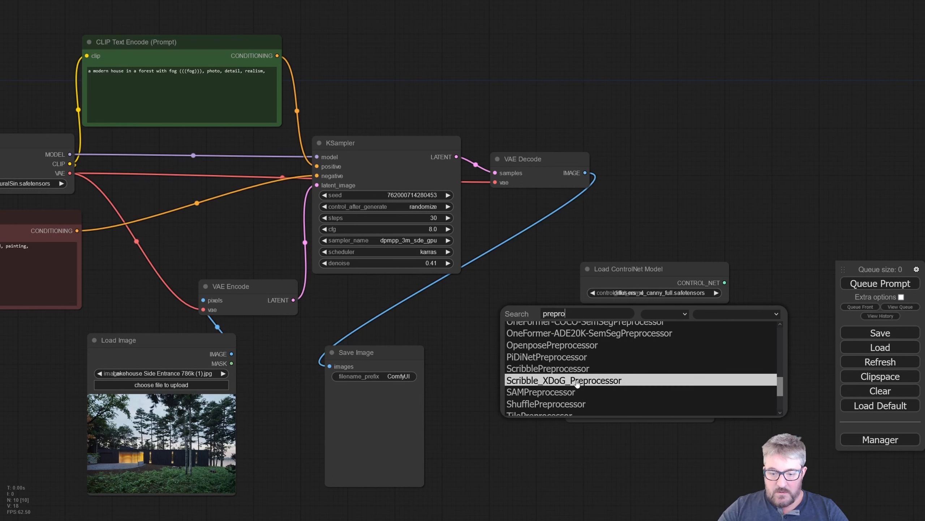
pyautogui.click(563, 380)
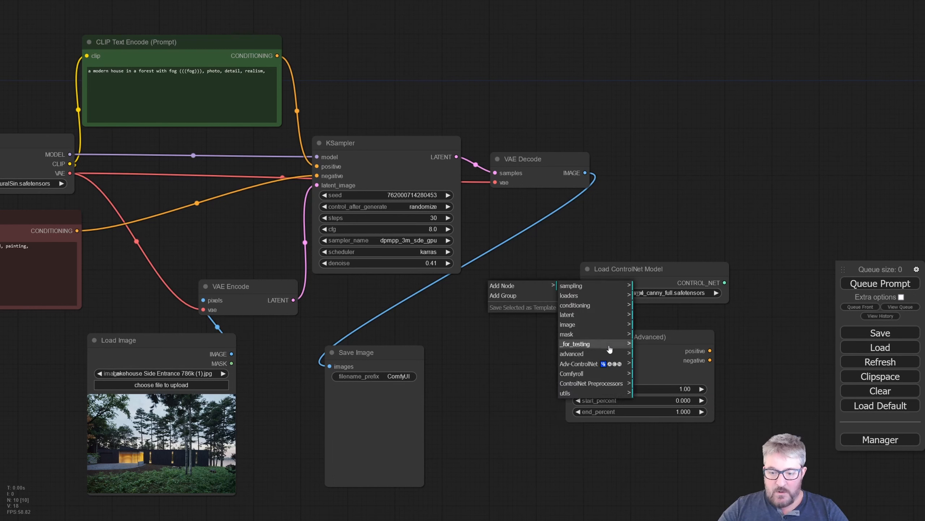
pyautogui.moveTo(582, 343)
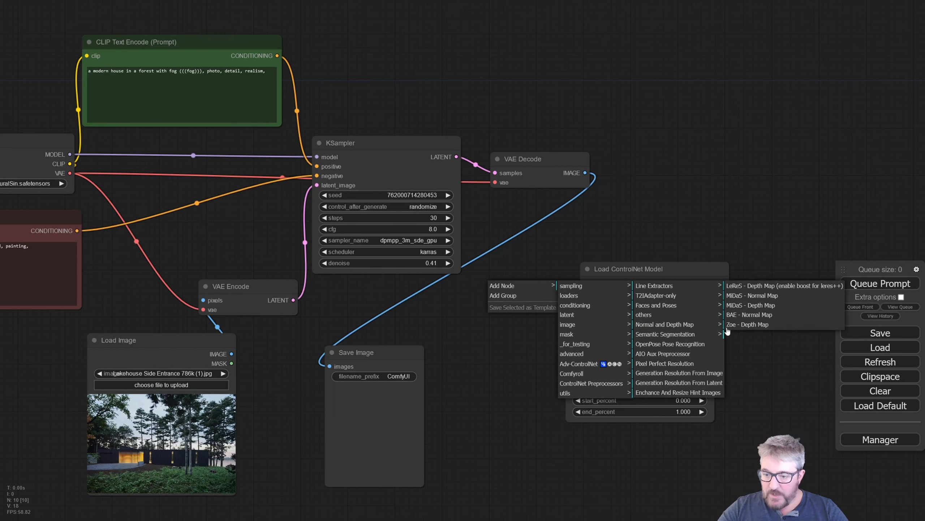
pyautogui.click(747, 324)
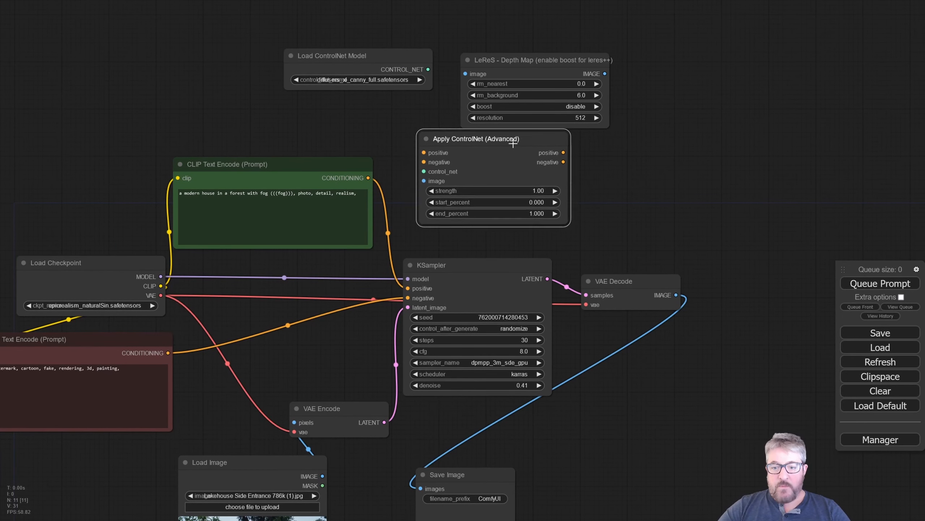
# Arrange the prompt and Apply ControlNet nodes and bring up the ControlNet model file choices.
pyautogui.moveTo(493, 139); pyautogui.dragTo(519, 146)
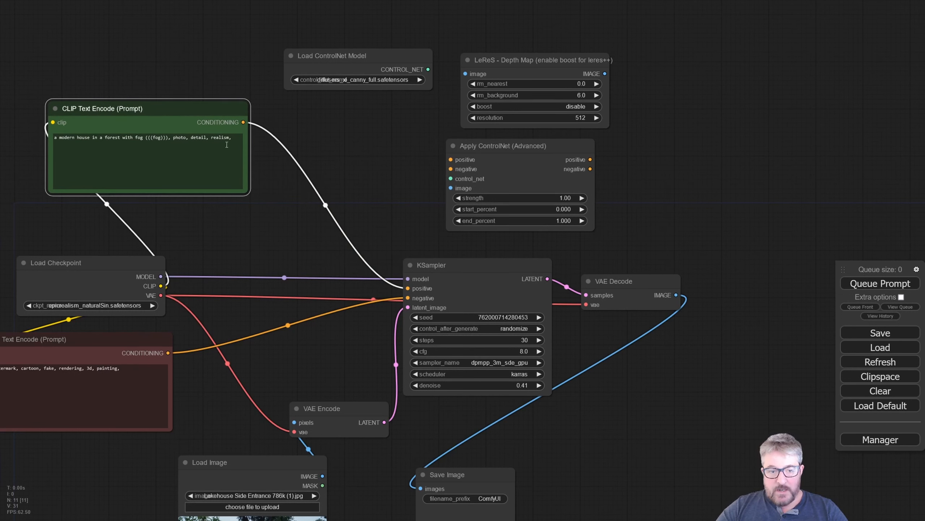
pyautogui.moveTo(519, 146); pyautogui.dragTo(461, 149)
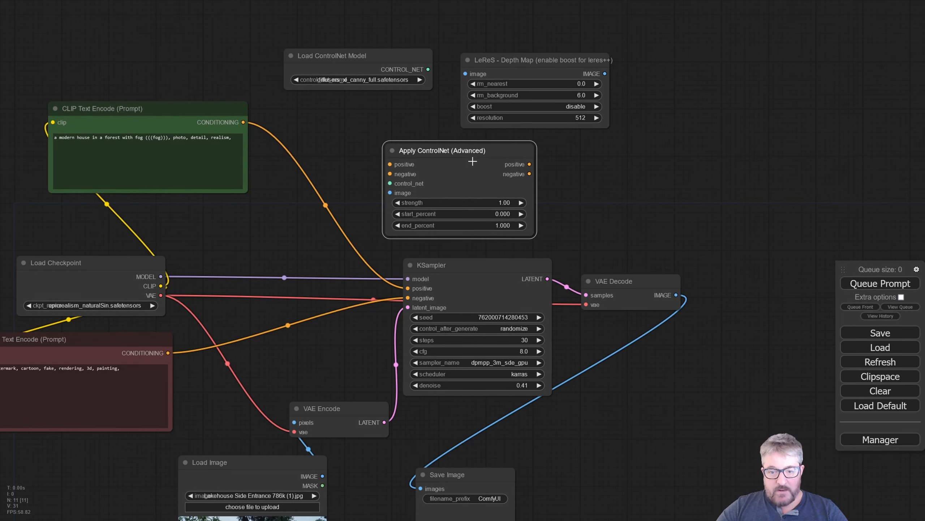
pyautogui.moveTo(251, 125)
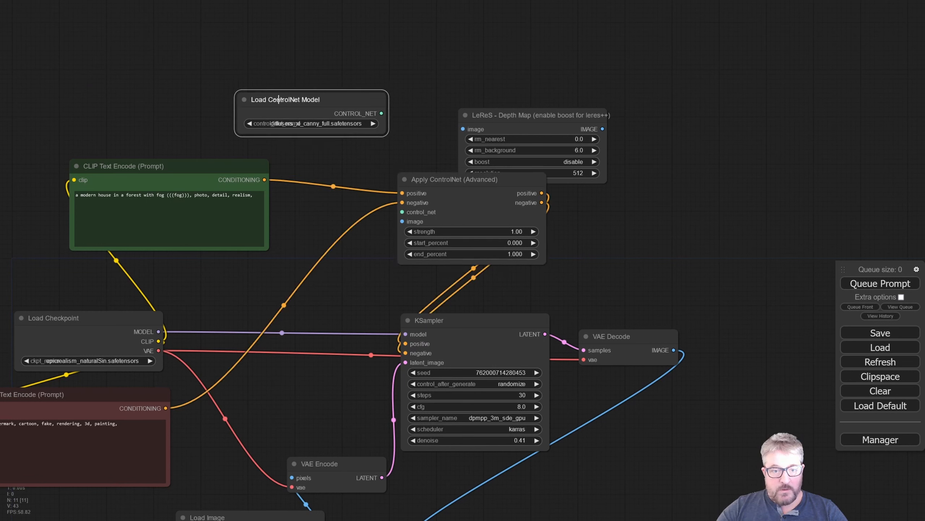
pyautogui.click(309, 123)
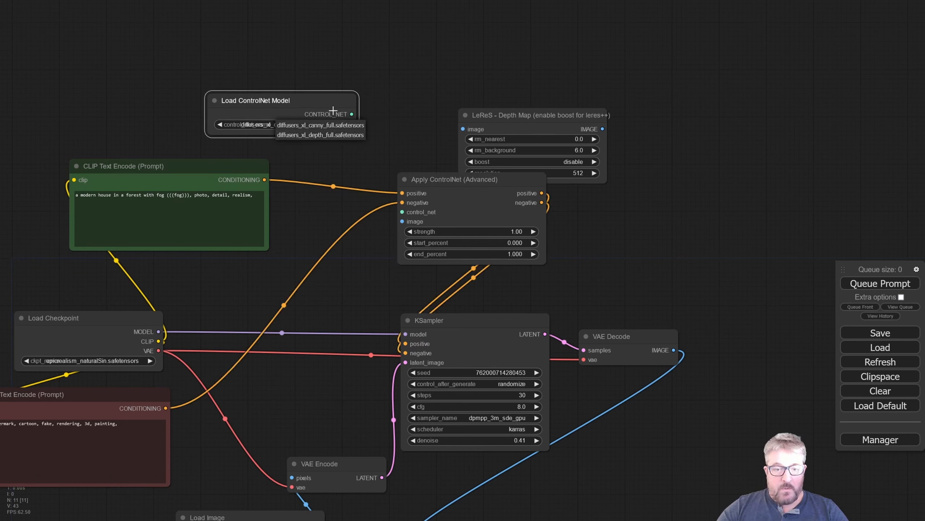
pyautogui.moveTo(406, 136)
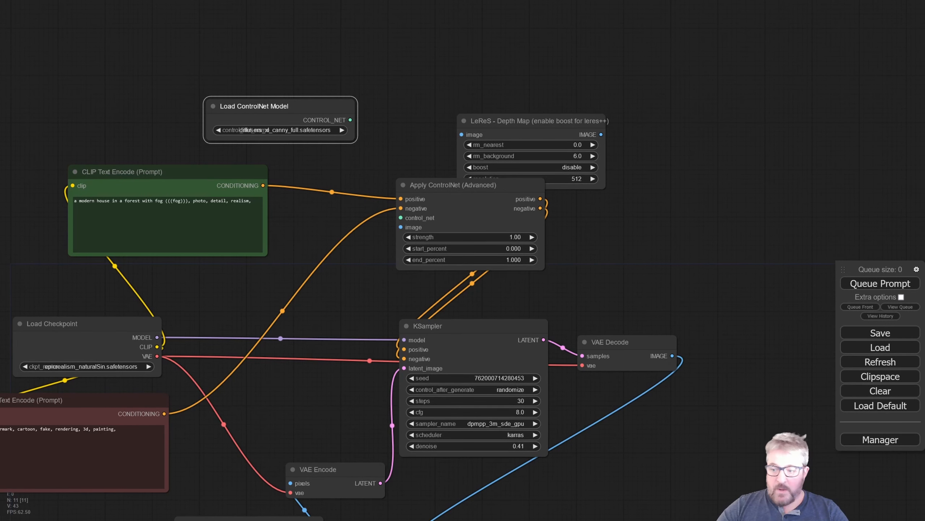
# Search the Manager's downloadable models list for depth models.
pyautogui.click(879, 439)
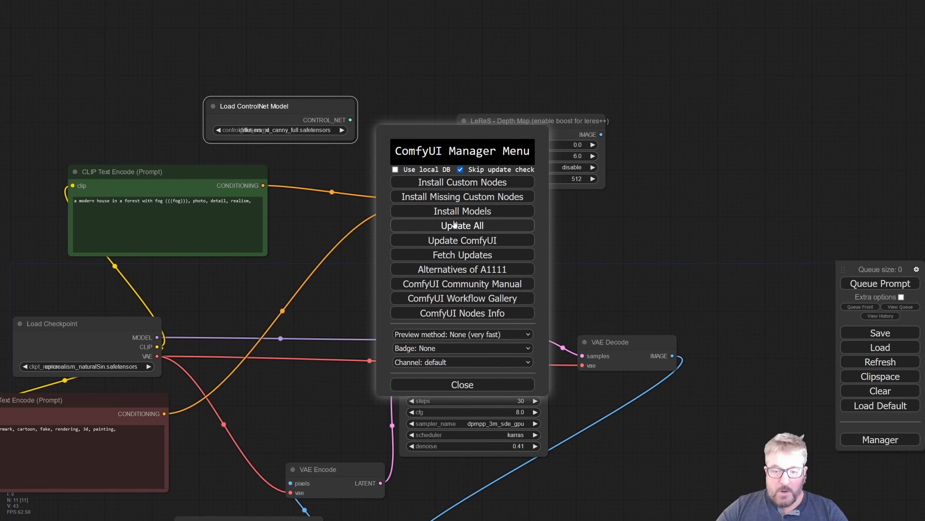
pyautogui.click(462, 211)
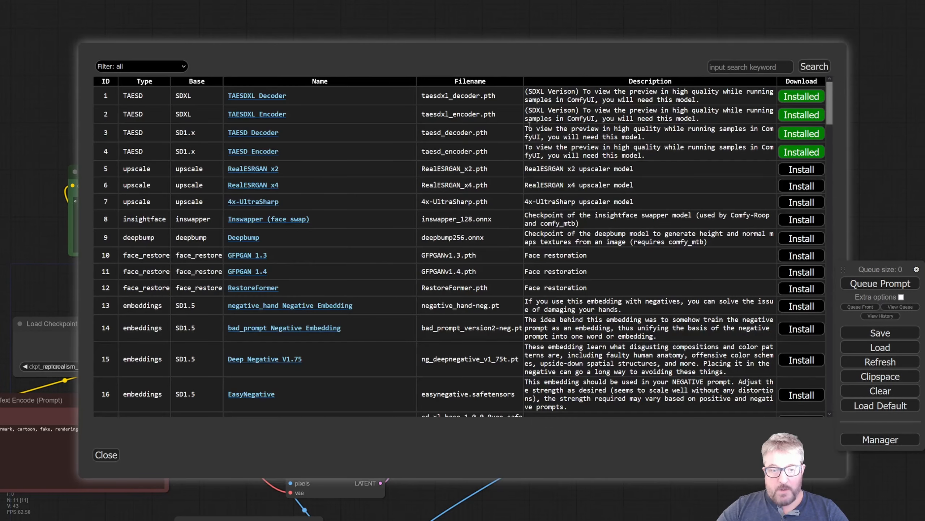
pyautogui.write('dpeth')
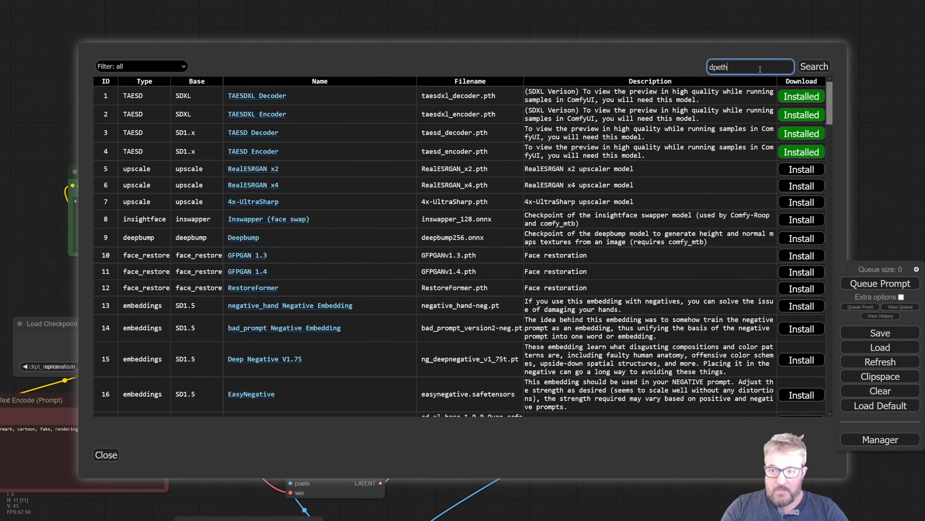
pyautogui.click(814, 65)
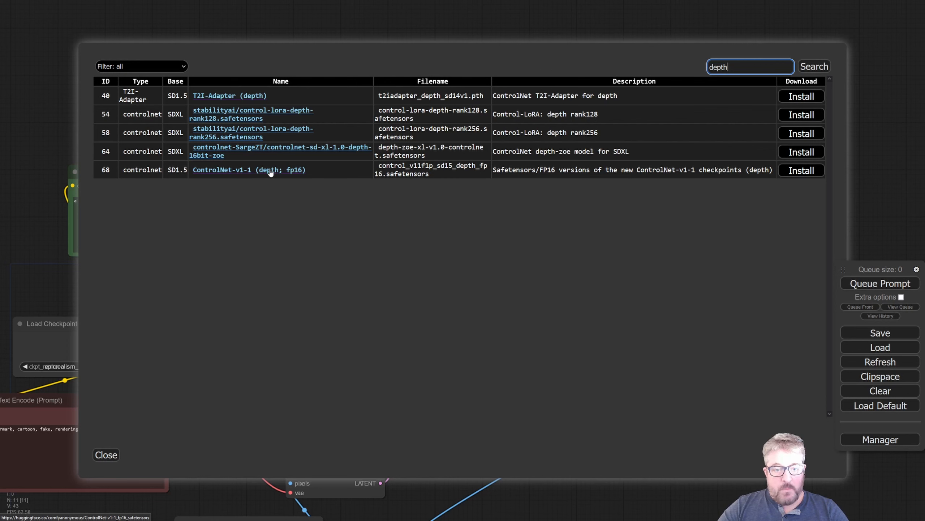
# Install the ControlNet-v1-1 depth fp16 model and refresh the graph so it becomes available.
pyautogui.click(801, 170)
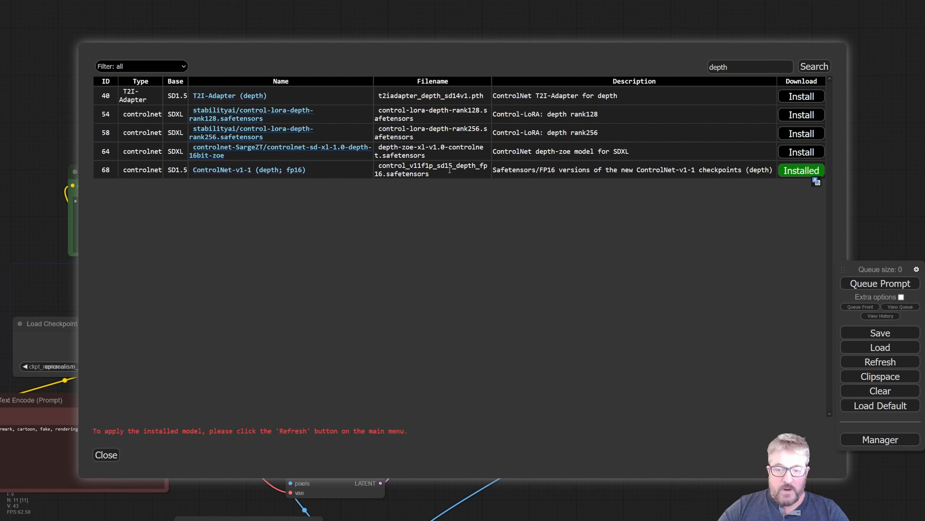
pyautogui.rightClick(75, 389)
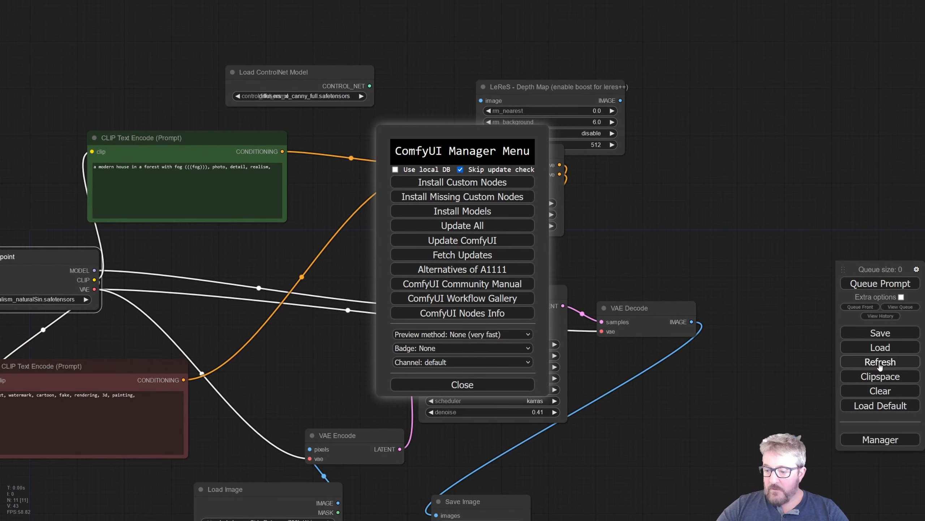
pyautogui.click(462, 384)
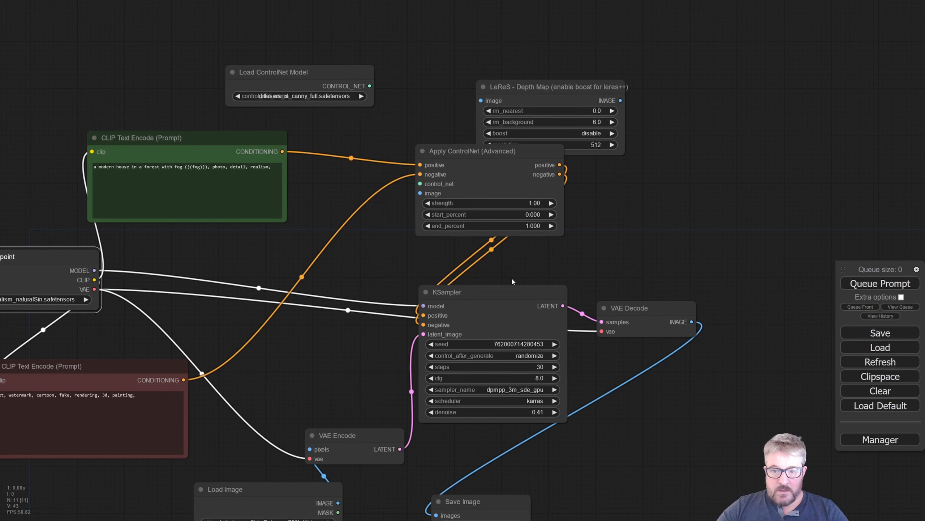
# Load the sd15 depth fp16 model and feed the loaded photo into the LeReS depth map node.
pyautogui.click(297, 96)
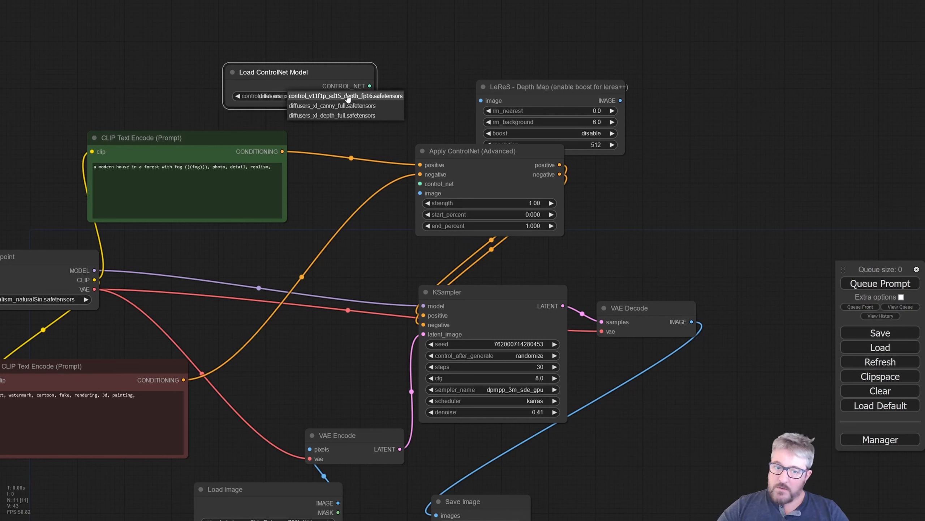
pyautogui.click(345, 96)
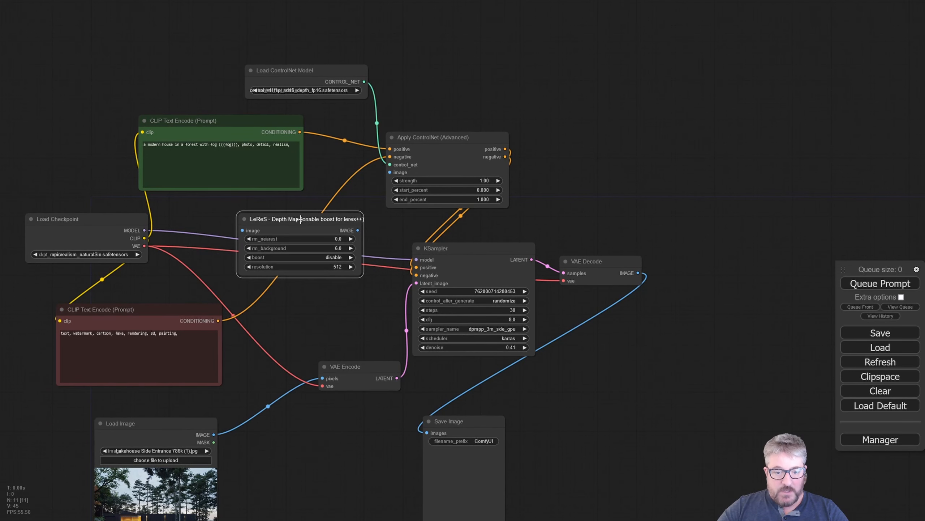
pyautogui.moveTo(358, 366); pyautogui.dragTo(326, 331)
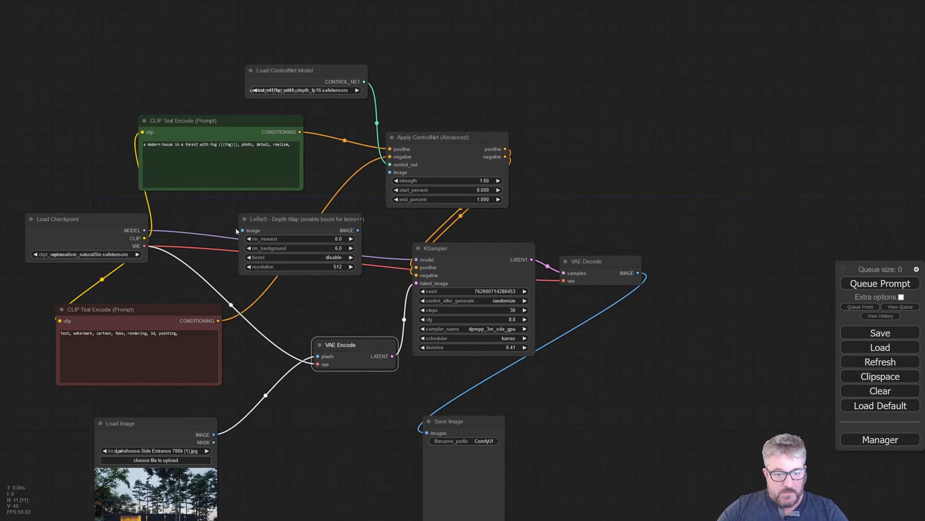
pyautogui.moveTo(209, 431)
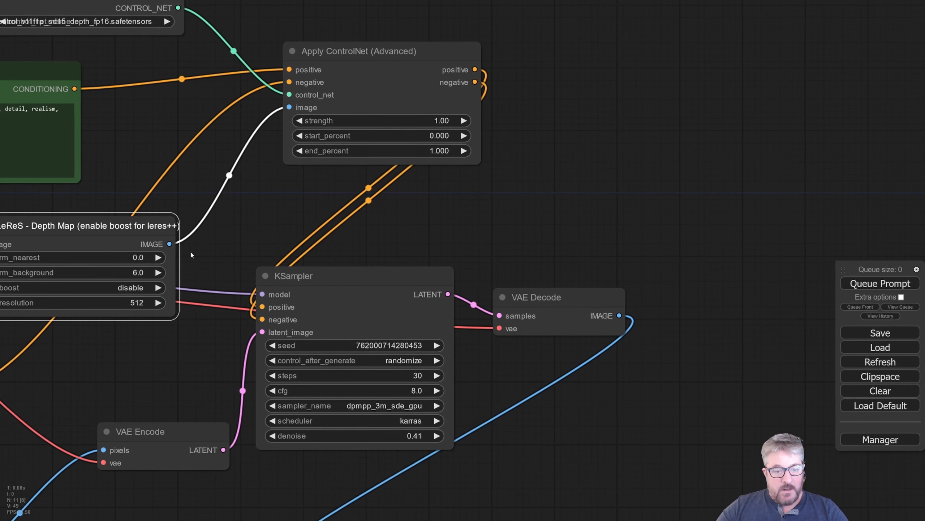
# Attach a Preview Image node to the LeReS depth map output.
pyautogui.moveTo(170, 244); pyautogui.dragTo(580, 163)
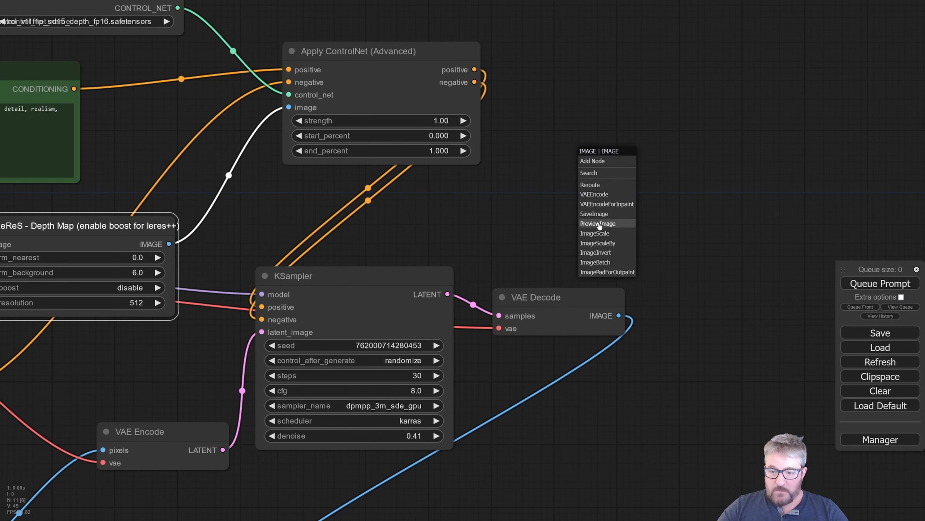
pyautogui.click(597, 224)
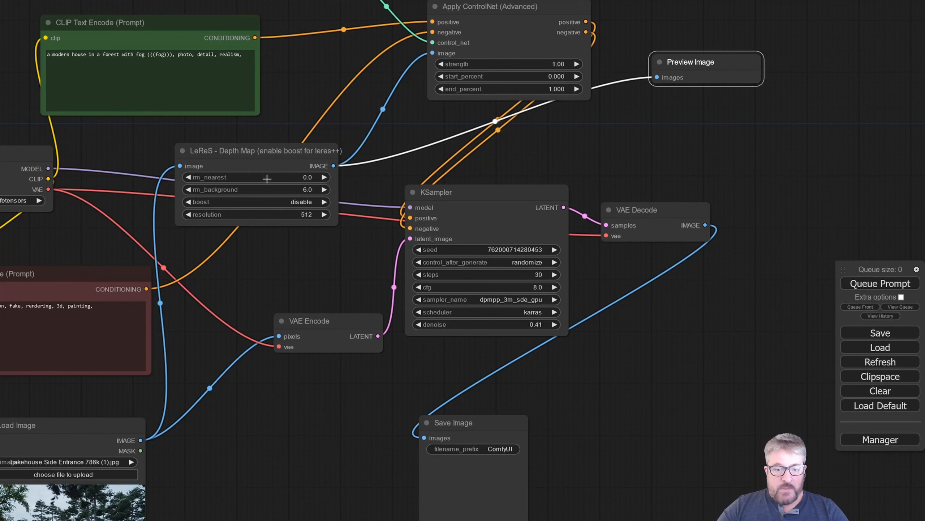
pyautogui.scroll(-3)
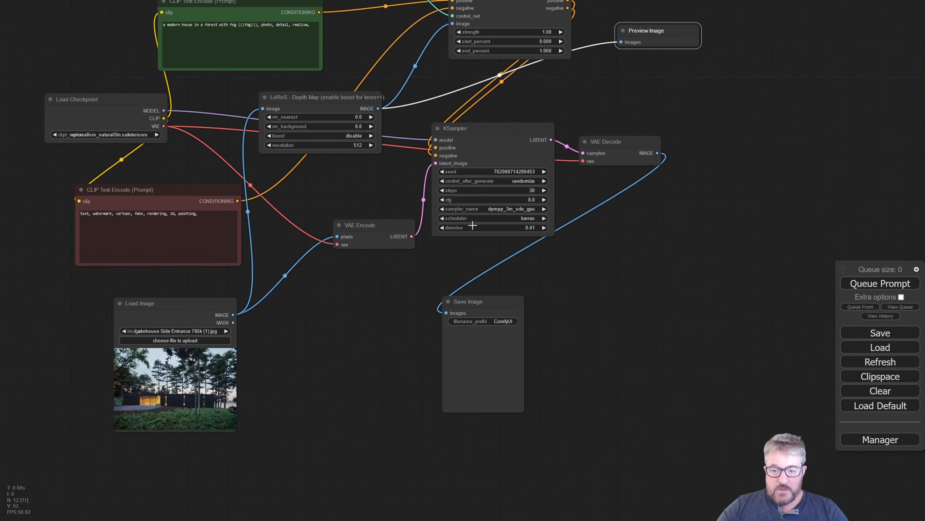
# Raise the KSampler denoise to 0.71 and run the workflow, yielding a depth preview and foggy lakehouse render.
pyautogui.moveTo(466, 227); pyautogui.dragTo(484, 227)
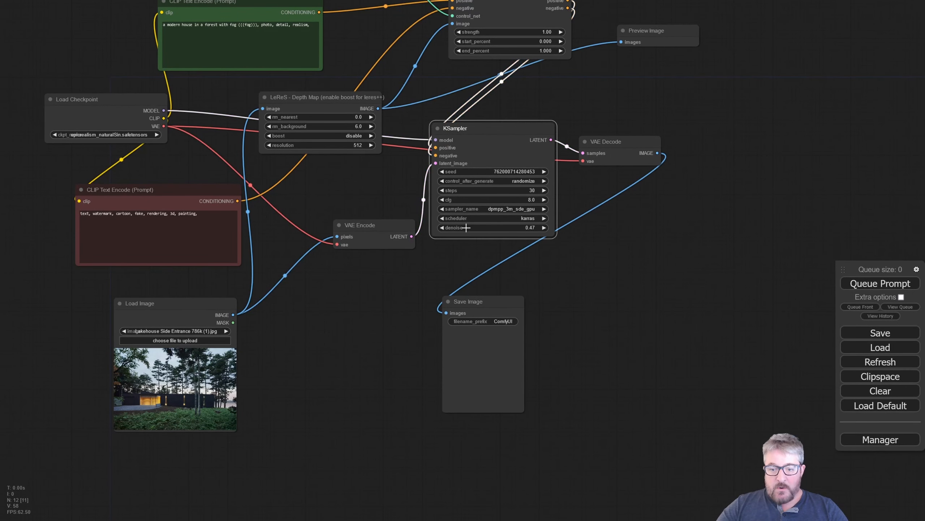
pyautogui.moveTo(466, 227); pyautogui.dragTo(478, 227)
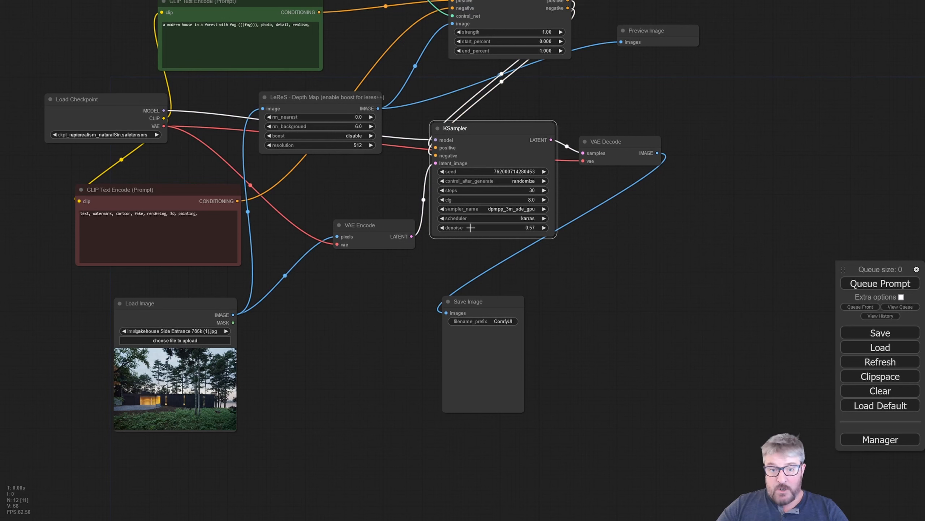
pyautogui.moveTo(472, 228); pyautogui.dragTo(478, 228)
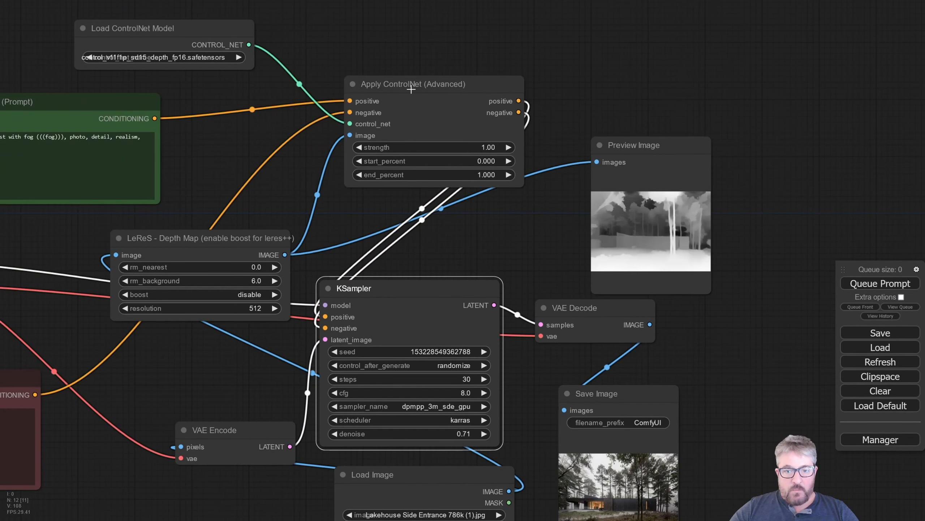
pyautogui.click(410, 84)
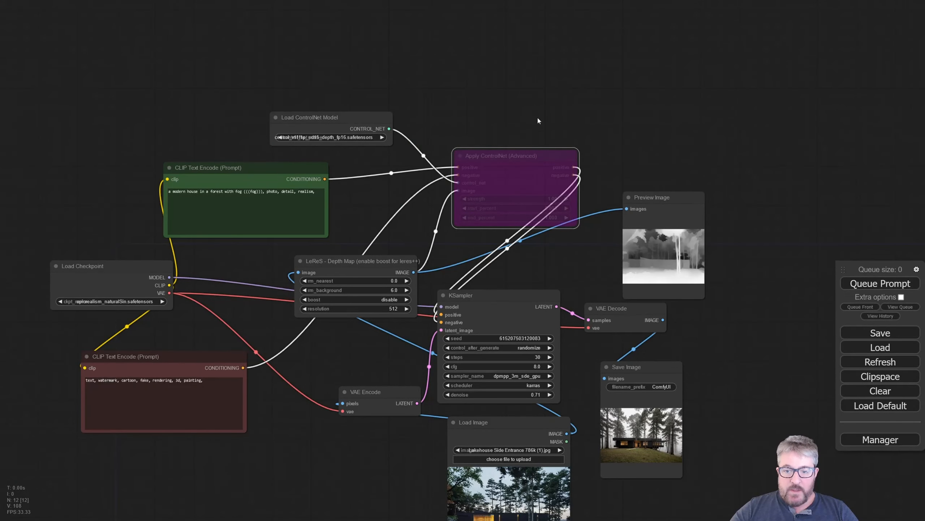
# Add a CR Multi-ControlNet Stack node from the canvas node search.
pyautogui.rightClick(514, 159)
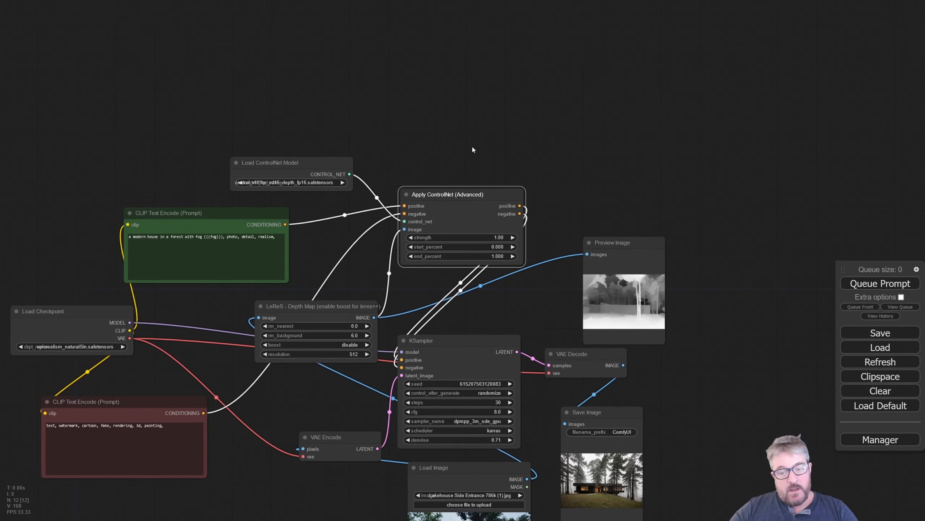
pyautogui.write('cpm')
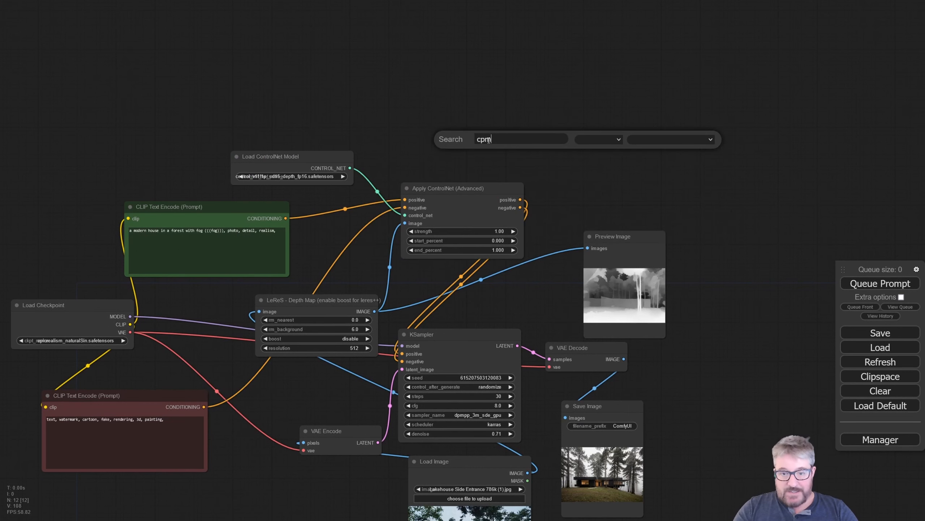
pyautogui.write('controlnet')
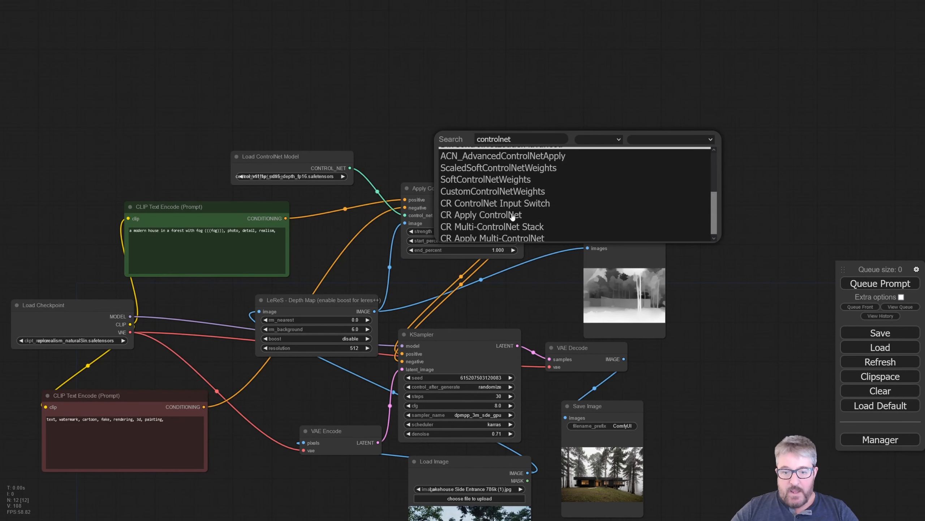
pyautogui.click(491, 226)
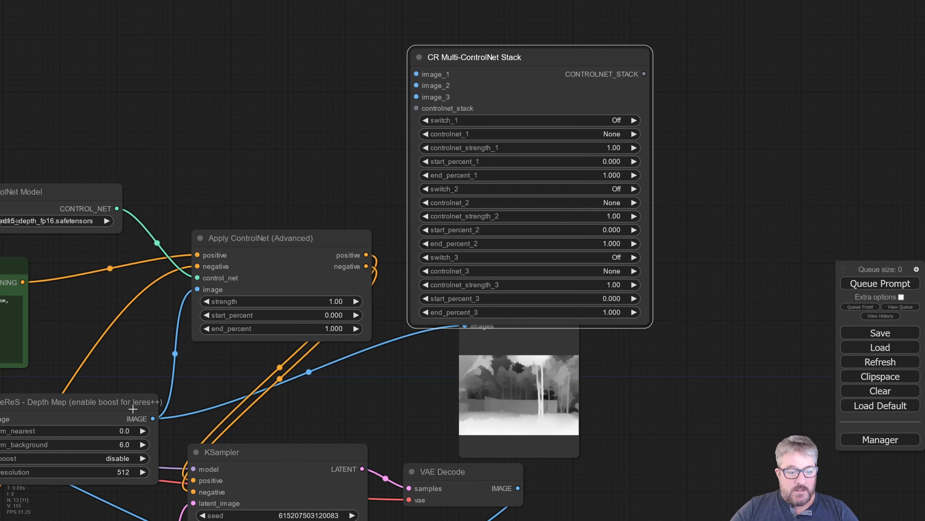
pyautogui.moveTo(233, 323)
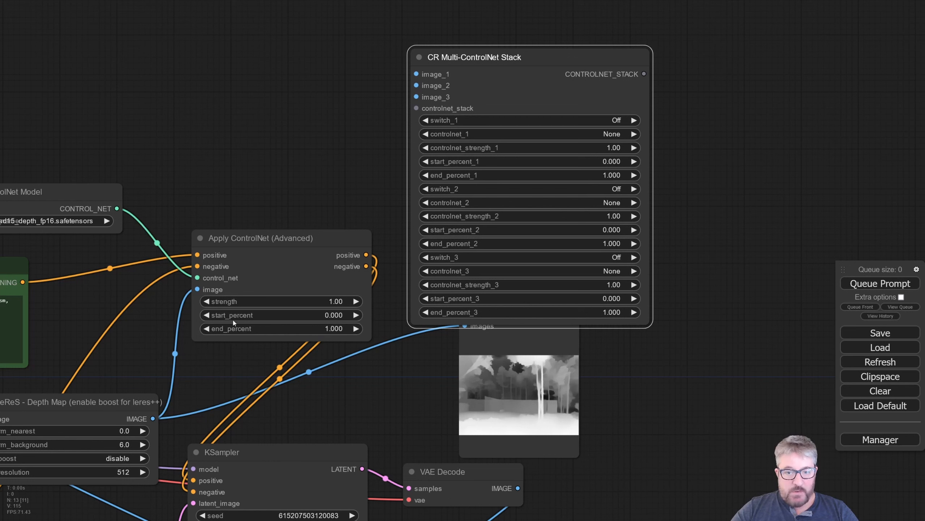
# Check the first stack slot's model choices and add a CR Apply Multi-ControlNet node fed by the stack output.
pyautogui.click(528, 133)
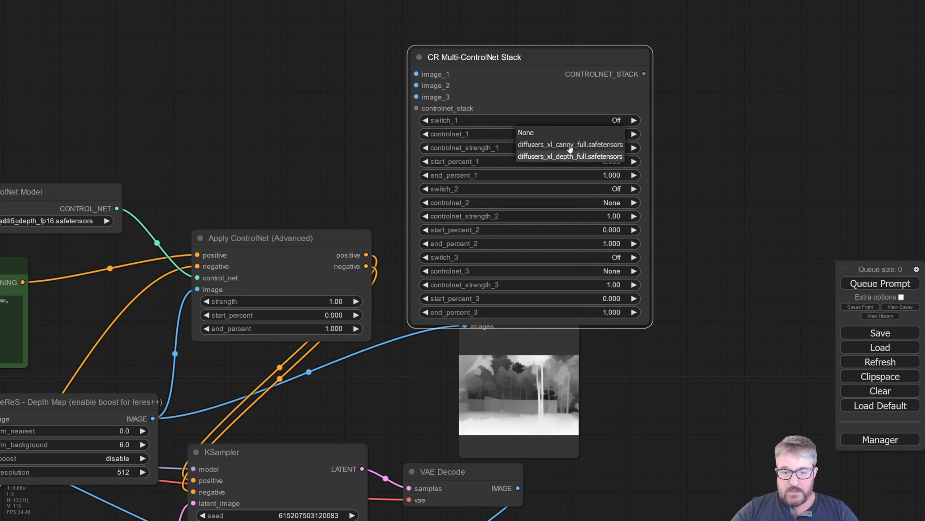
pyautogui.click(525, 132)
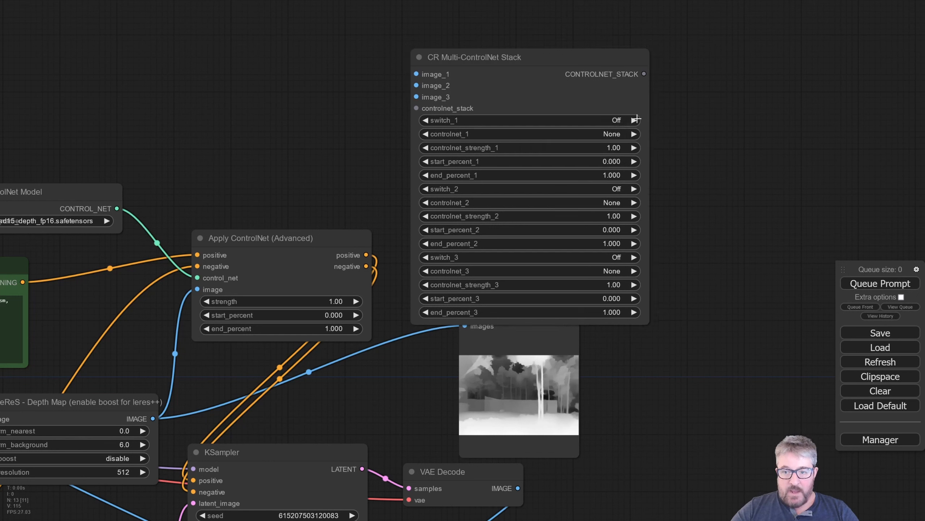
pyautogui.moveTo(246, 264)
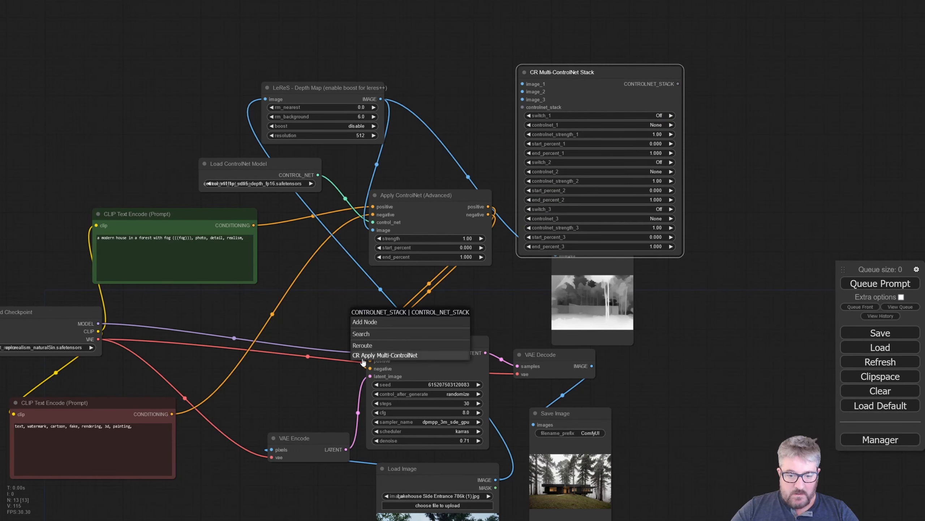
pyautogui.click(384, 355)
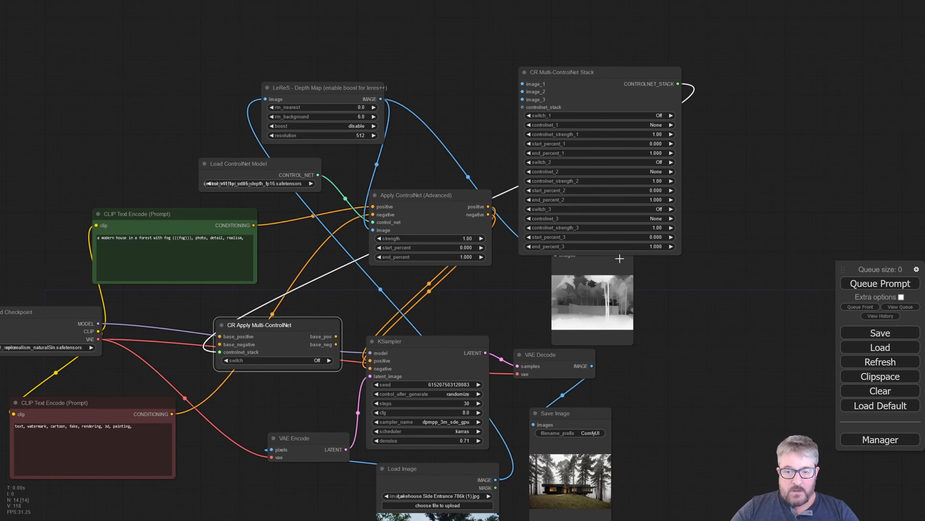
pyautogui.click(437, 504)
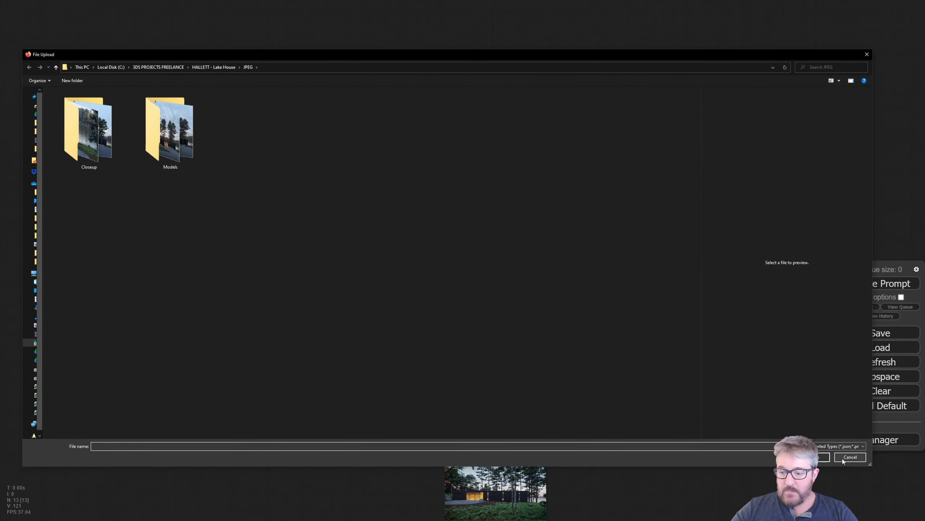
pyautogui.click(850, 456)
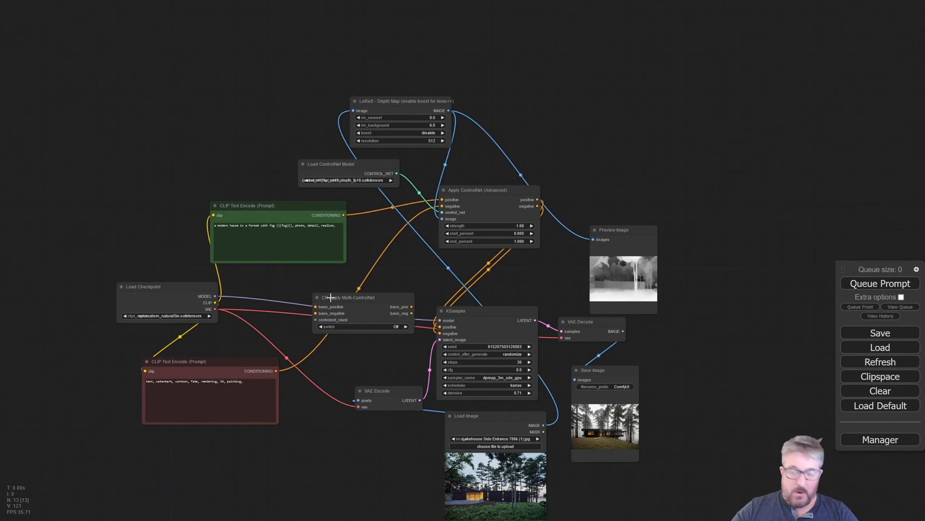